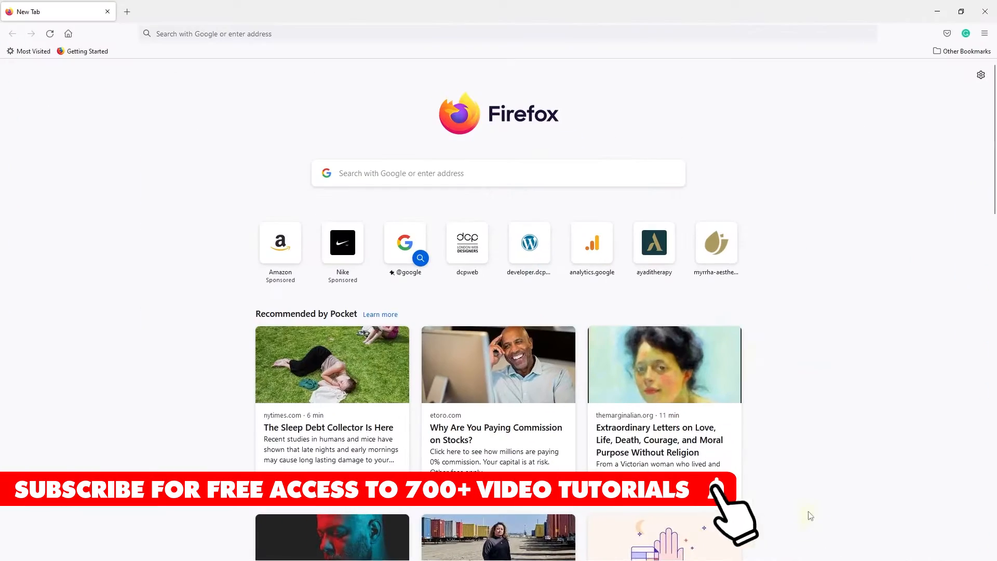
Step: Search Google for 'google analytics' from the Firefox address bar suggestion
{"action": "type", "text": "google.com/"}
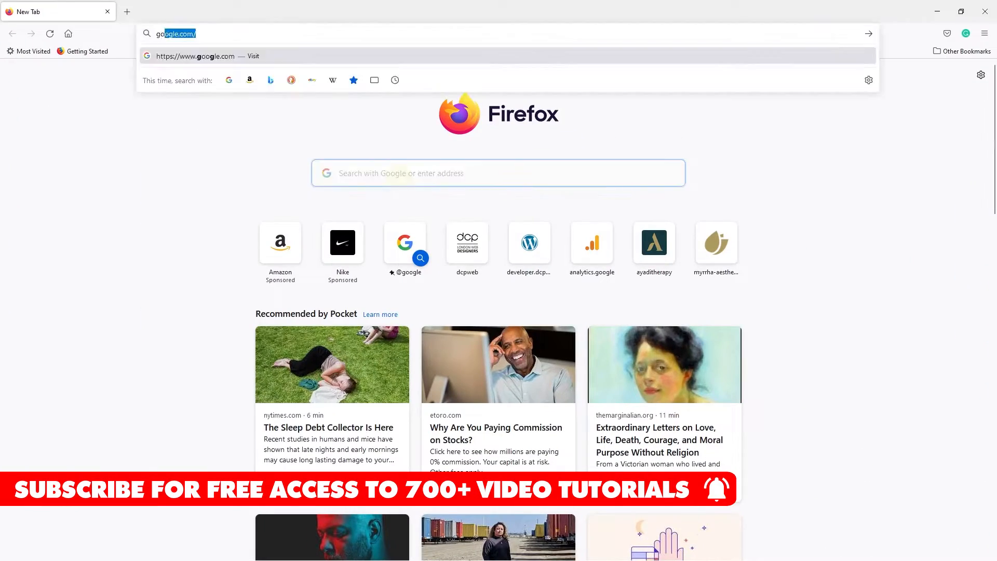
{"action": "type", "text": "google ana"}
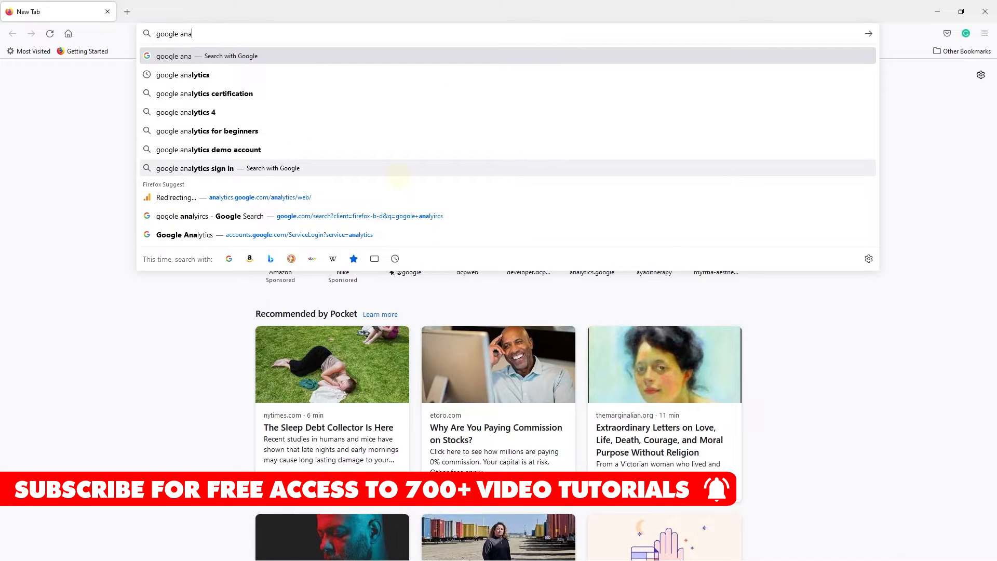
{"action": "left_click", "coordinate": [182, 75]}
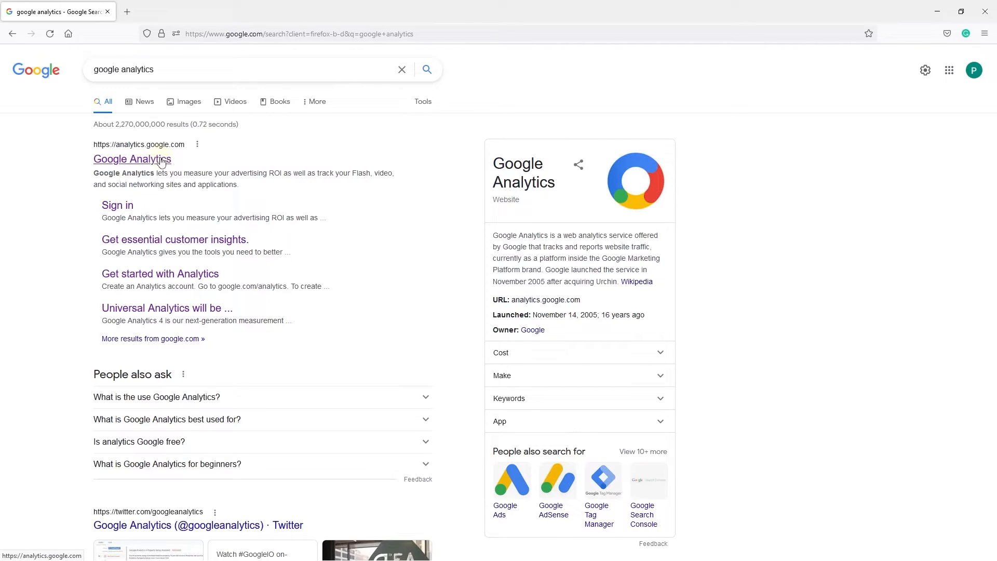
Step: Follow the Google Analytics search result to its welcome page
{"action": "left_click", "coordinate": [149, 160]}
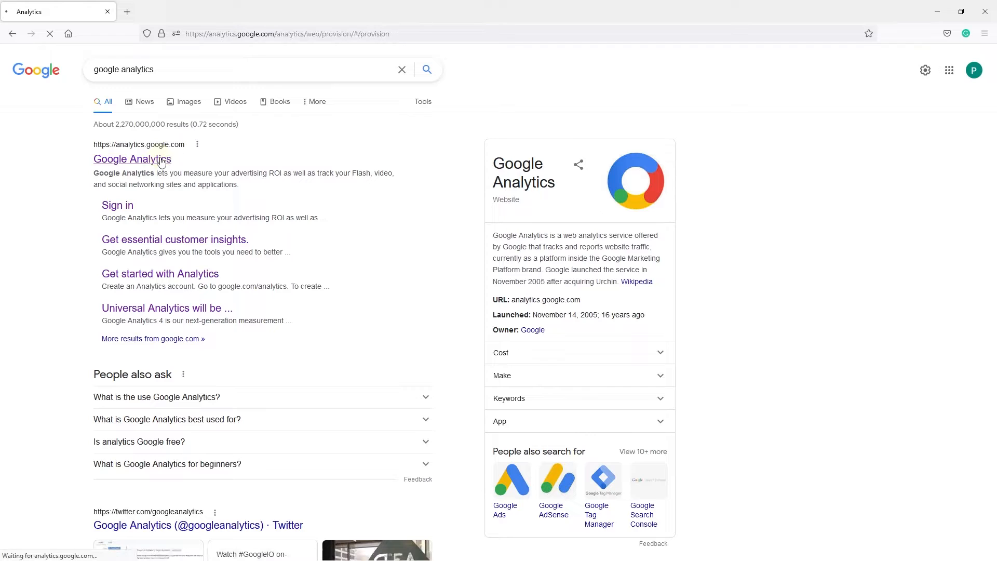
{"action": "left_click", "coordinate": [132, 159]}
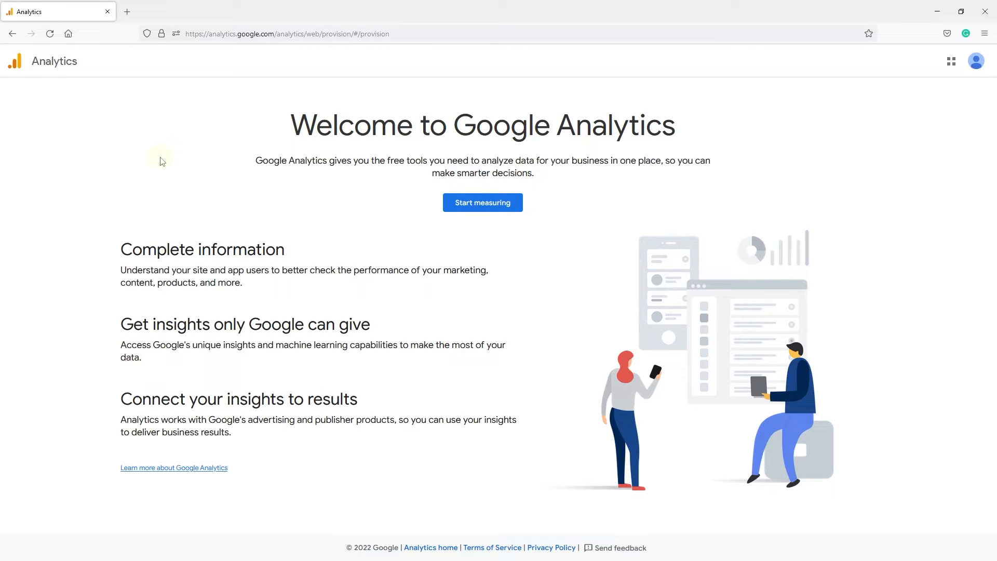
{"action": "mouse_move", "coordinate": [473, 313]}
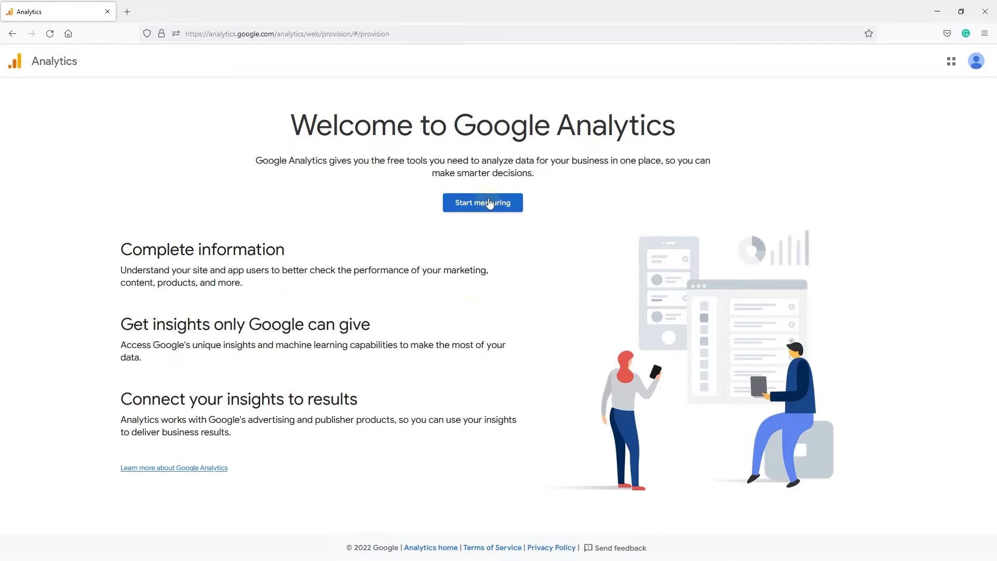
Step: Choose Start measuring to open the Account setup form
{"action": "left_click", "coordinate": [483, 203]}
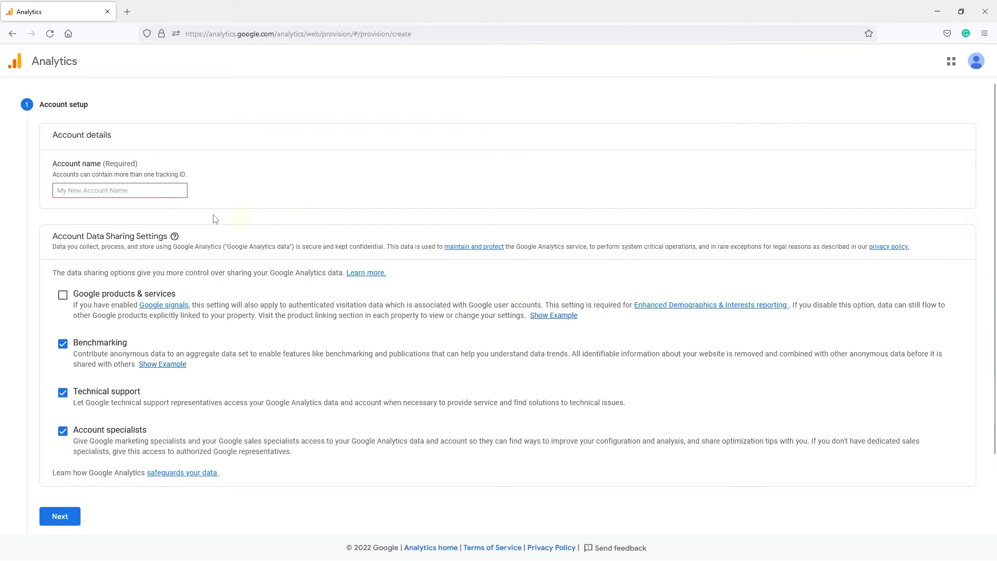
{"action": "mouse_move", "coordinate": [451, 14]}
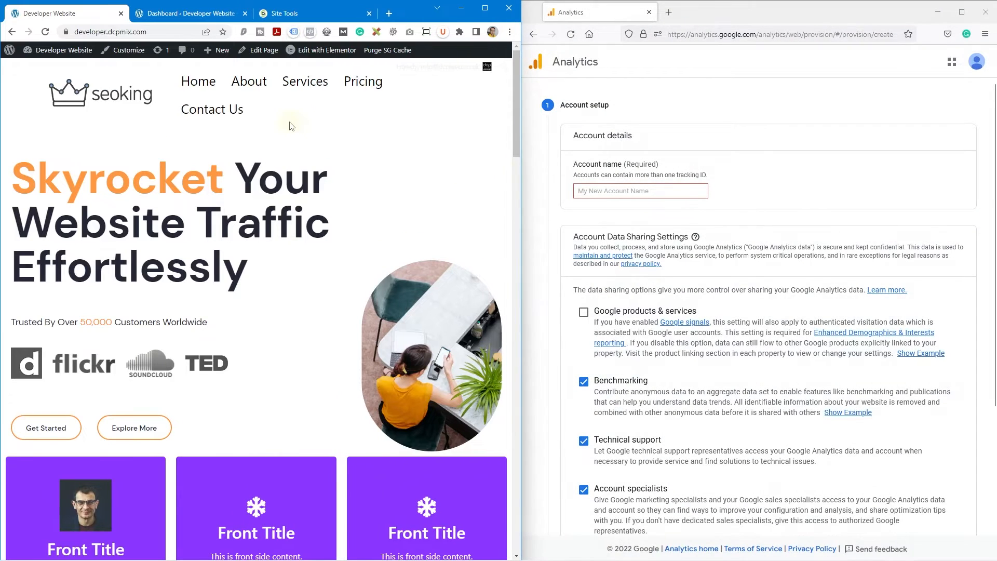
Step: Enter developer.dcpmix.com as the account name and untick every data-sharing checkbox
{"action": "left_click", "coordinate": [117, 31]}
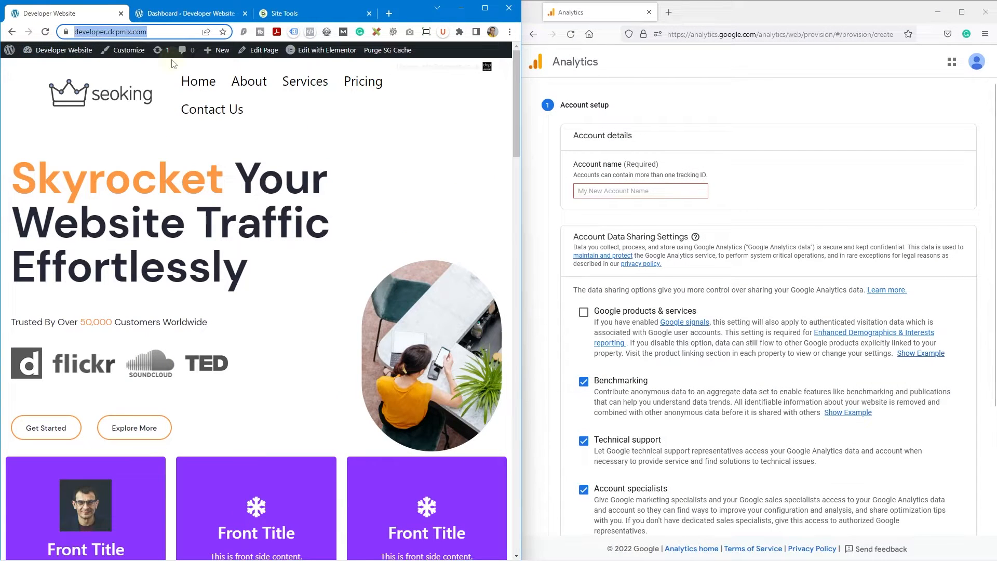
{"action": "type", "text": "https://developer.dcpmix.com/"}
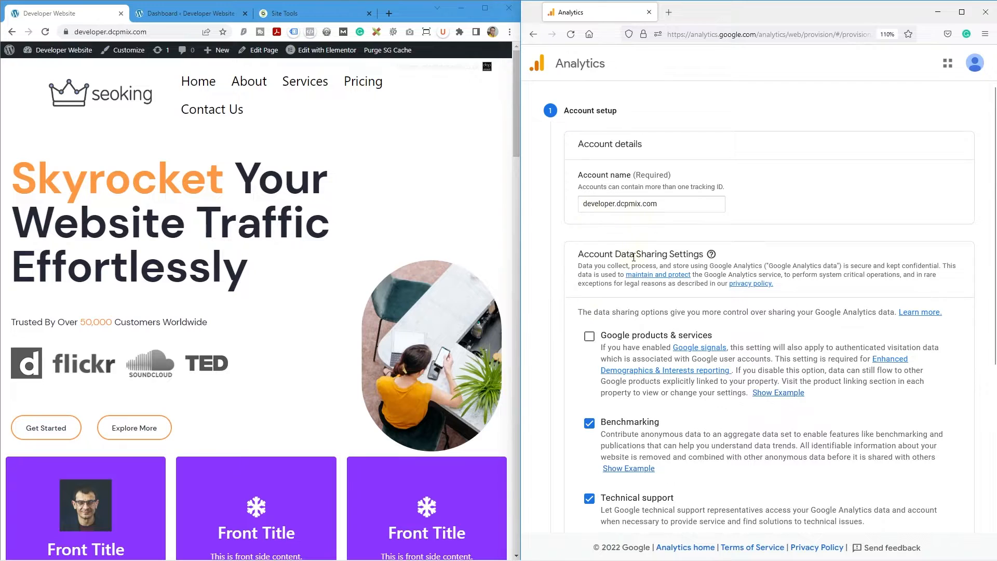
{"action": "scroll", "scroll_direction": "down", "scroll_amount": 3}
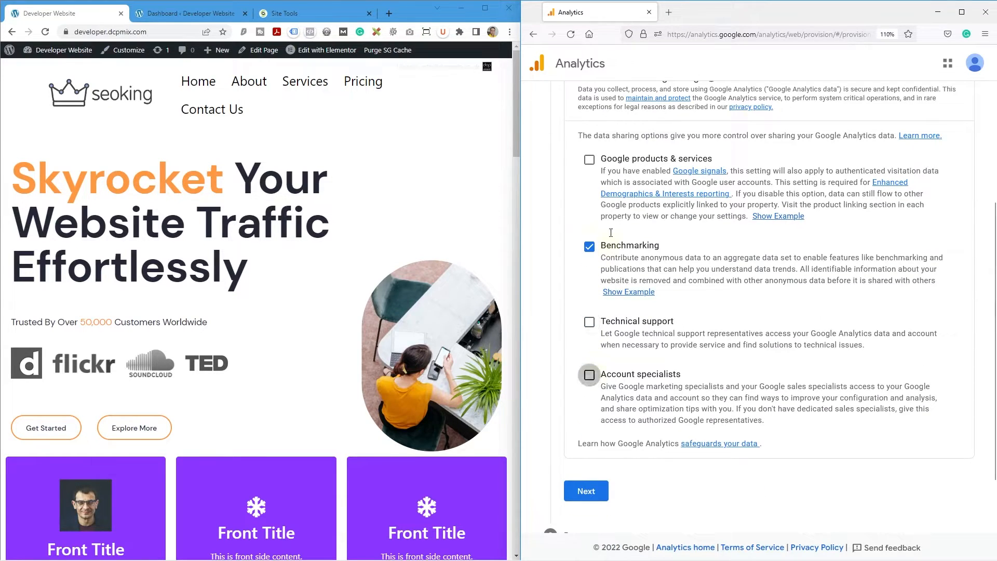
{"action": "left_click", "coordinate": [589, 246]}
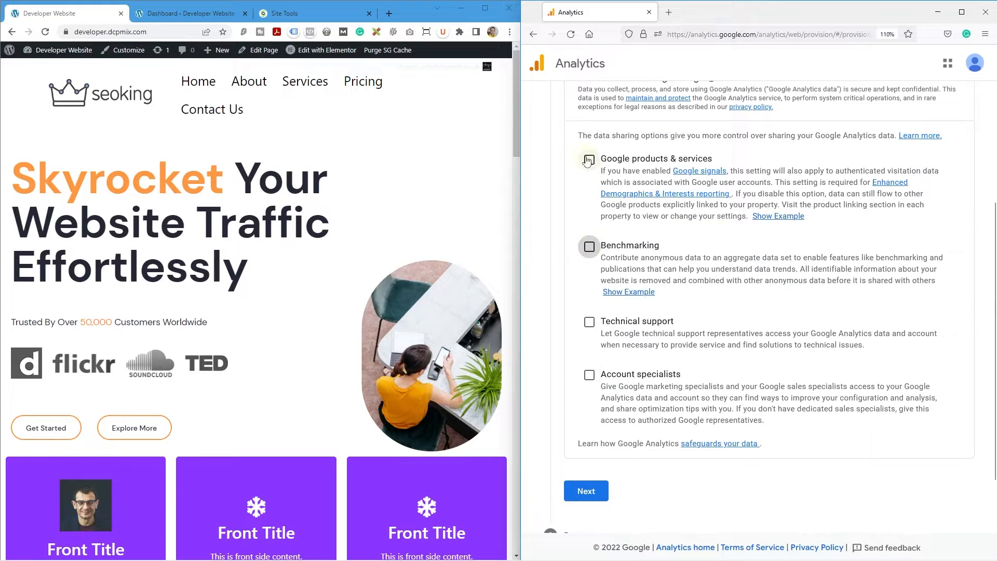
{"action": "left_click", "coordinate": [589, 160]}
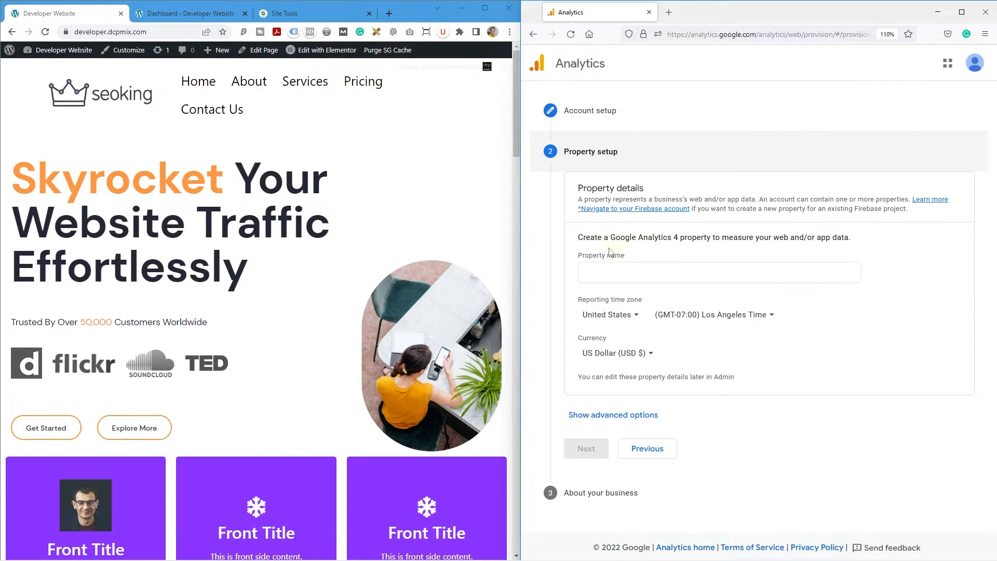
Step: Name the property developer.dcpmix.com and set the reporting time zone to United Kingdom
{"action": "type", "text": "developer.dcpmix.com"}
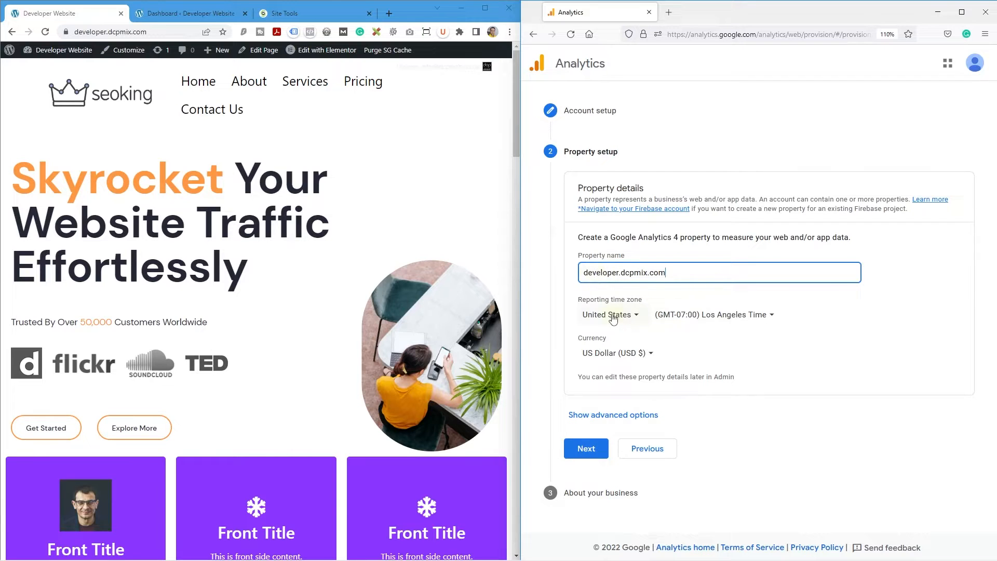
{"action": "left_click", "coordinate": [609, 315]}
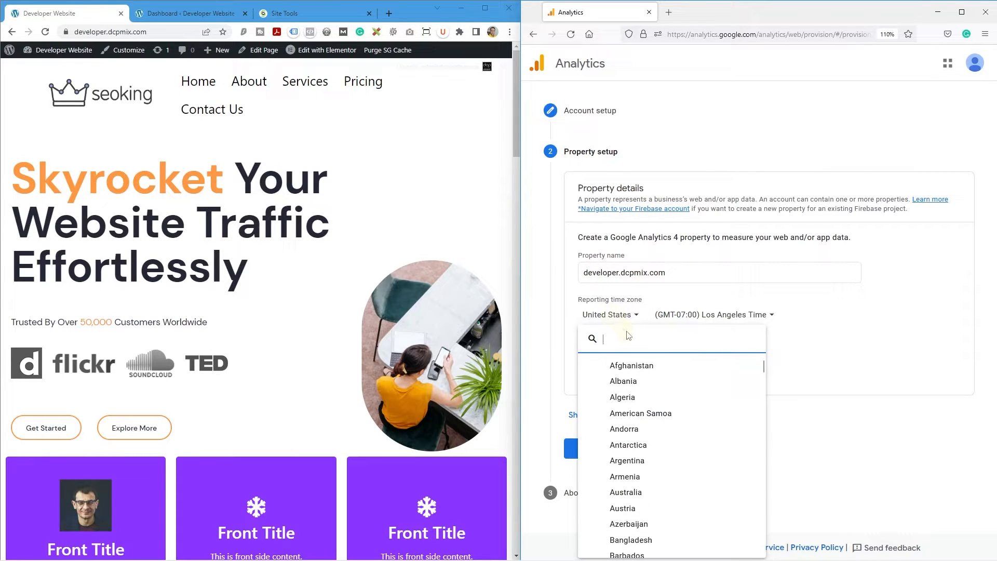
{"action": "type", "text": "united"}
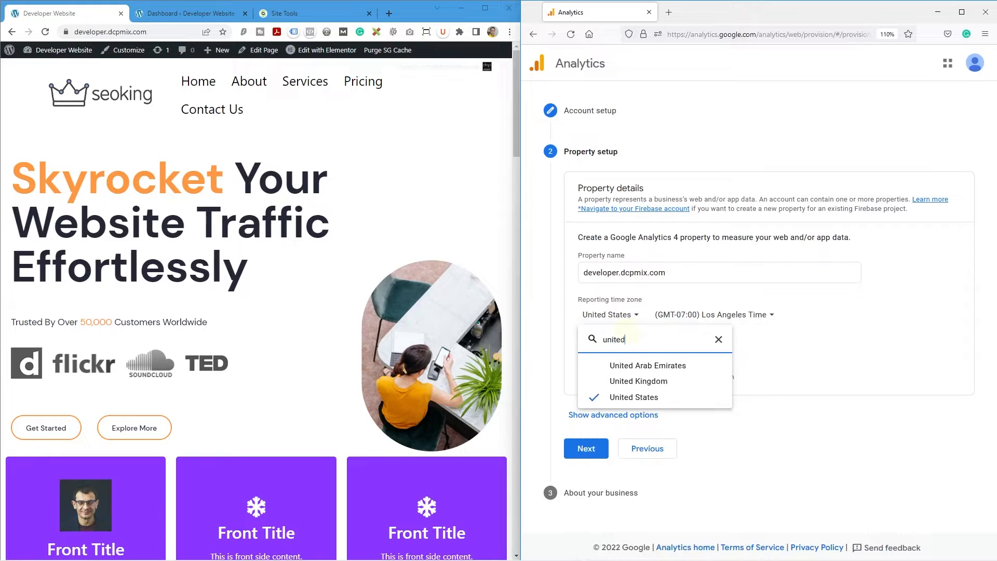
{"action": "left_click", "coordinate": [639, 381]}
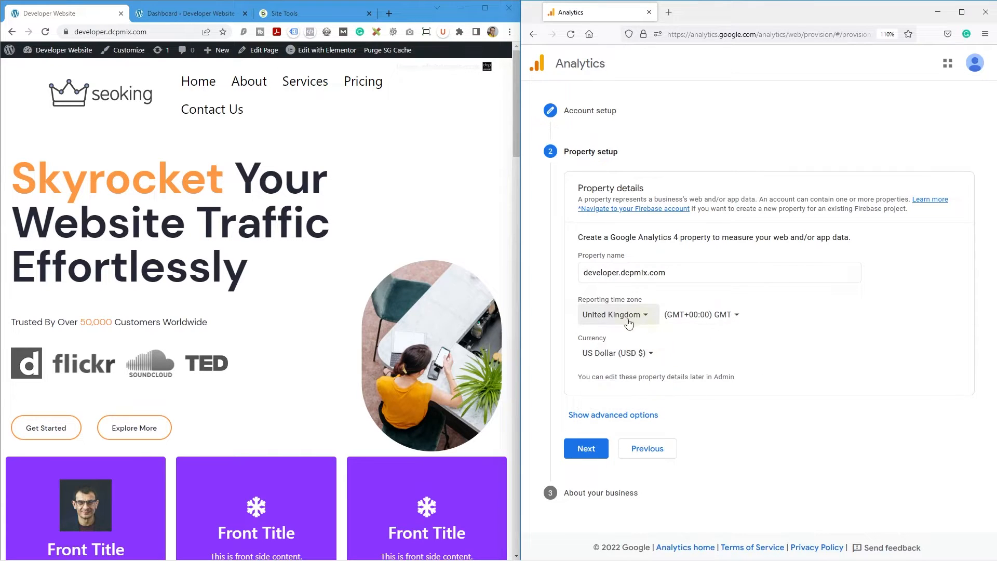
{"action": "mouse_move", "coordinate": [634, 360]}
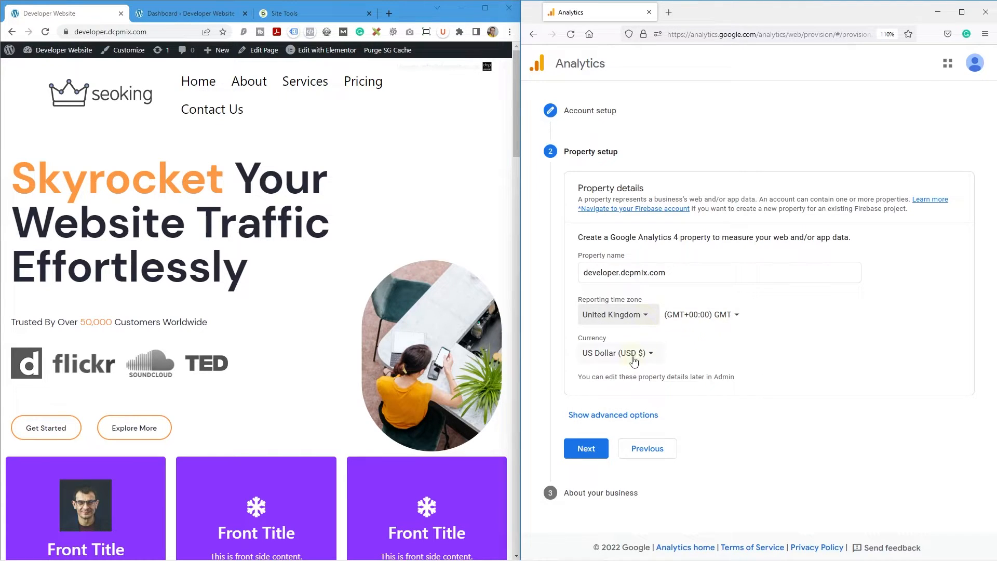
Step: Set the property currency to British Pound (GBP £)
{"action": "left_click", "coordinate": [618, 353]}
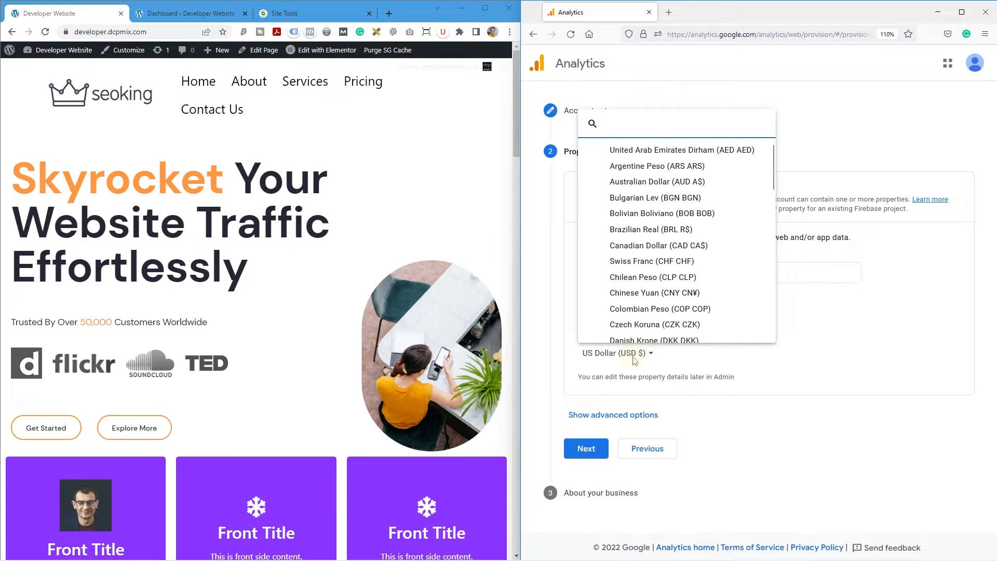
{"action": "type", "text": "gb"}
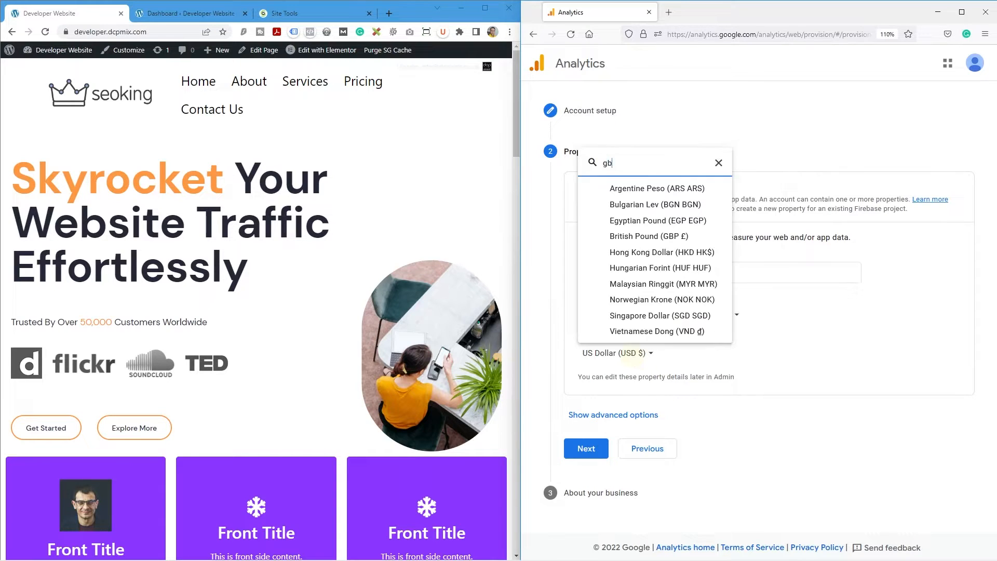
{"action": "type", "text": "p"}
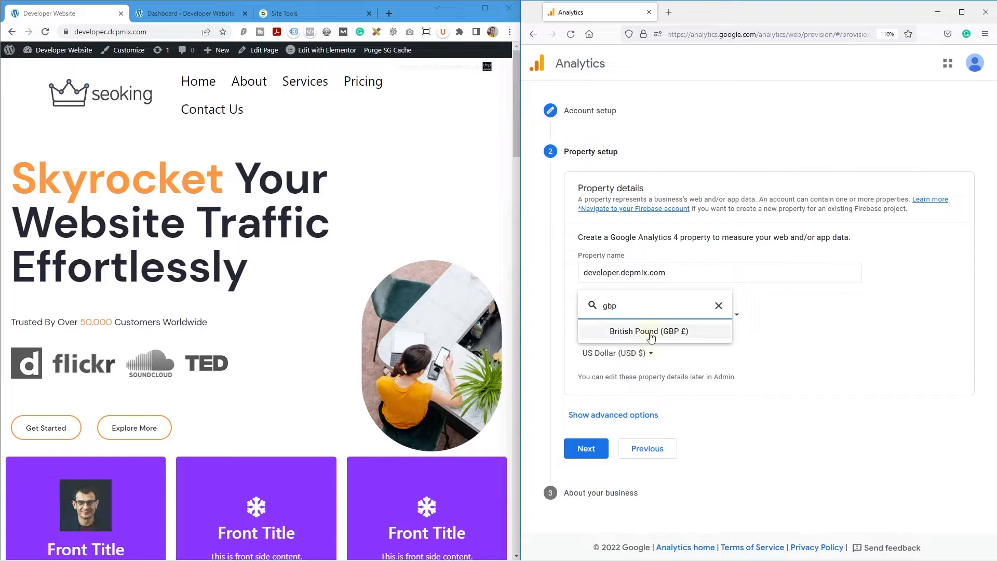
{"action": "left_click", "coordinate": [649, 330]}
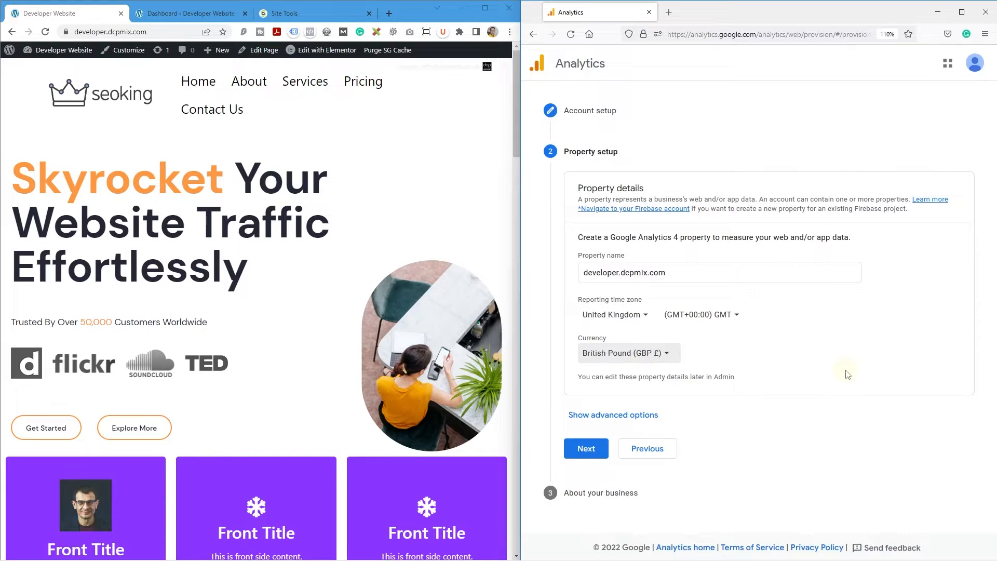
{"action": "mouse_move", "coordinate": [668, 377]}
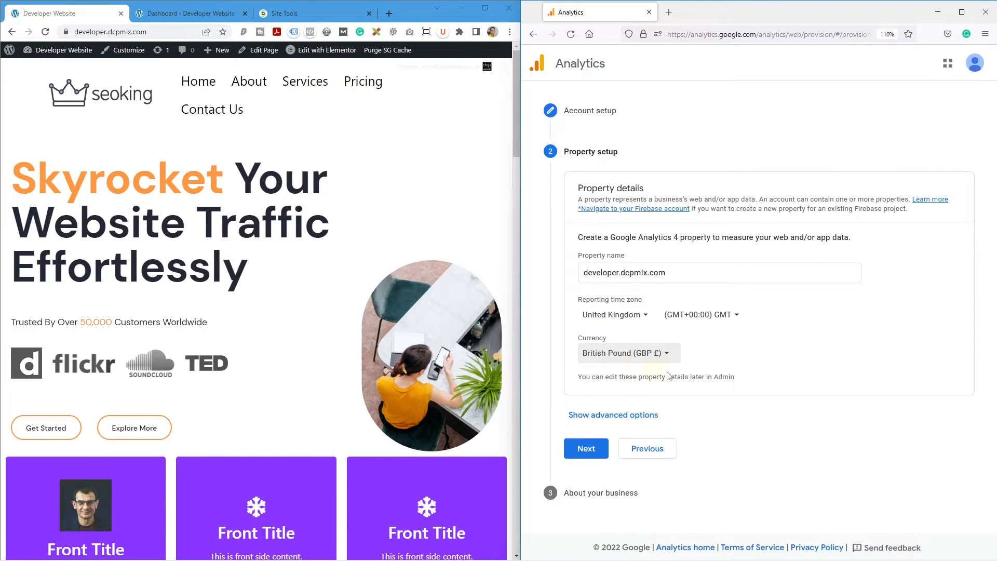
{"action": "mouse_move", "coordinate": [704, 329]}
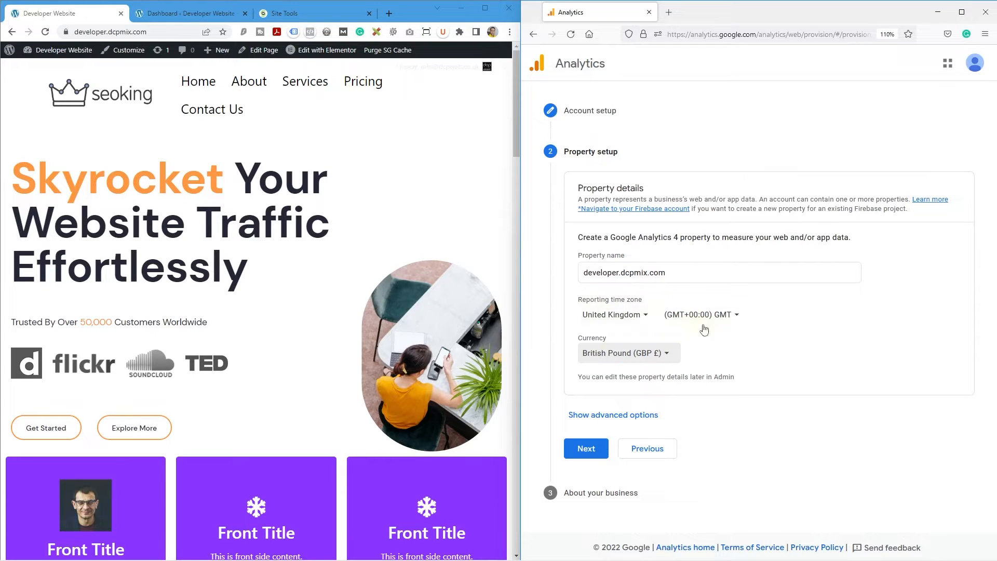
{"action": "mouse_move", "coordinate": [718, 404]}
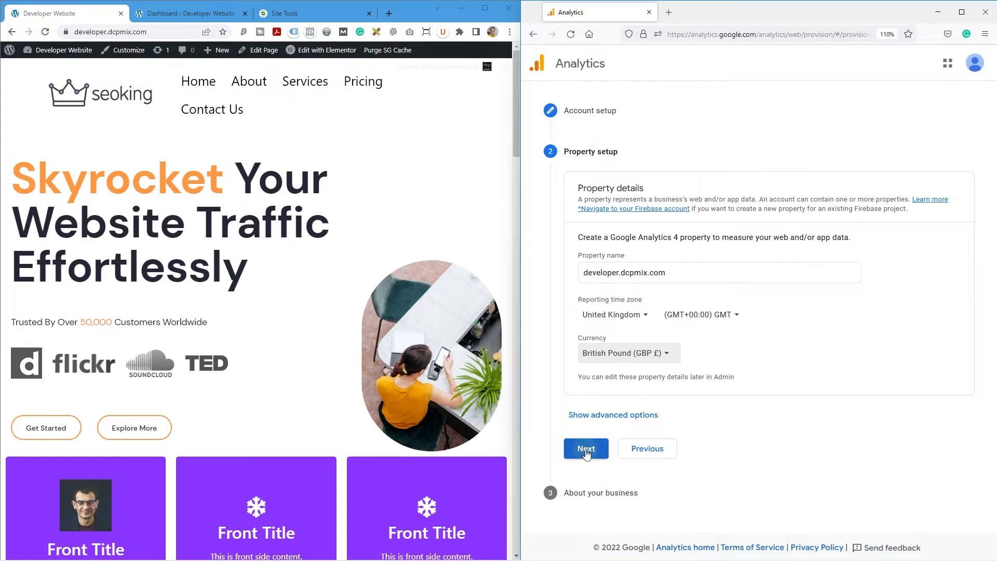
Step: Advance to the business step and choose Other as the industry category
{"action": "left_click", "coordinate": [585, 449]}
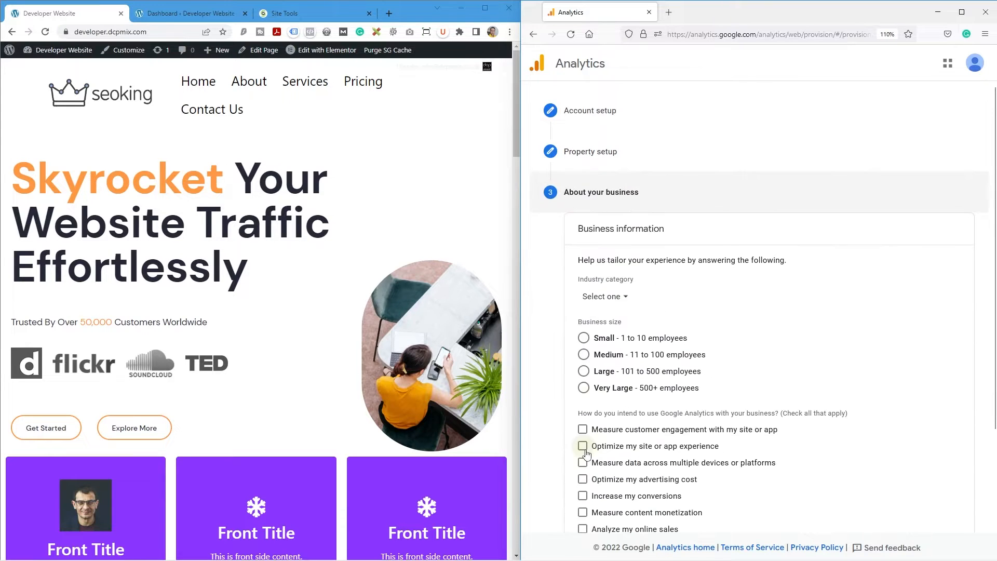
{"action": "left_click", "coordinate": [604, 297]}
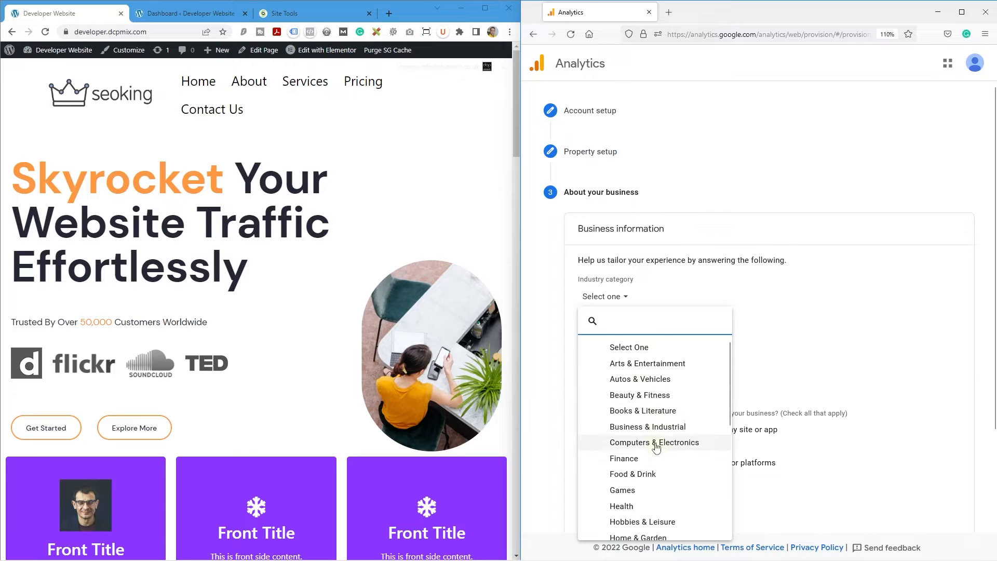
{"action": "scroll", "scroll_direction": "down", "scroll_amount": 3}
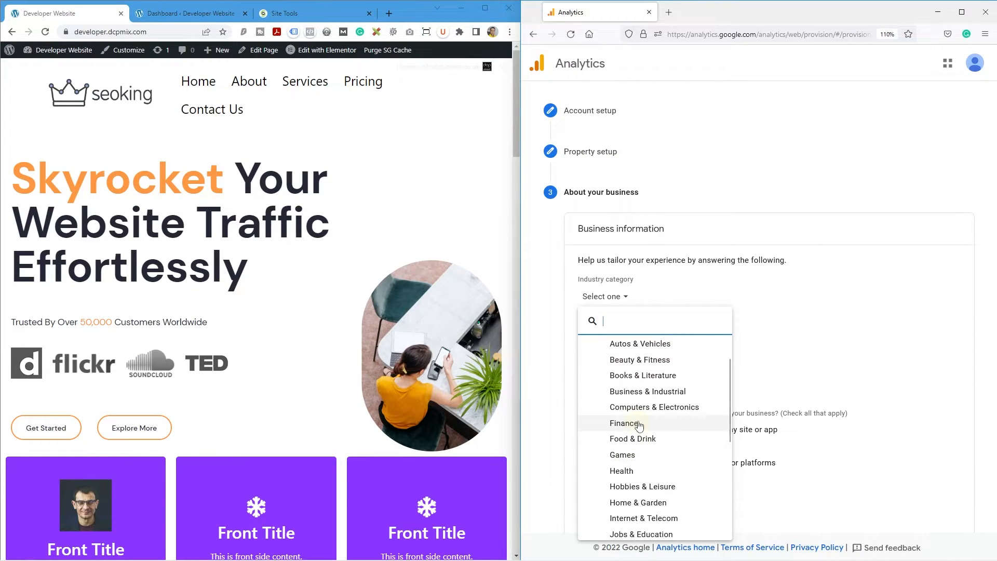
{"action": "scroll", "scroll_direction": "down", "scroll_amount": 3}
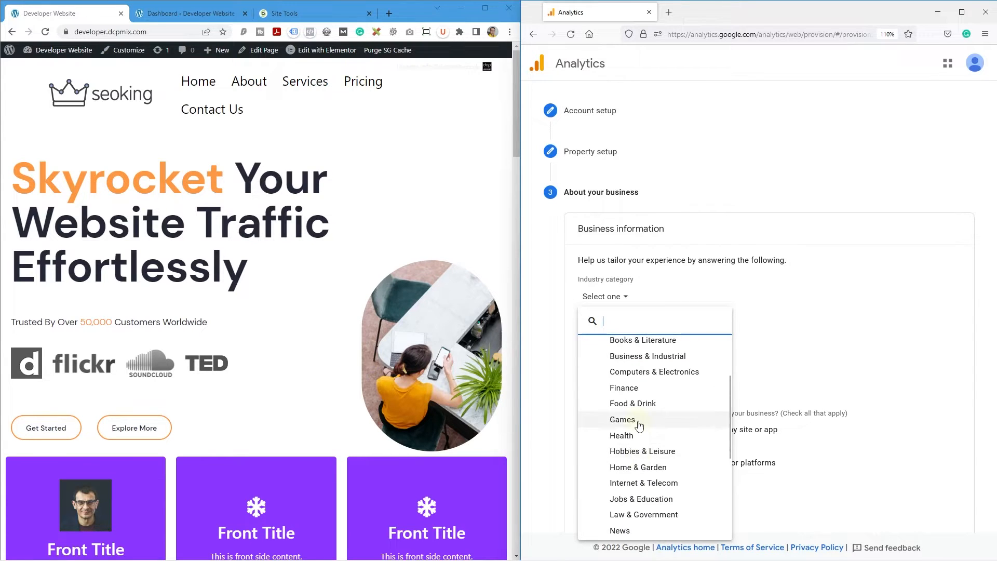
{"action": "scroll", "scroll_direction": "down", "scroll_amount": 3}
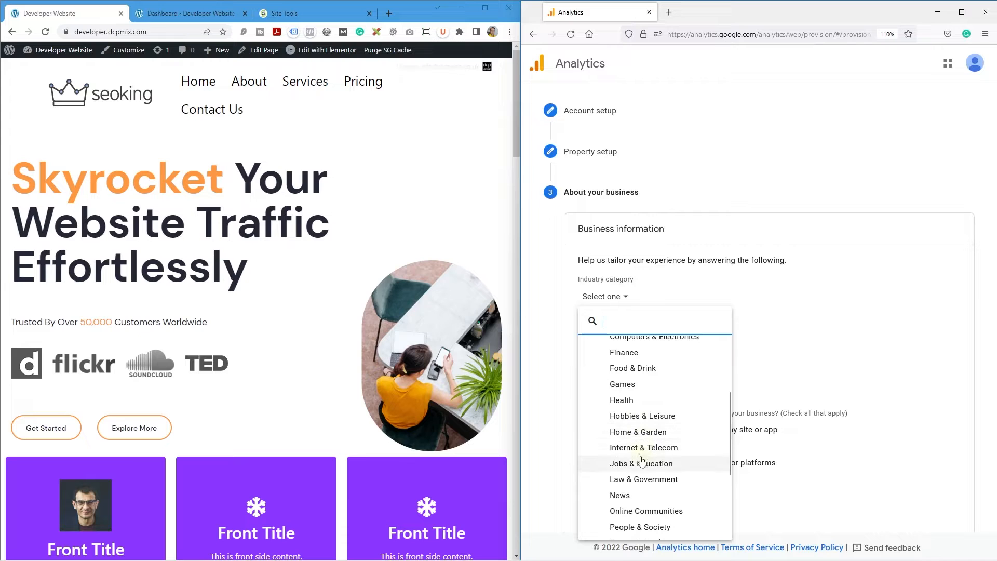
{"action": "scroll", "scroll_direction": "down", "scroll_amount": 3}
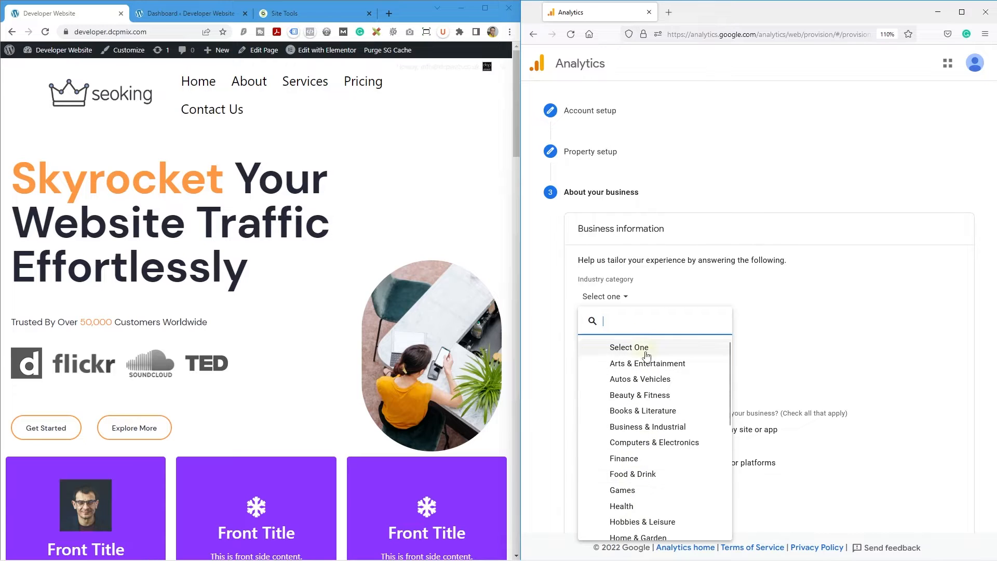
{"action": "scroll", "scroll_direction": "down", "scroll_amount": 3}
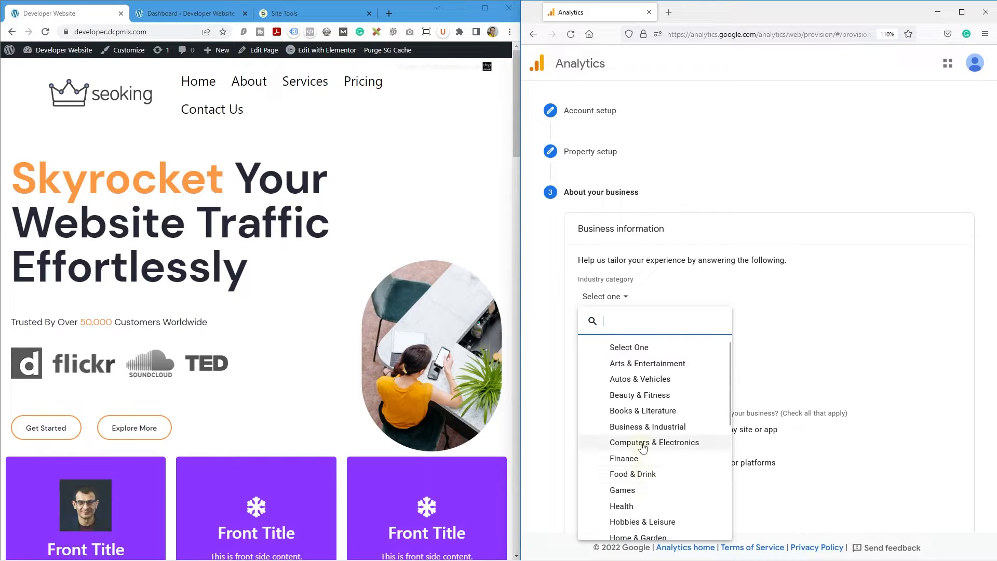
{"action": "scroll", "scroll_direction": "down", "scroll_amount": 3}
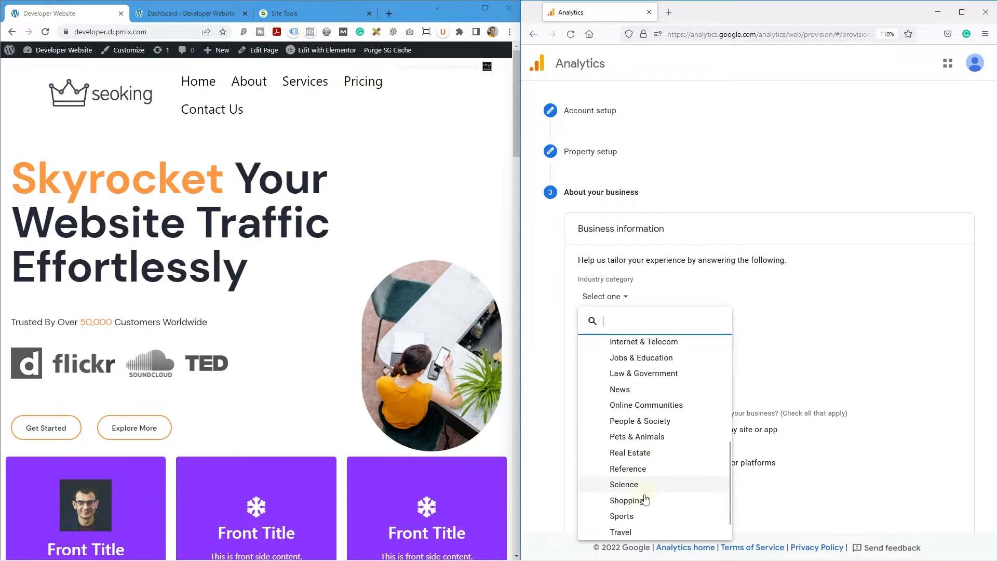
{"action": "left_click", "coordinate": [620, 532]}
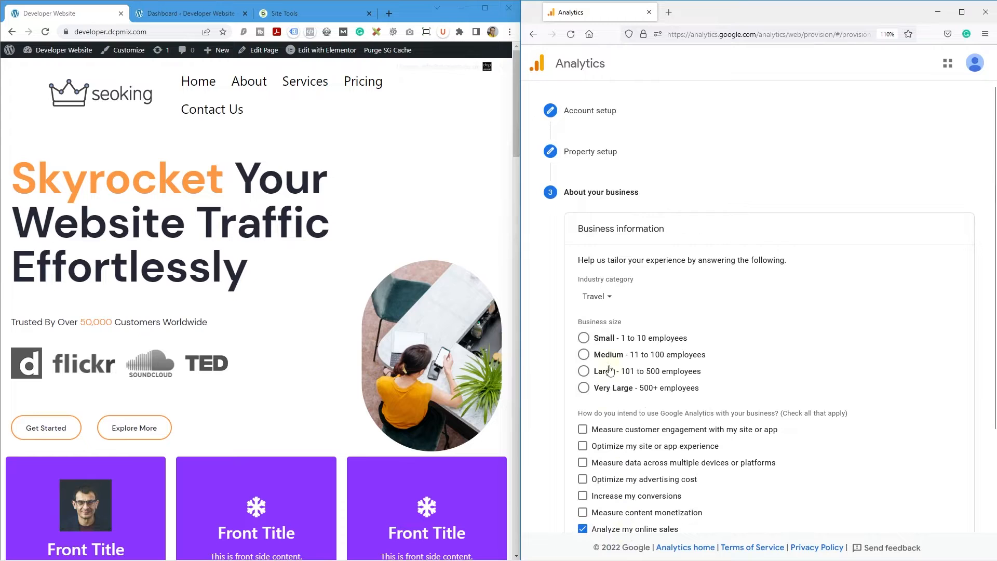
{"action": "left_click", "coordinate": [596, 296]}
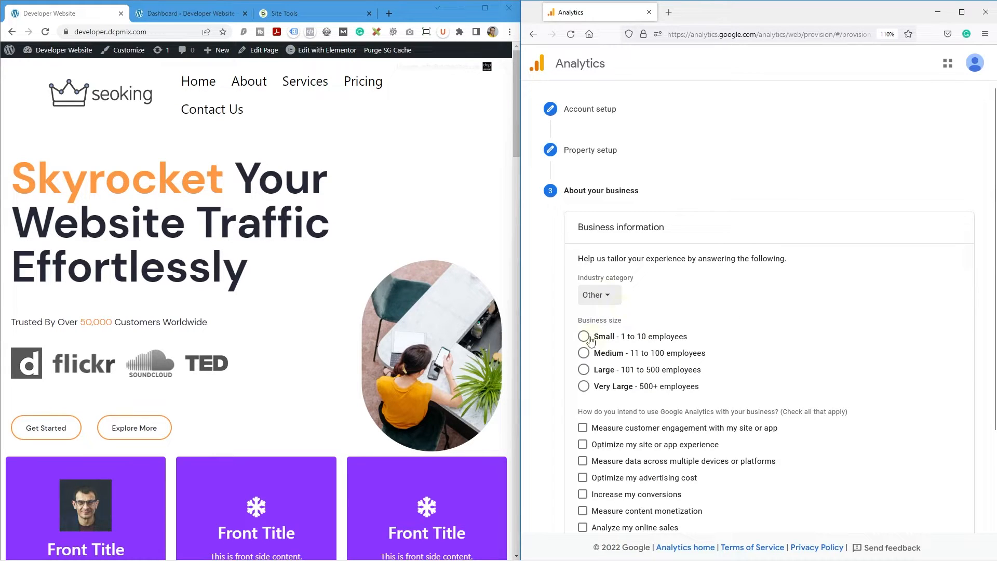
Step: Select Small size and tick Measure customer engagement, Optimize site experience, Measure lead generation
{"action": "left_click", "coordinate": [584, 336]}
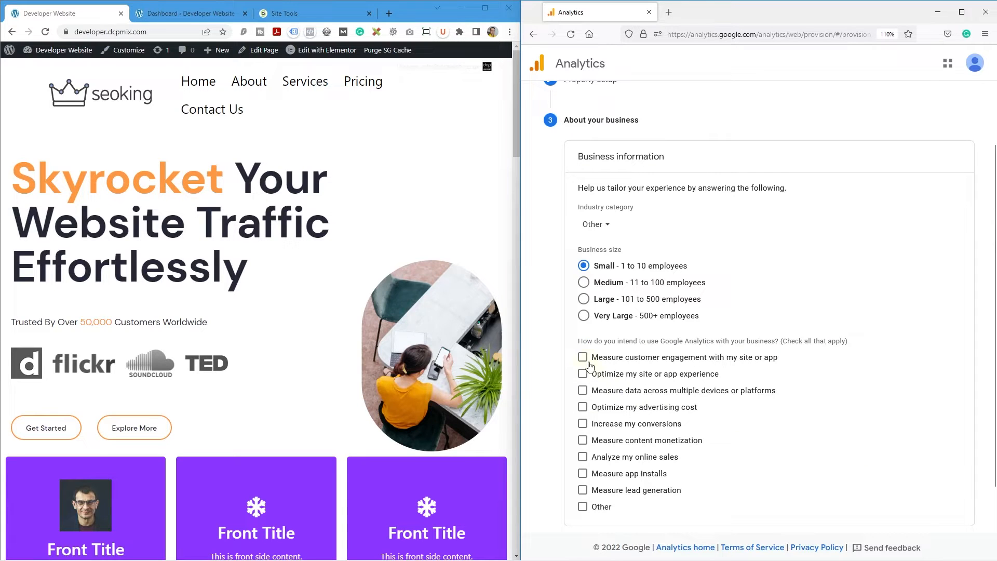
{"action": "left_click", "coordinate": [583, 357]}
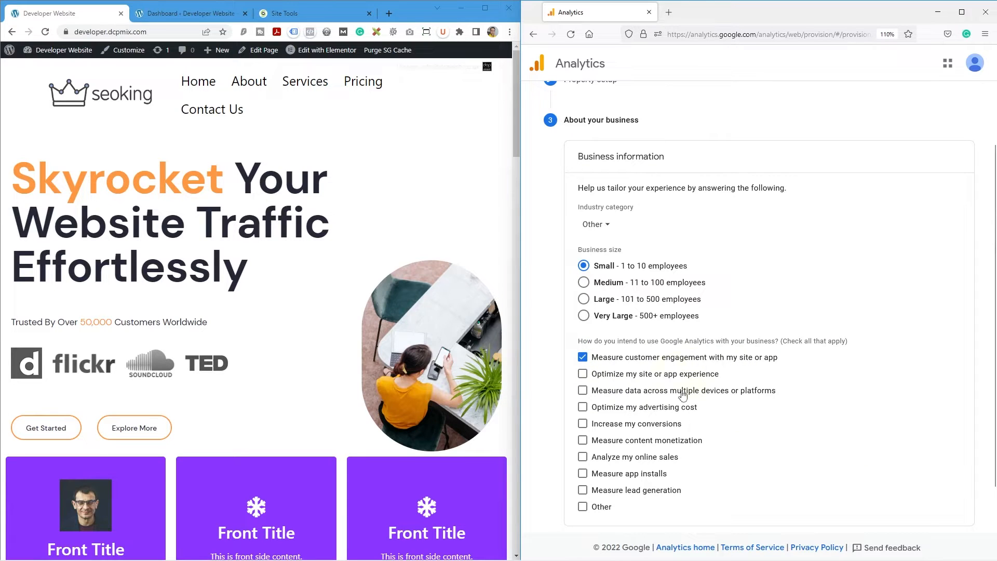
{"action": "mouse_move", "coordinate": [680, 380]}
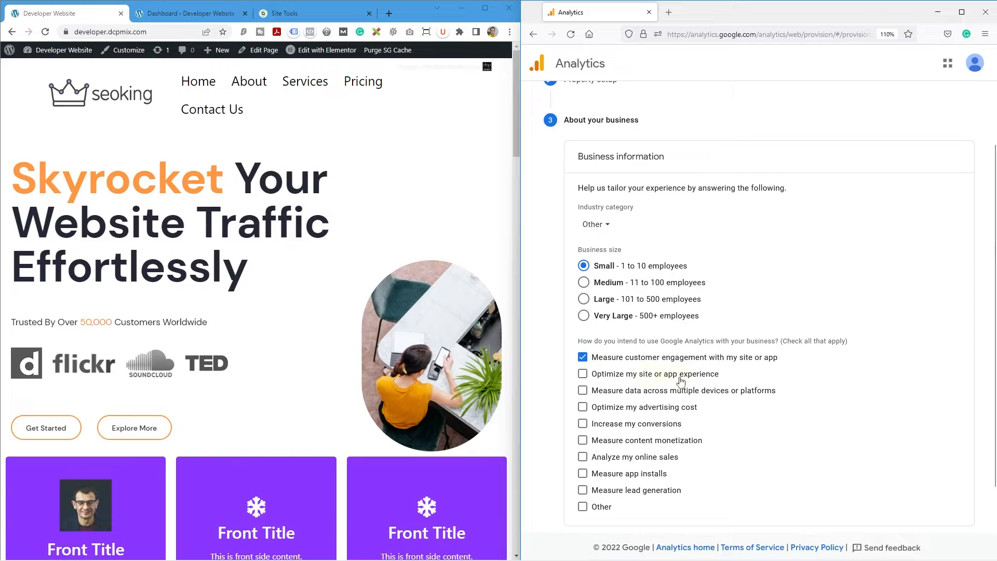
{"action": "left_click", "coordinate": [583, 373]}
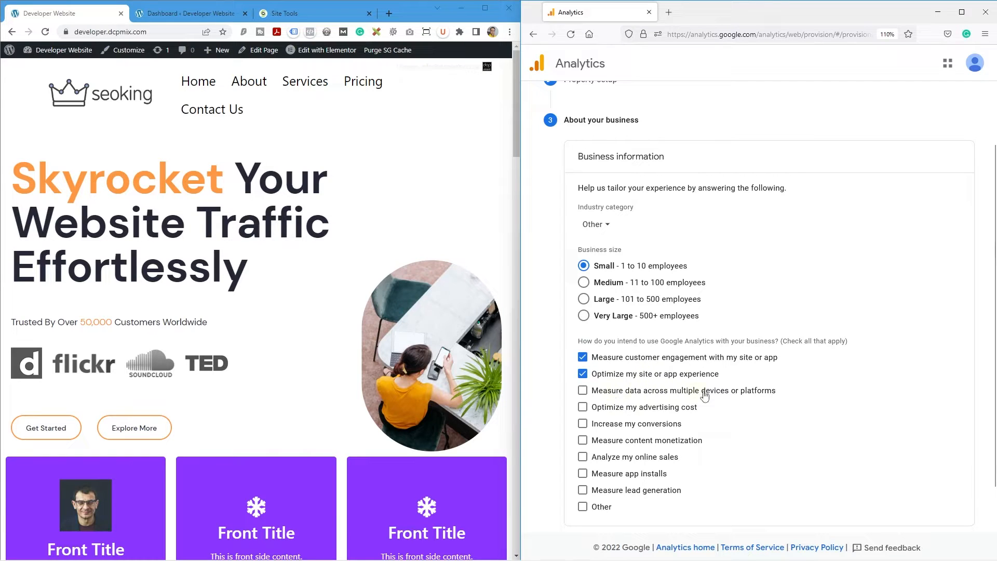
{"action": "mouse_move", "coordinate": [630, 431]}
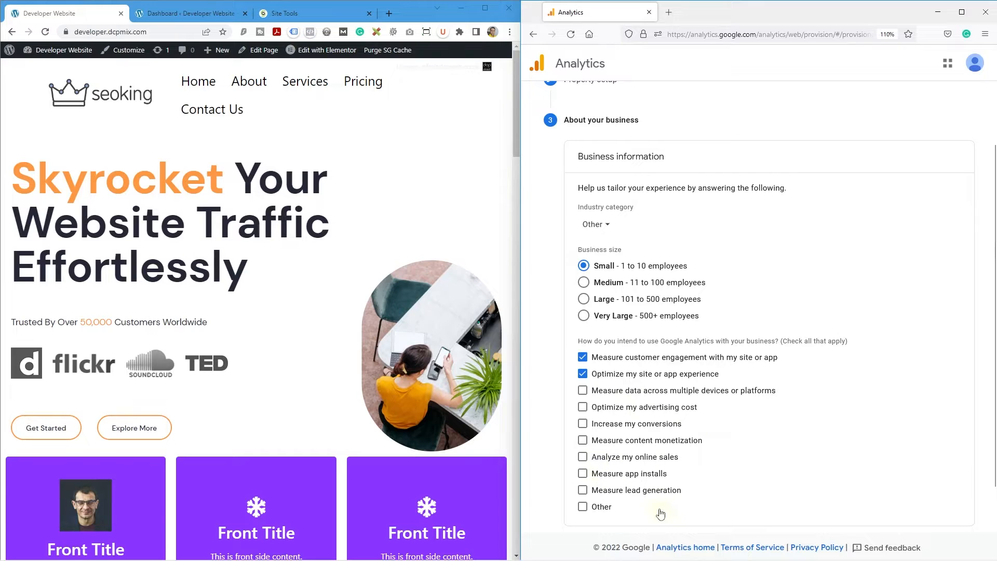
{"action": "left_click", "coordinate": [583, 489]}
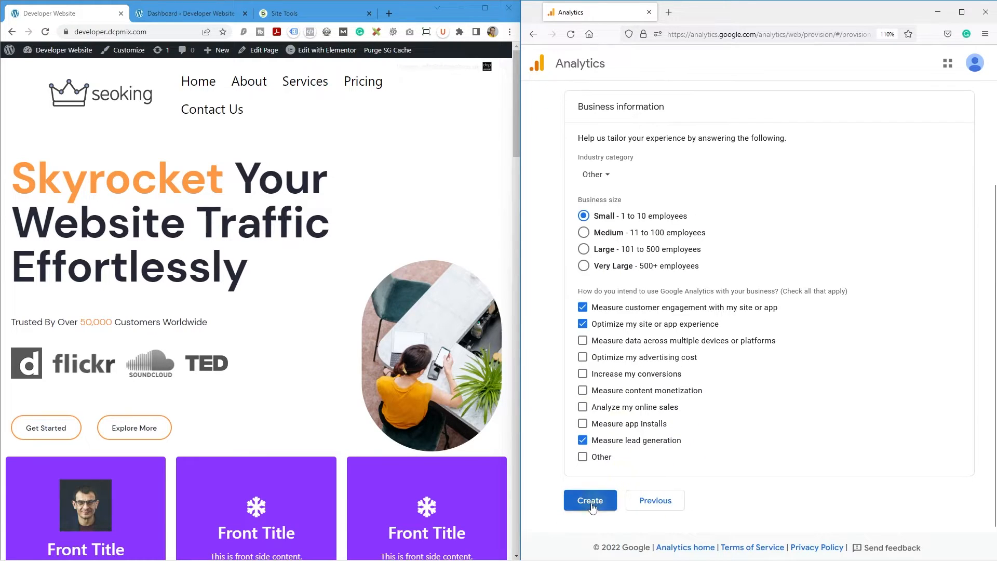
Step: Create the account, set the terms country to United Kingdom, and accept GDPR and service terms
{"action": "left_click", "coordinate": [590, 500]}
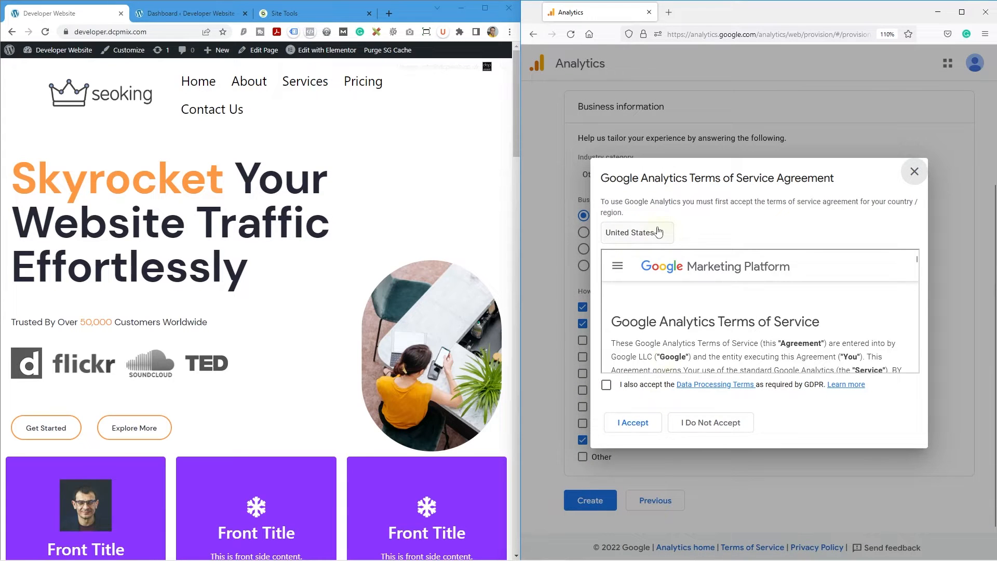
{"action": "left_click", "coordinate": [636, 232]}
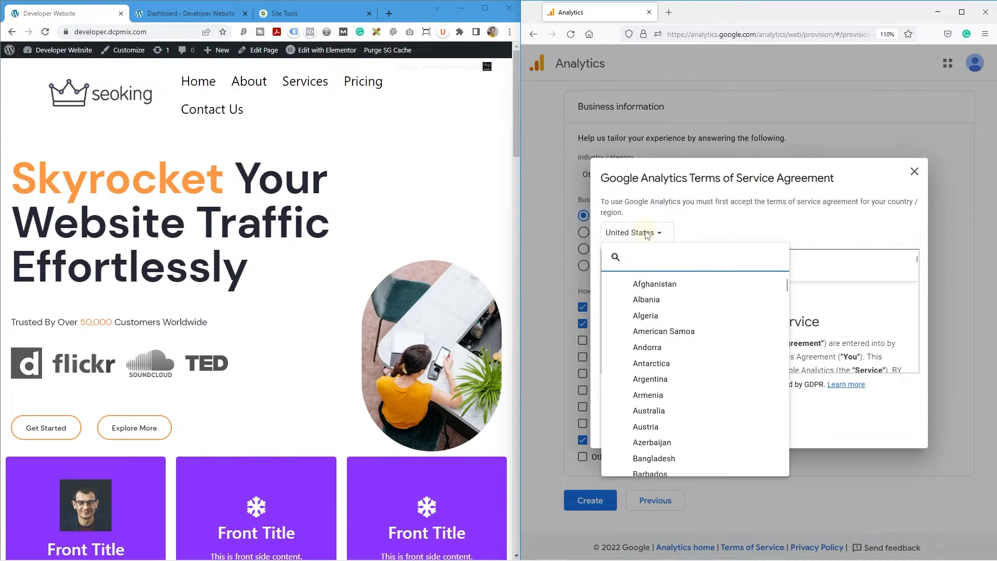
{"action": "type", "text": "unit"}
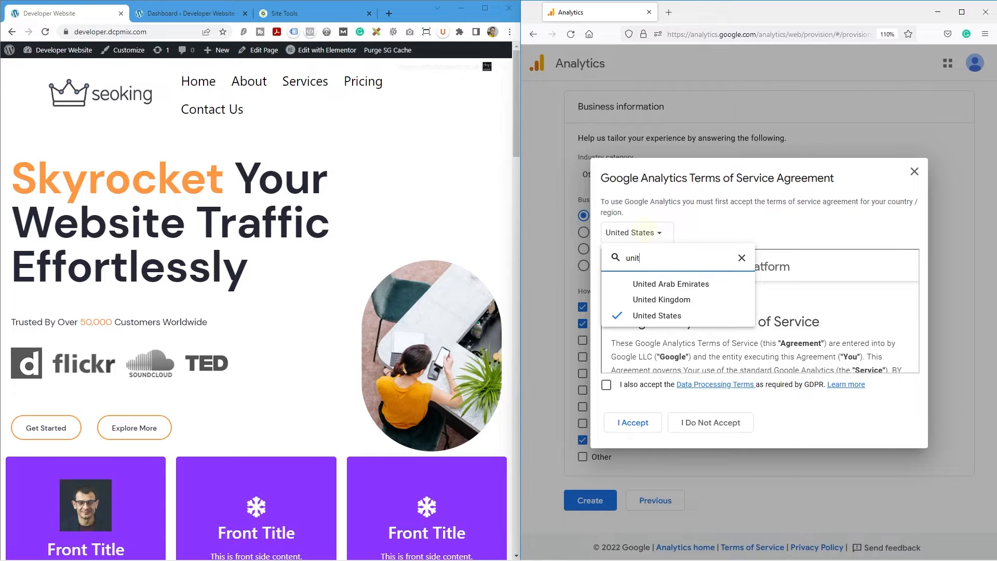
{"action": "left_click", "coordinate": [661, 299]}
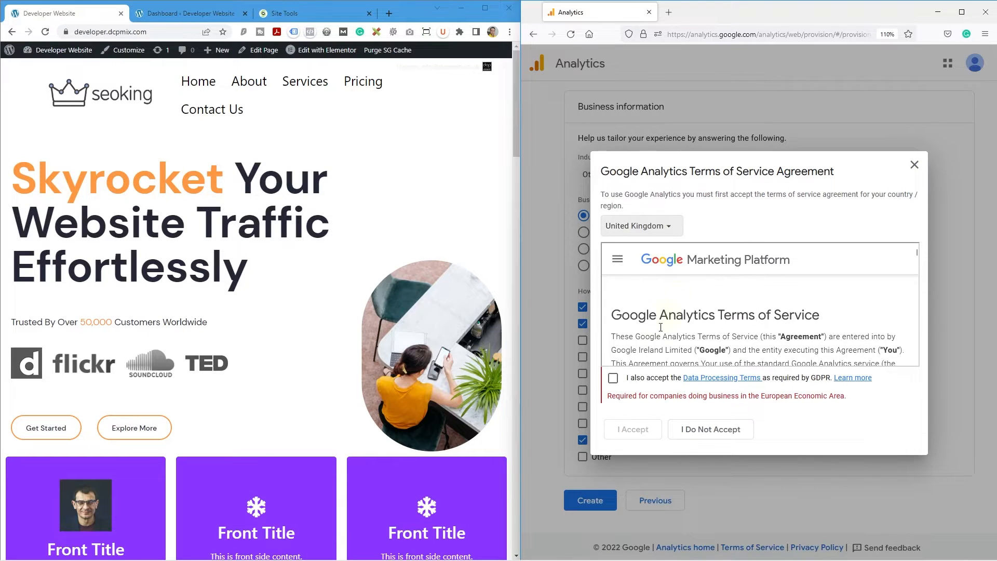
{"action": "left_click", "coordinate": [613, 377]}
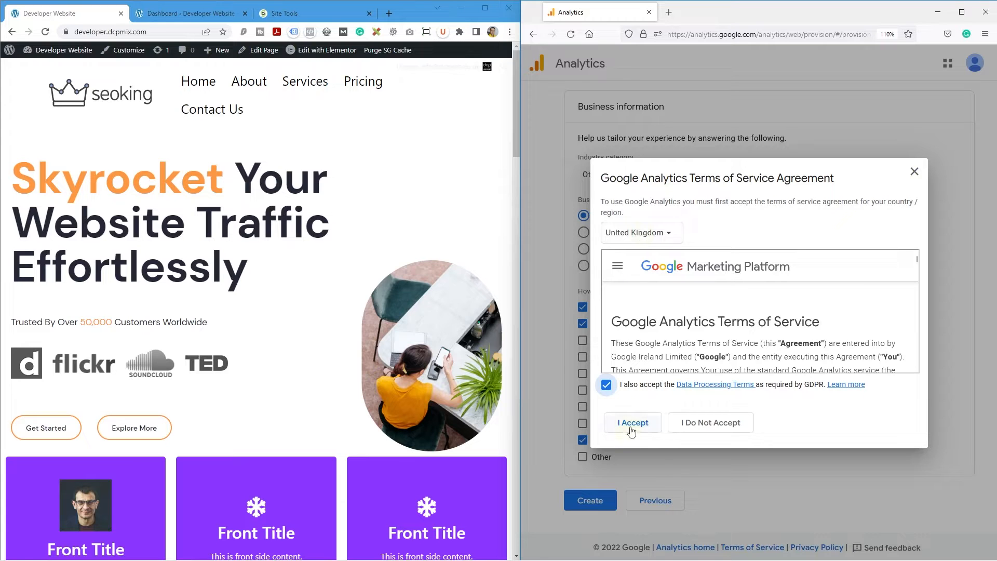
{"action": "left_click", "coordinate": [633, 422]}
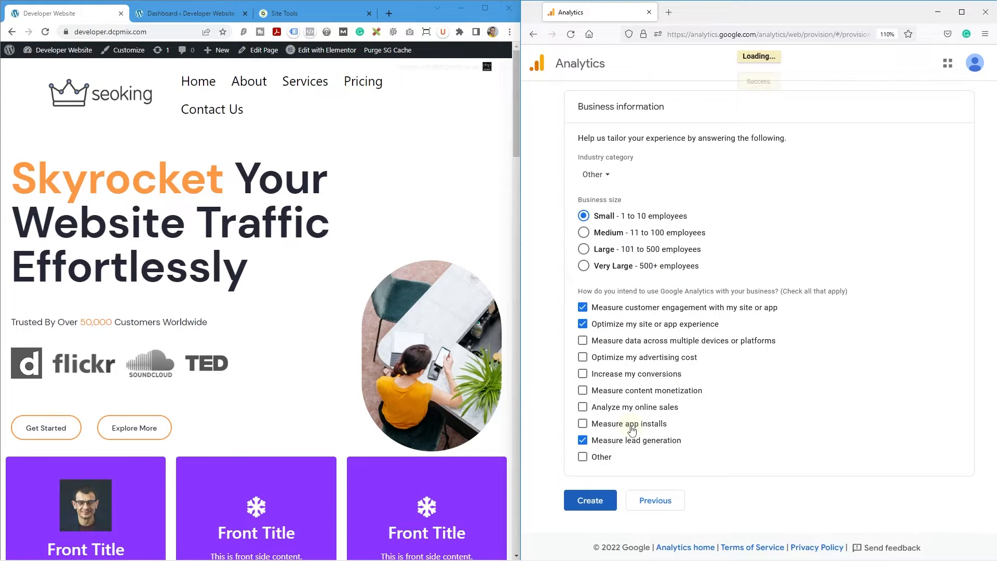
{"action": "left_click", "coordinate": [590, 501]}
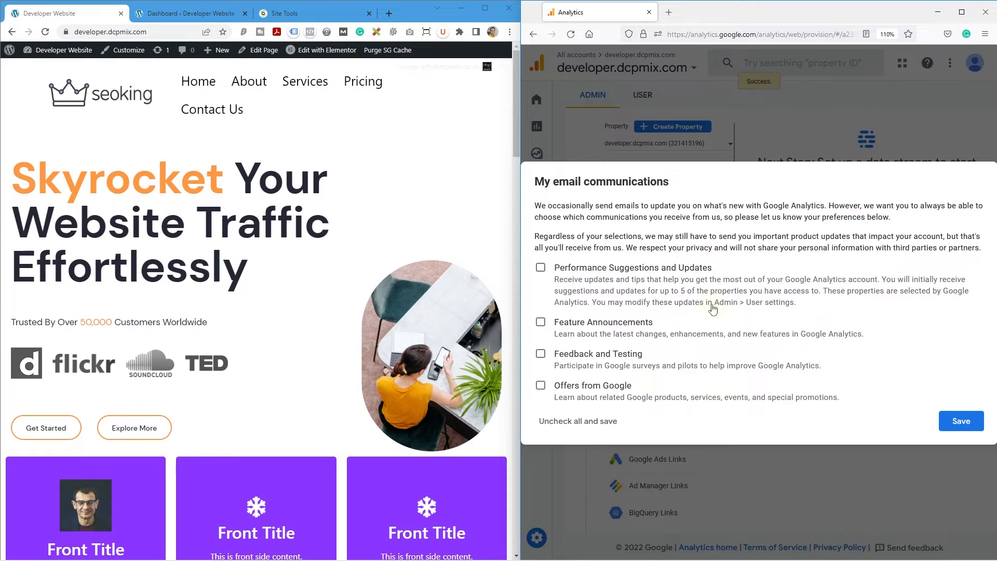
{"action": "mouse_move", "coordinate": [722, 329]}
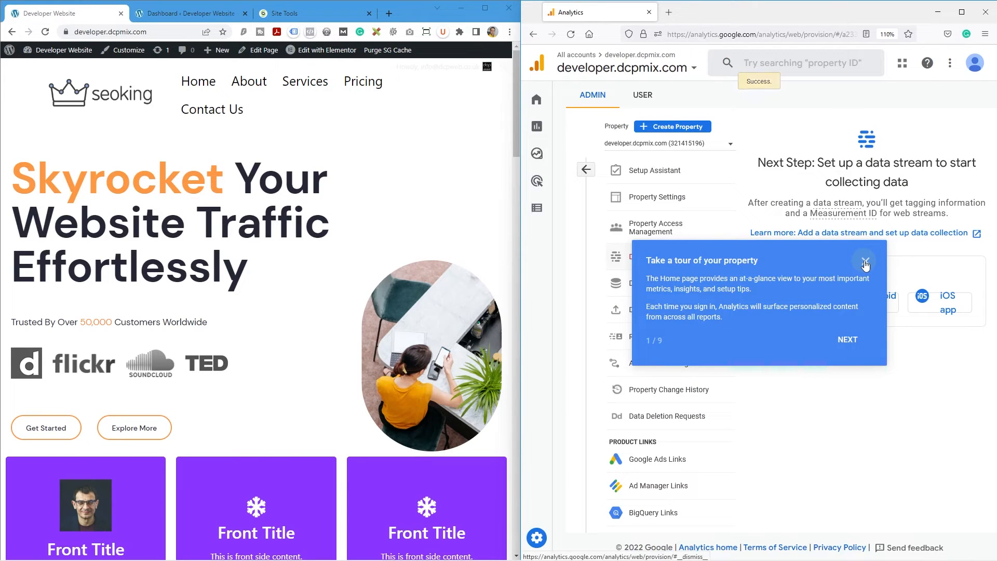
Step: Close the property tour popup
{"action": "left_click", "coordinate": [865, 260]}
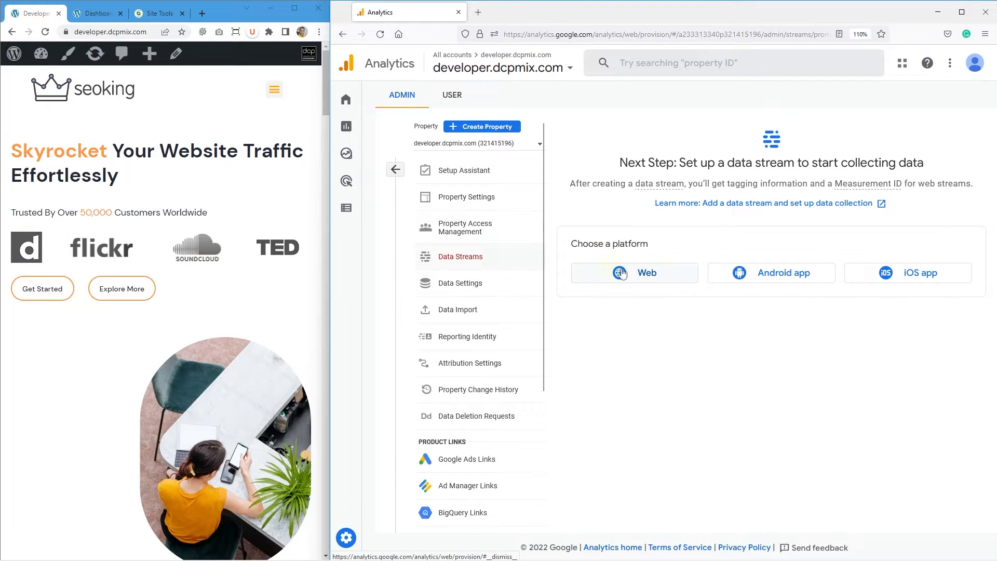
{"action": "left_click", "coordinate": [635, 272]}
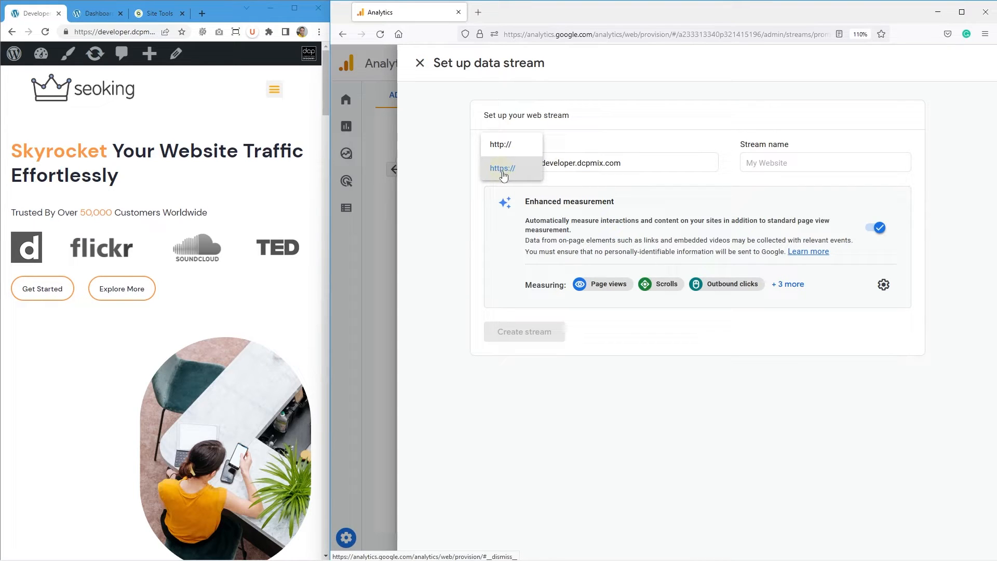
{"action": "left_click", "coordinate": [501, 167]}
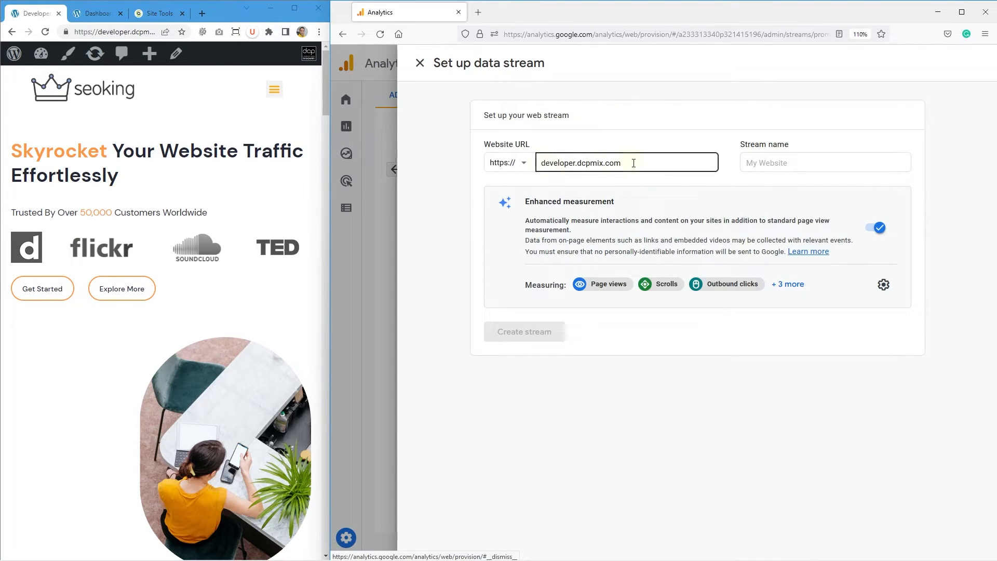
{"action": "left_click", "coordinate": [826, 162]}
{"action": "type", "text": "developer.dcpmix.com"}
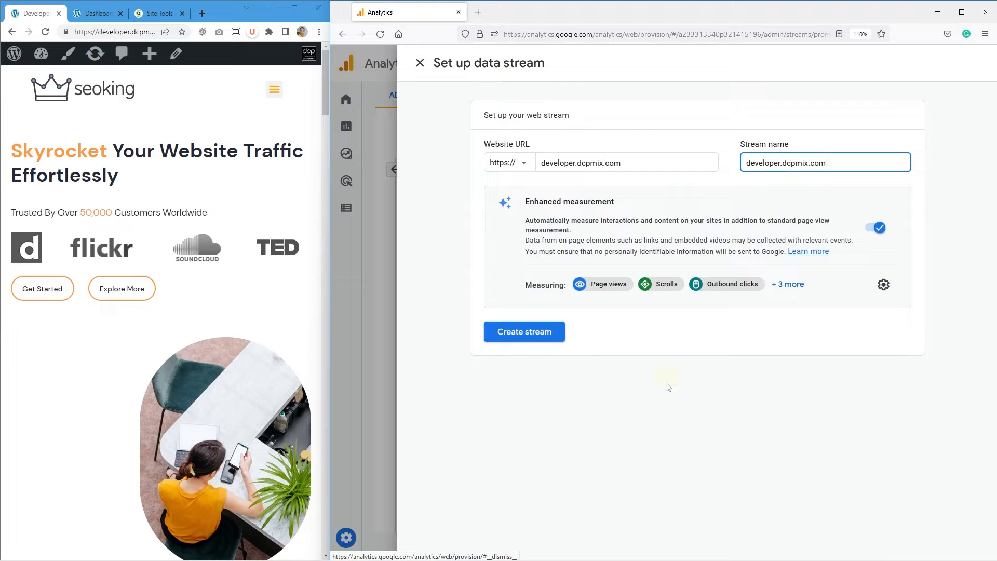
{"action": "left_click", "coordinate": [524, 331]}
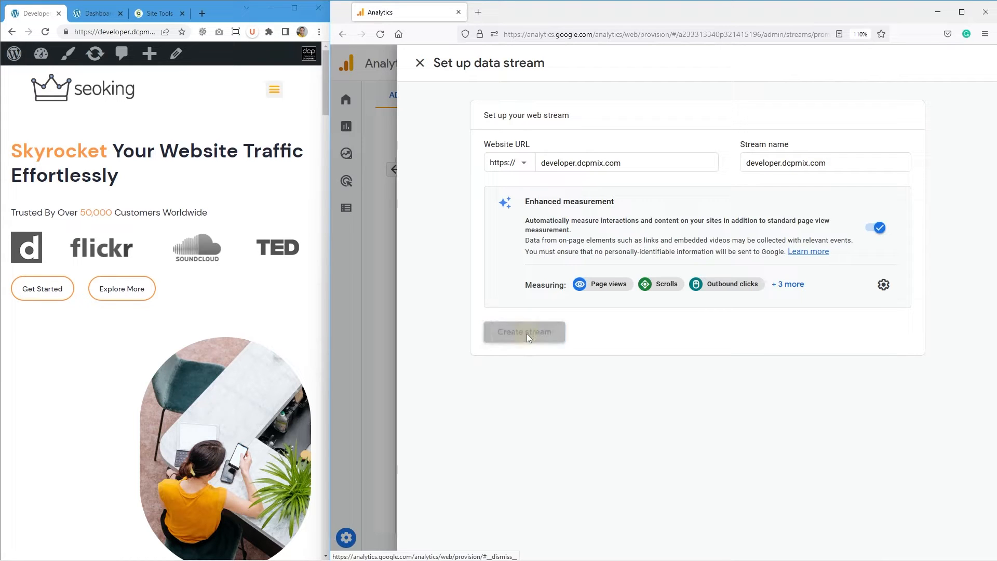
{"action": "left_click", "coordinate": [525, 331]}
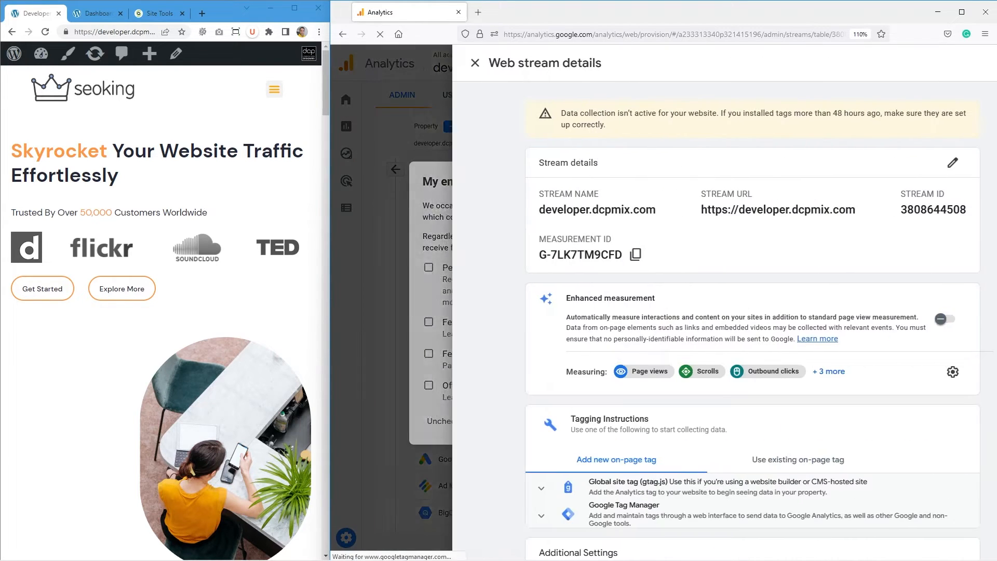
Step: Scroll the web stream details and expand the Global site tag (gtag.js) instructions
{"action": "left_click", "coordinate": [949, 319]}
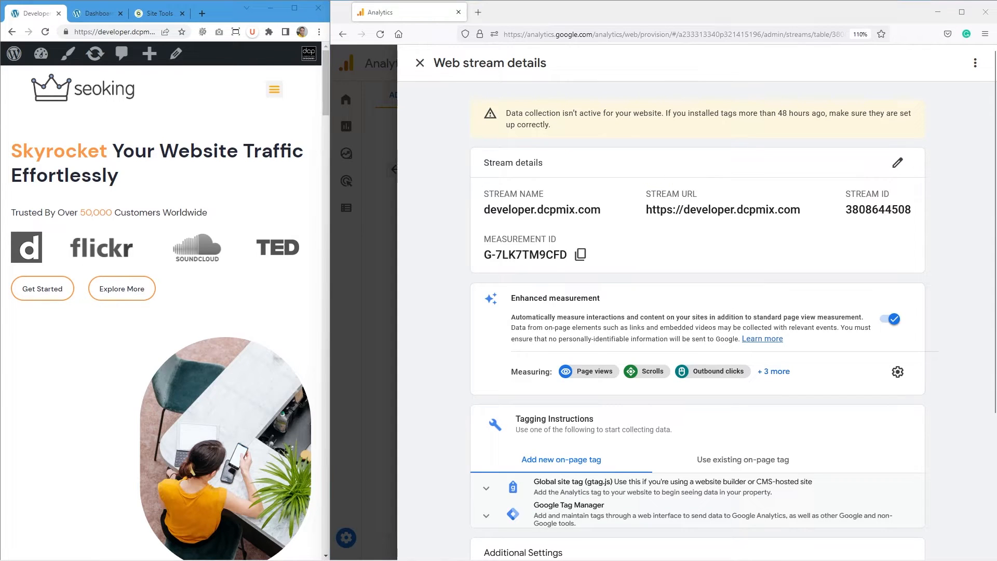
{"action": "scroll", "scroll_direction": "down", "scroll_amount": 3}
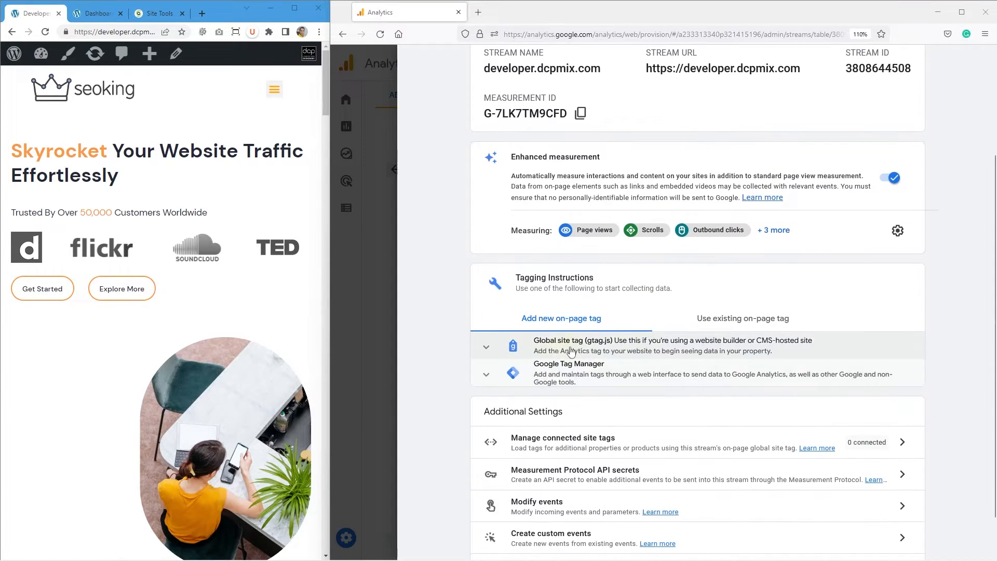
{"action": "left_click", "coordinate": [486, 346]}
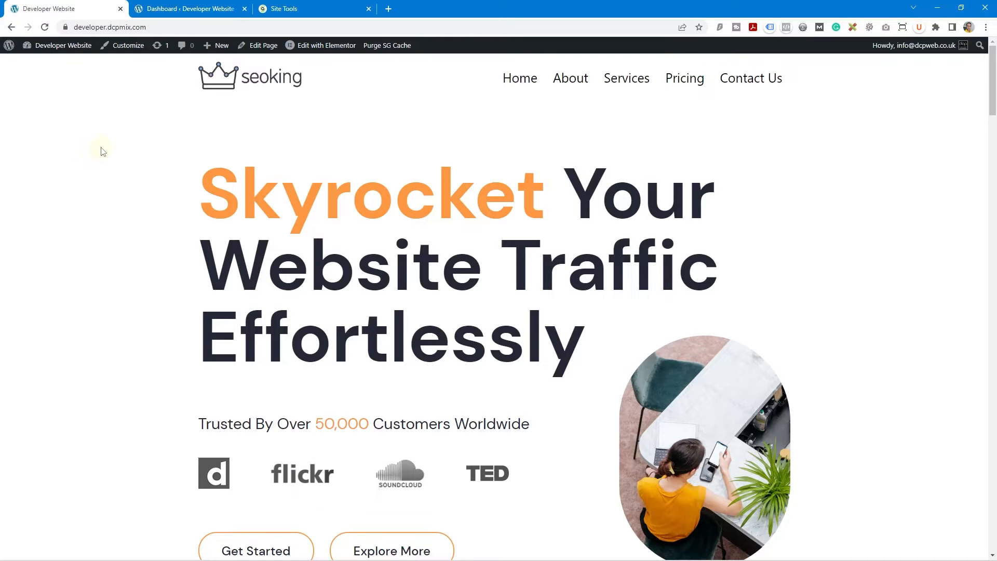
{"action": "mouse_move", "coordinate": [79, 116]}
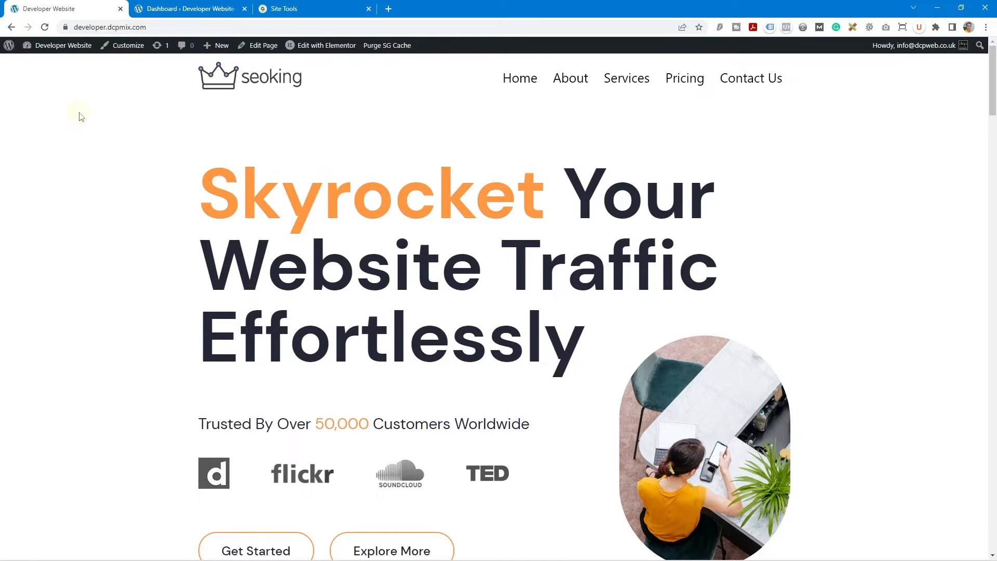
Step: From the WordPress dashboard, open Elementor Custom Code and add a new snippet
{"action": "left_click", "coordinate": [184, 9]}
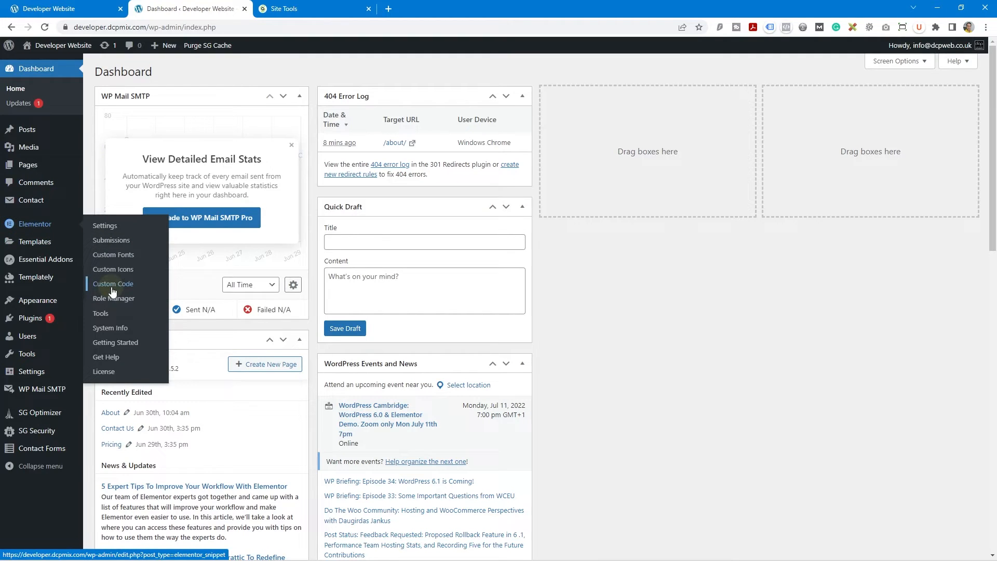
{"action": "left_click", "coordinate": [112, 284]}
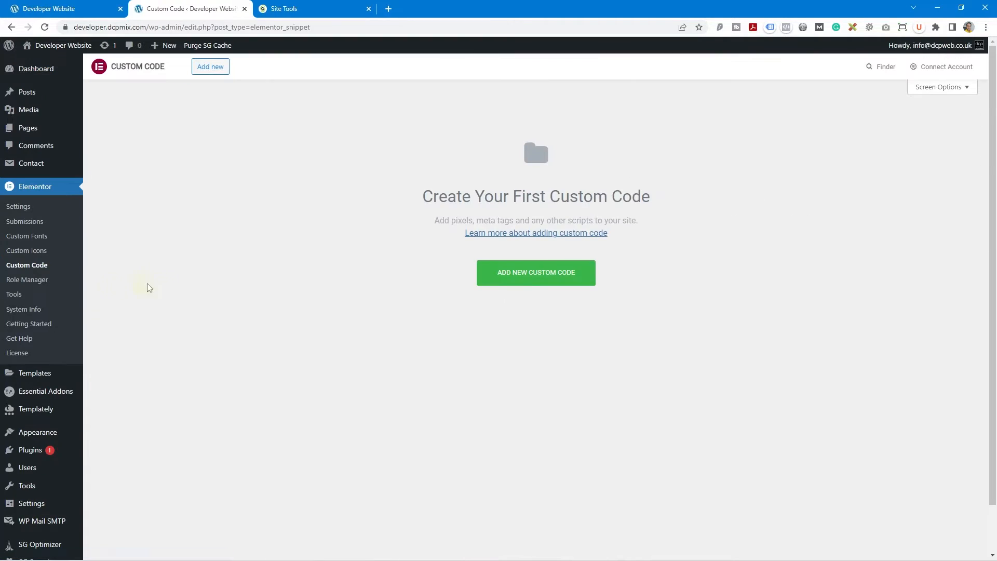
{"action": "mouse_move", "coordinate": [563, 281]}
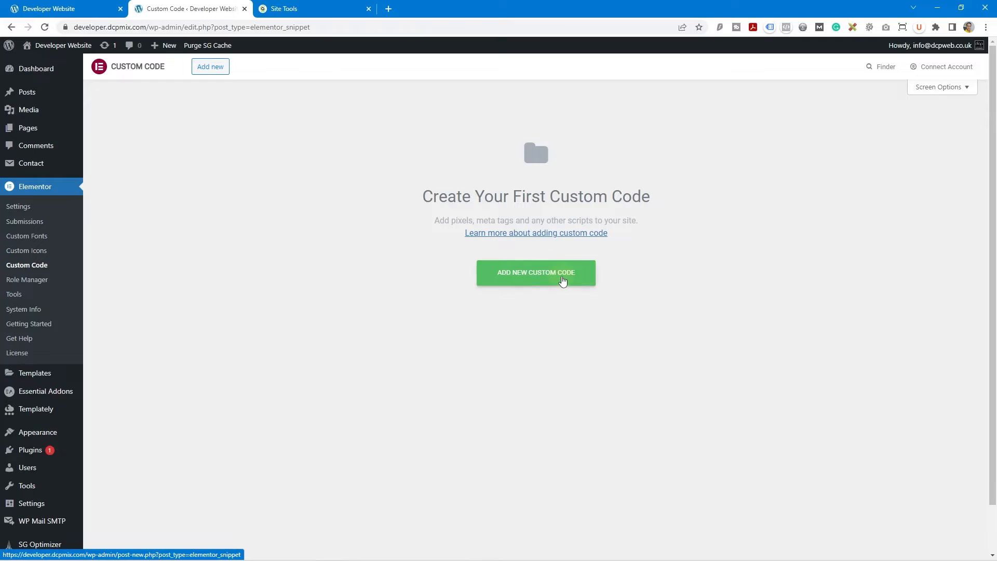
{"action": "left_click", "coordinate": [536, 273]}
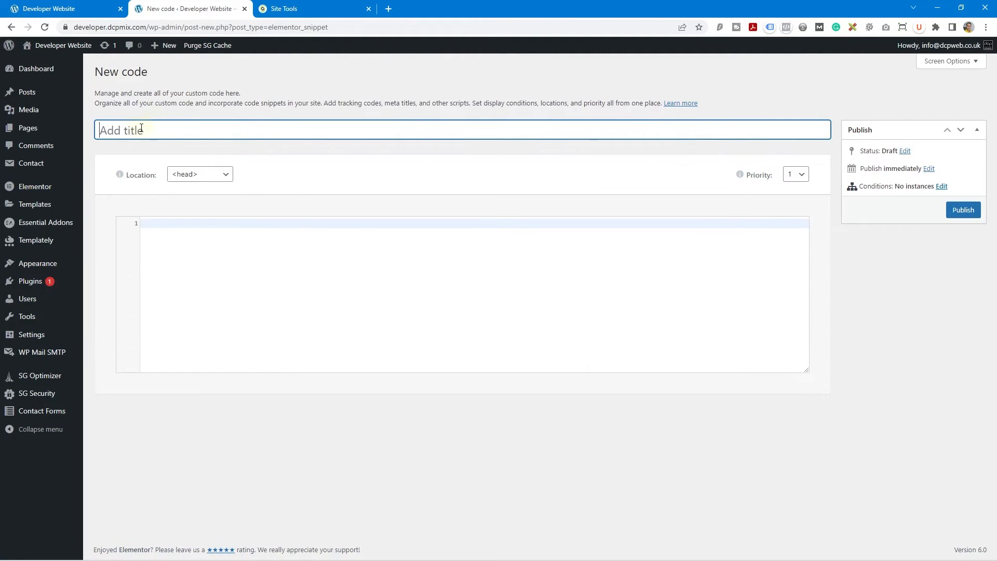
Step: Title the snippet 'Google Analytics', keep its location in the head, and publish it
{"action": "type", "text": "Google Ana"}
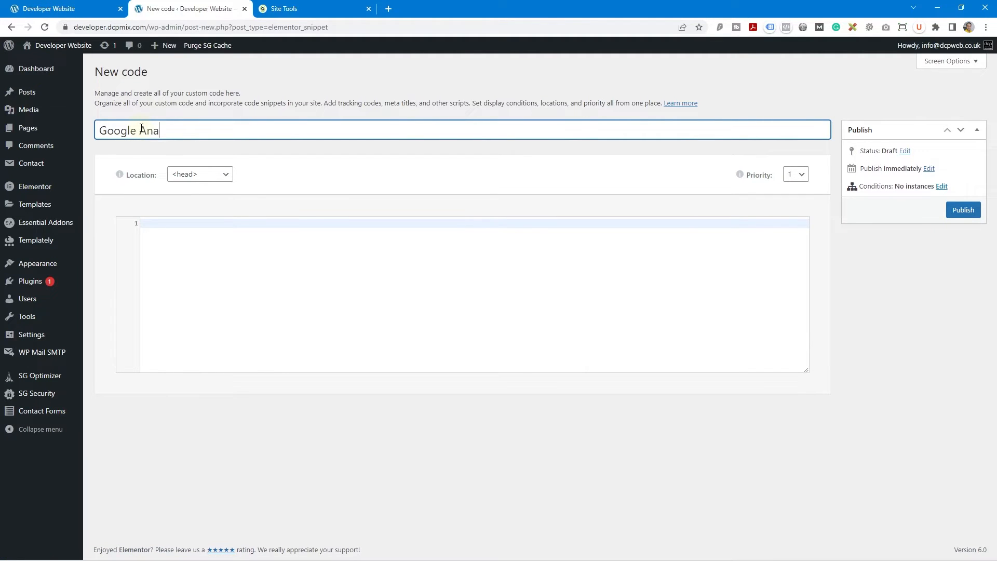
{"action": "type", "text": "lytics"}
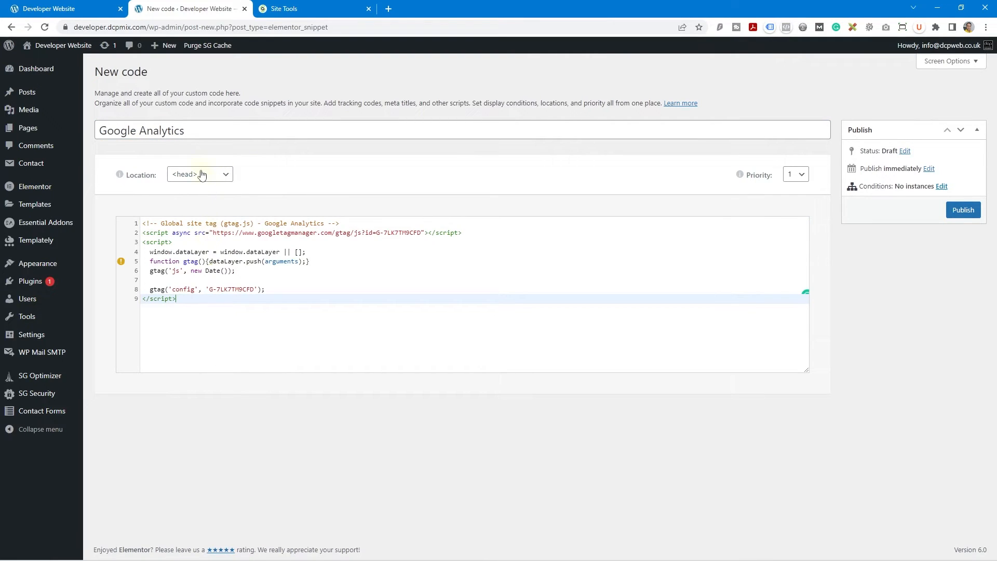
{"action": "left_click", "coordinate": [199, 174]}
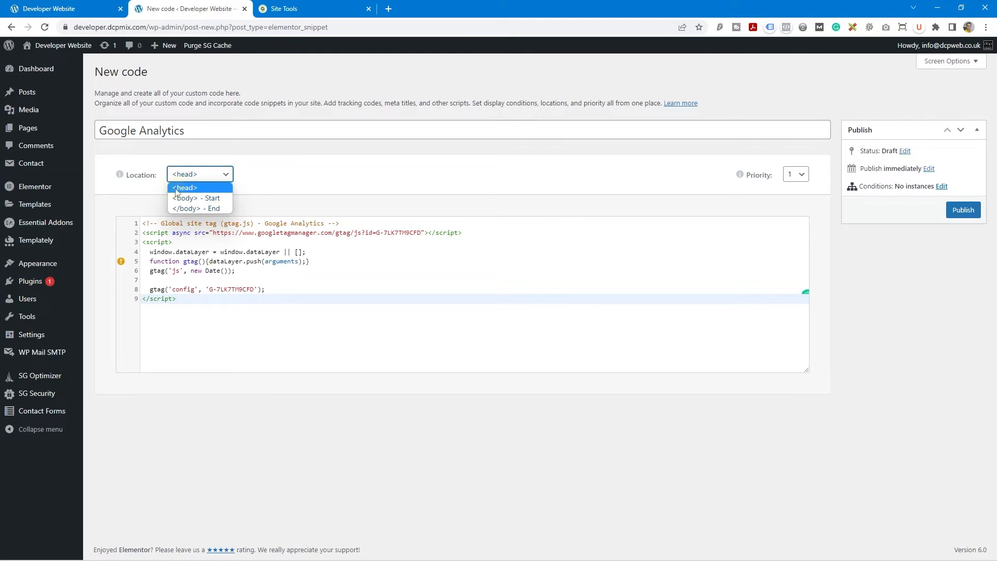
{"action": "left_click", "coordinate": [299, 9]}
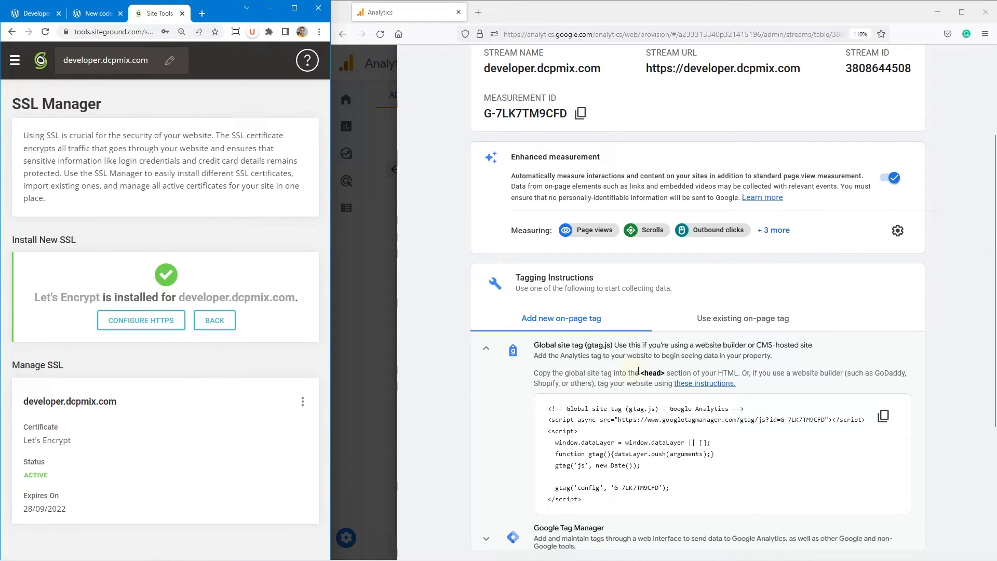
{"action": "double_click", "coordinate": [653, 373]}
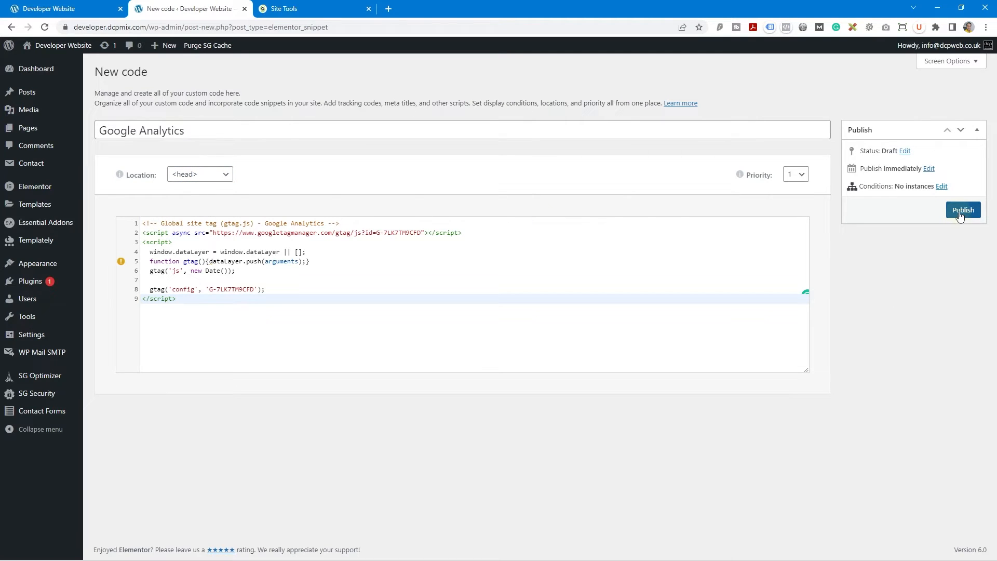
{"action": "left_click", "coordinate": [963, 210]}
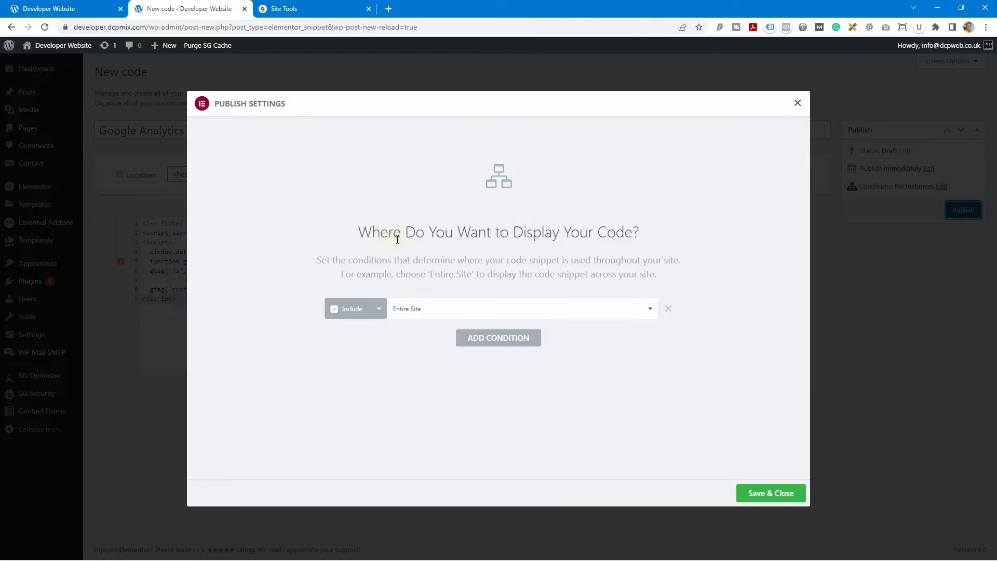
Step: Keep the display condition as Include > Entire Site, then Save & Close
{"action": "left_click", "coordinate": [522, 309]}
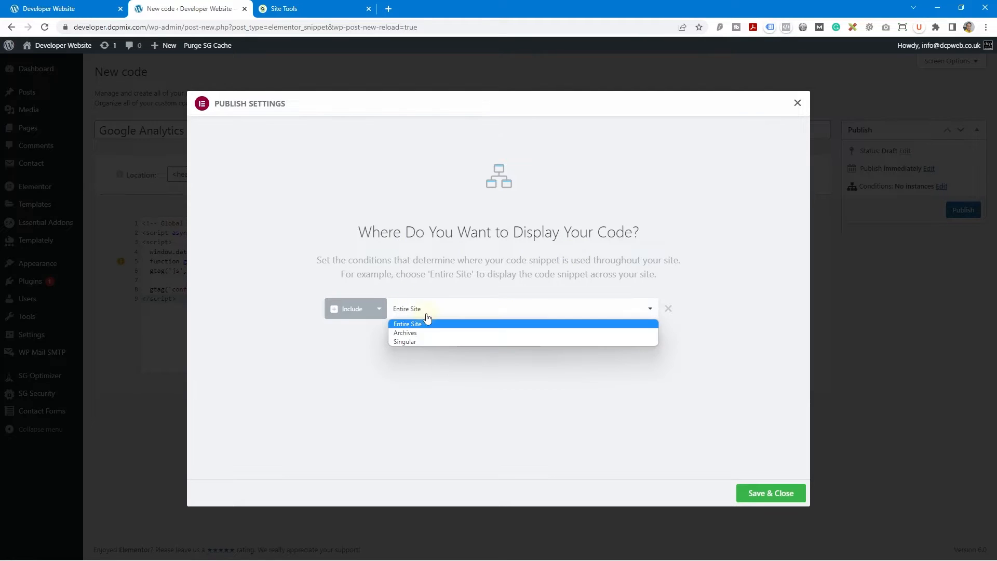
{"action": "left_click", "coordinate": [408, 324]}
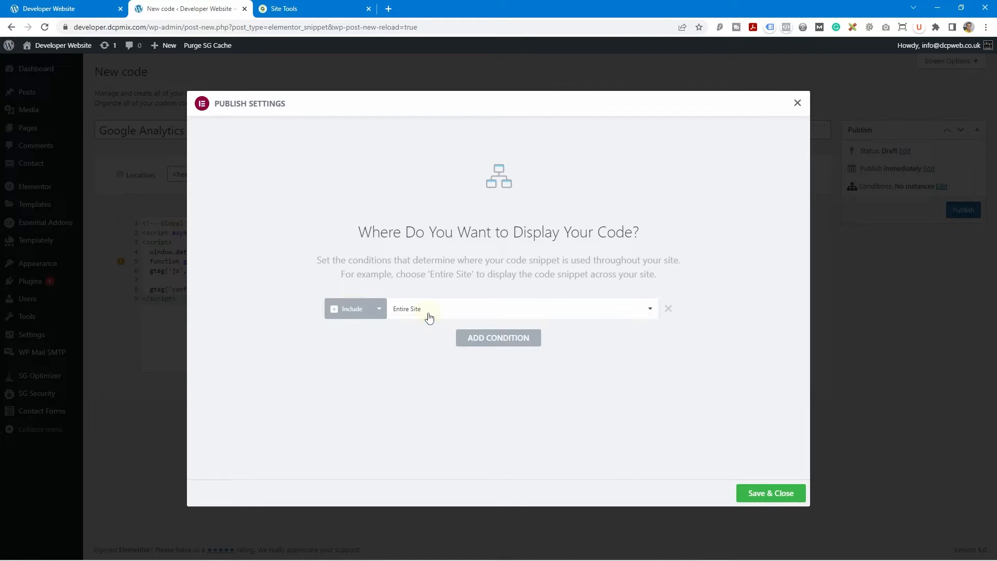
{"action": "mouse_move", "coordinate": [414, 312]}
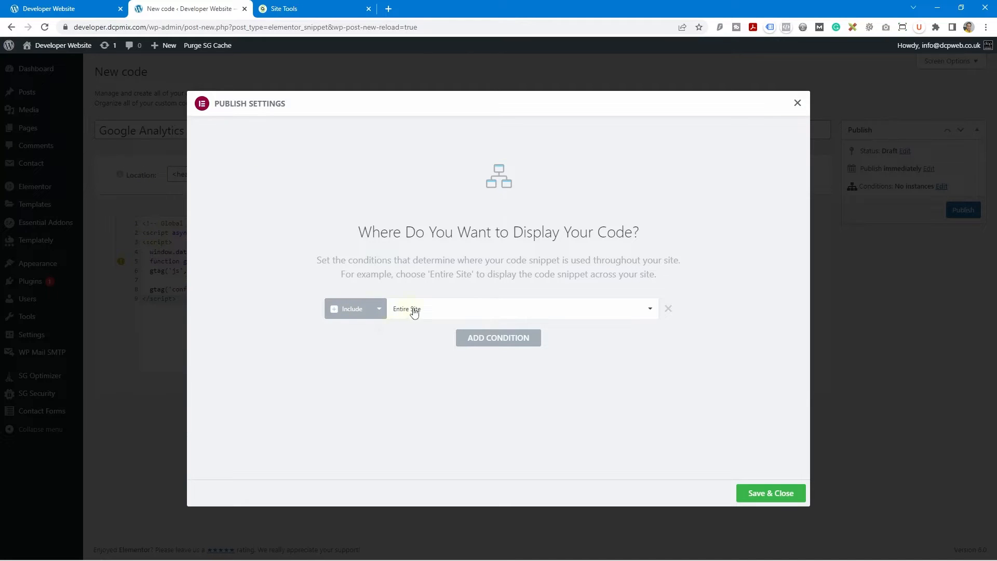
{"action": "left_click", "coordinate": [522, 308]}
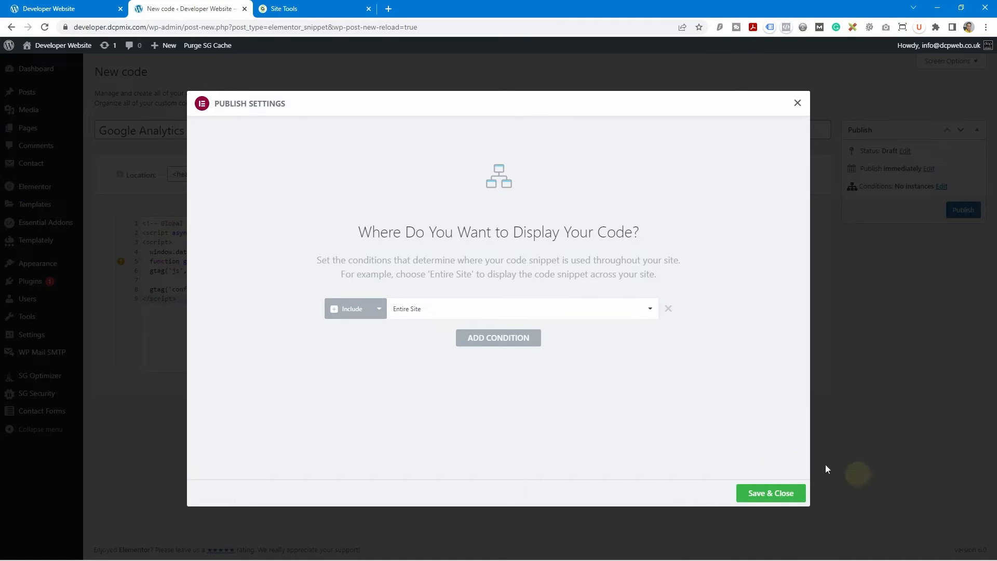
{"action": "mouse_move", "coordinate": [153, 199]}
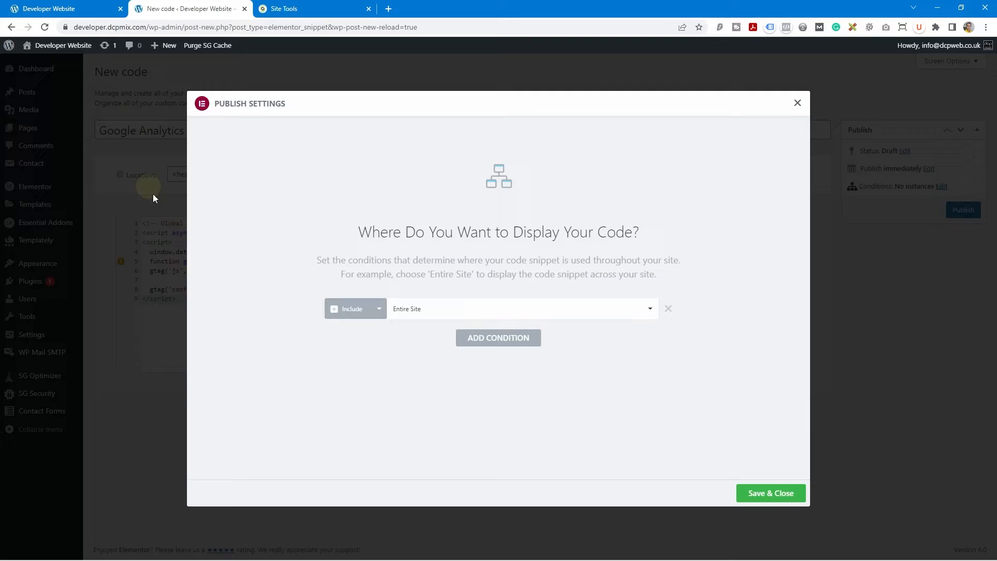
{"action": "mouse_move", "coordinate": [422, 291]}
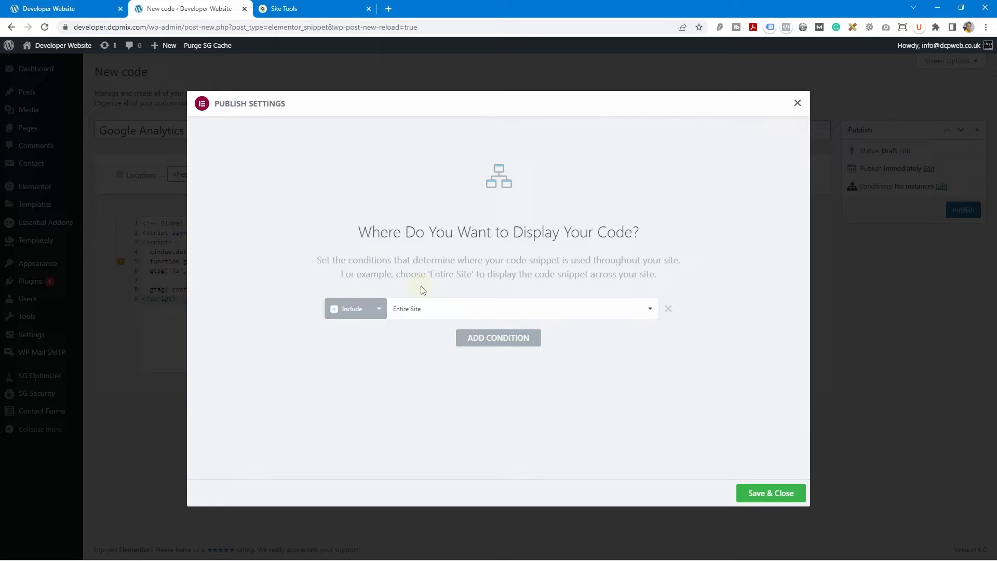
{"action": "mouse_move", "coordinate": [417, 318]}
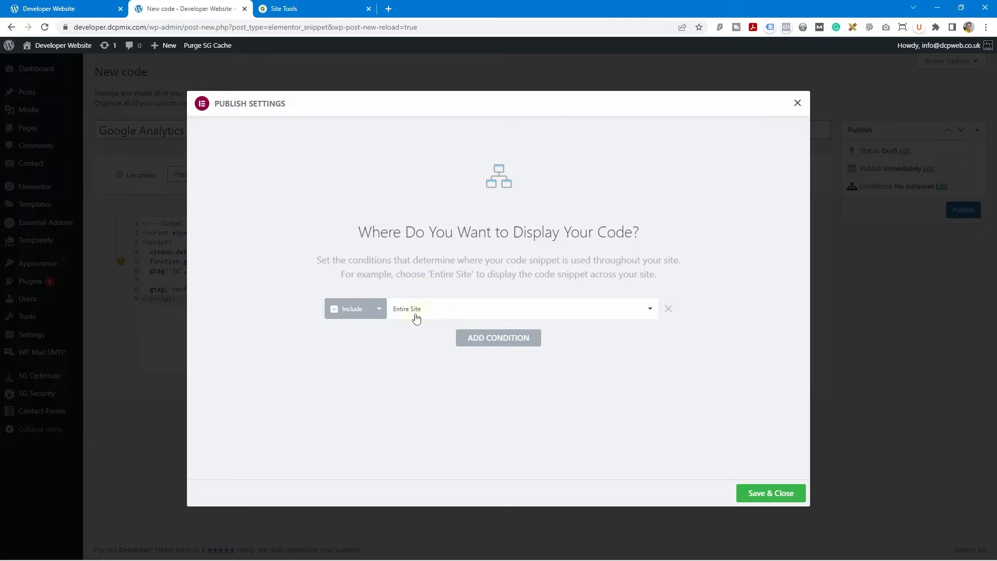
{"action": "mouse_move", "coordinate": [768, 509]}
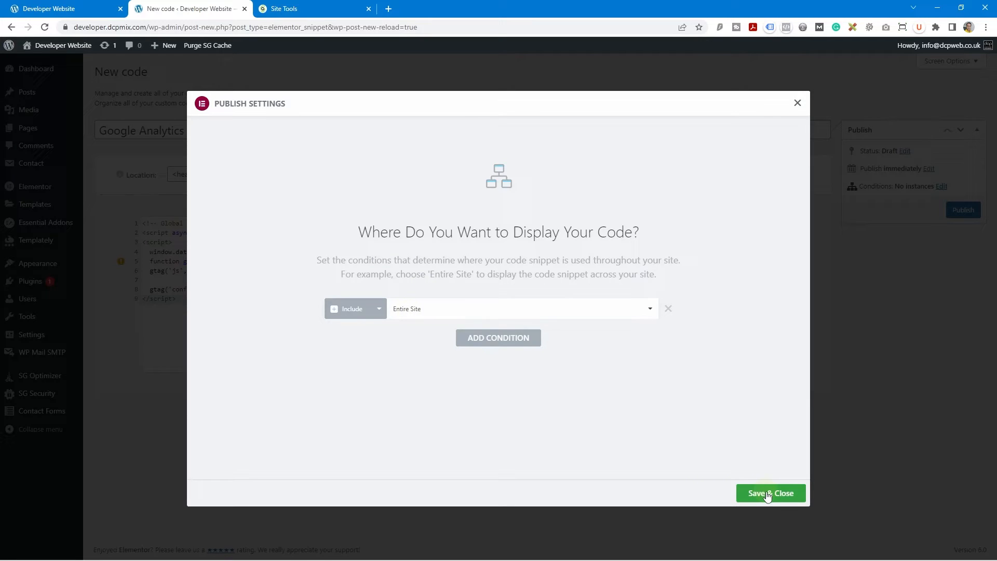
{"action": "left_click", "coordinate": [770, 493]}
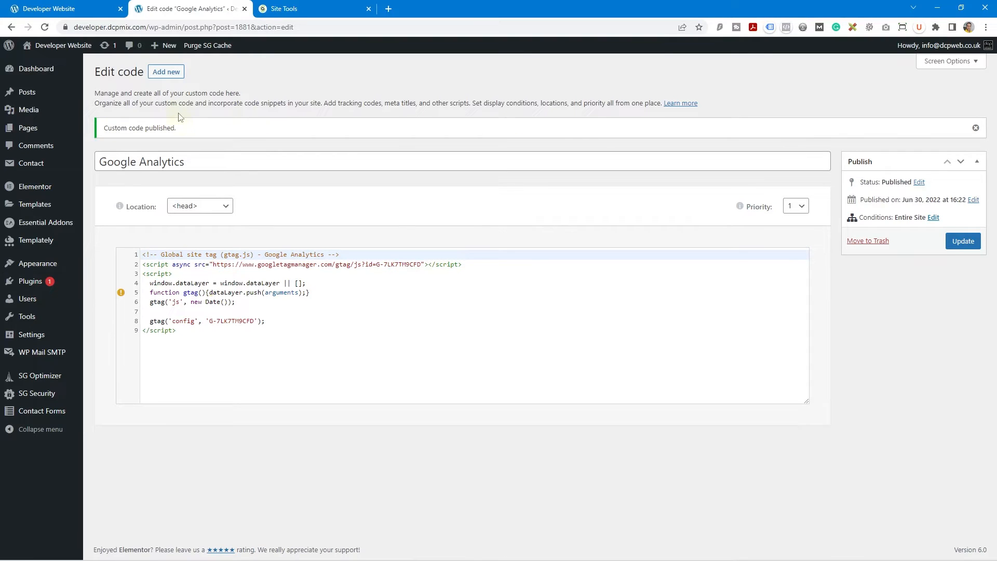
{"action": "mouse_move", "coordinate": [206, 48]}
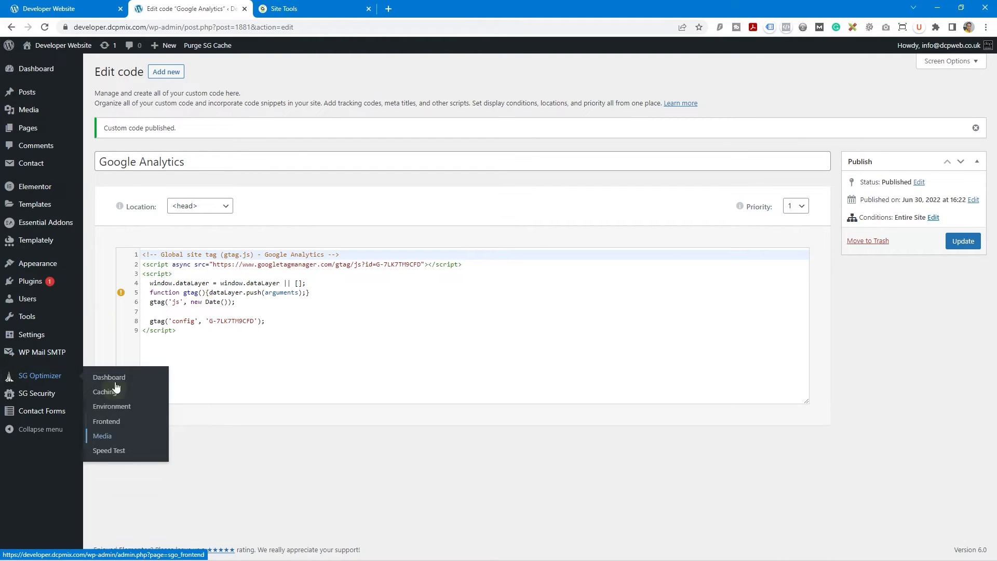
Step: Purge the SG cache and switch to the live Developer Website tab
{"action": "left_click", "coordinate": [207, 45]}
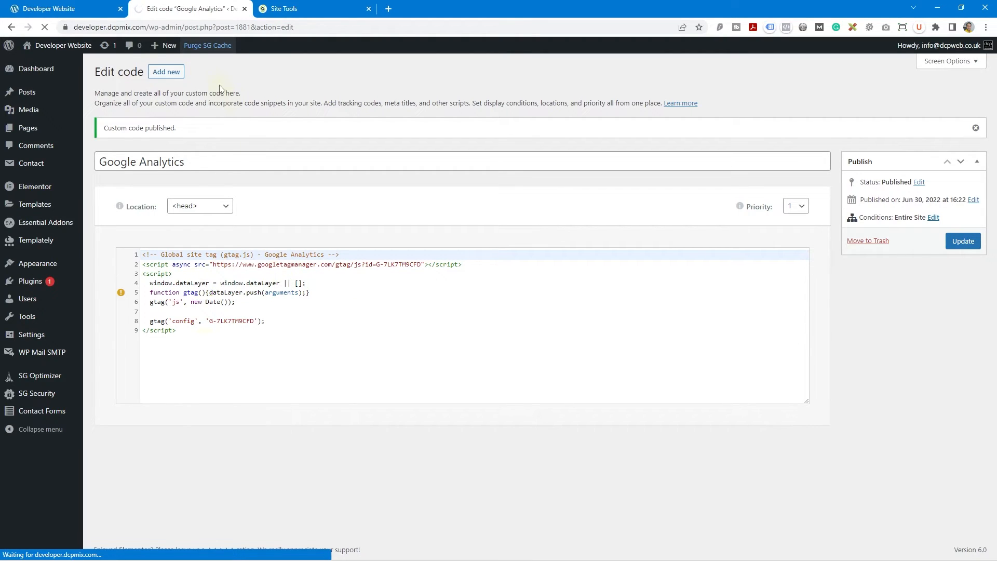
{"action": "mouse_move", "coordinate": [227, 116]}
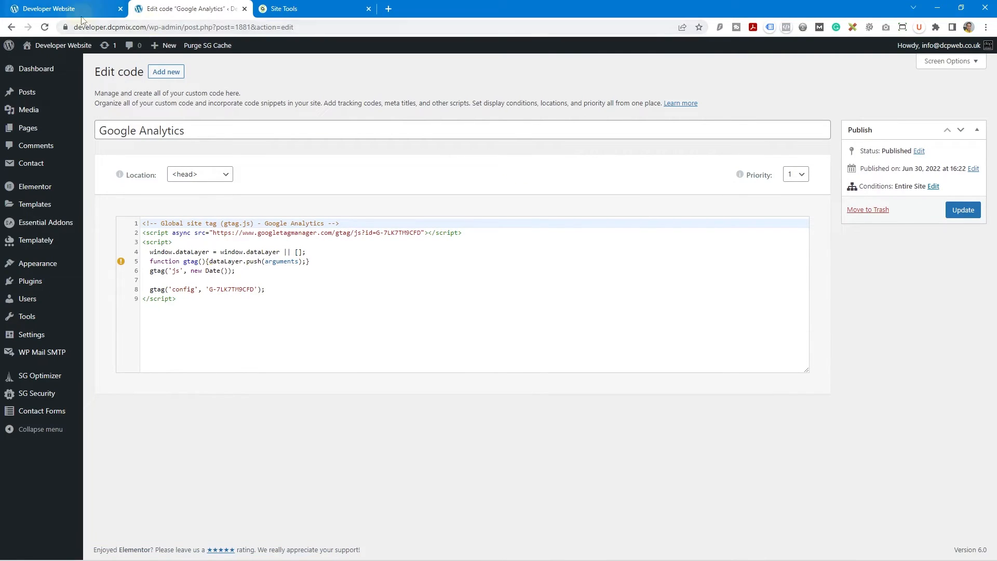
{"action": "left_click", "coordinate": [47, 8]}
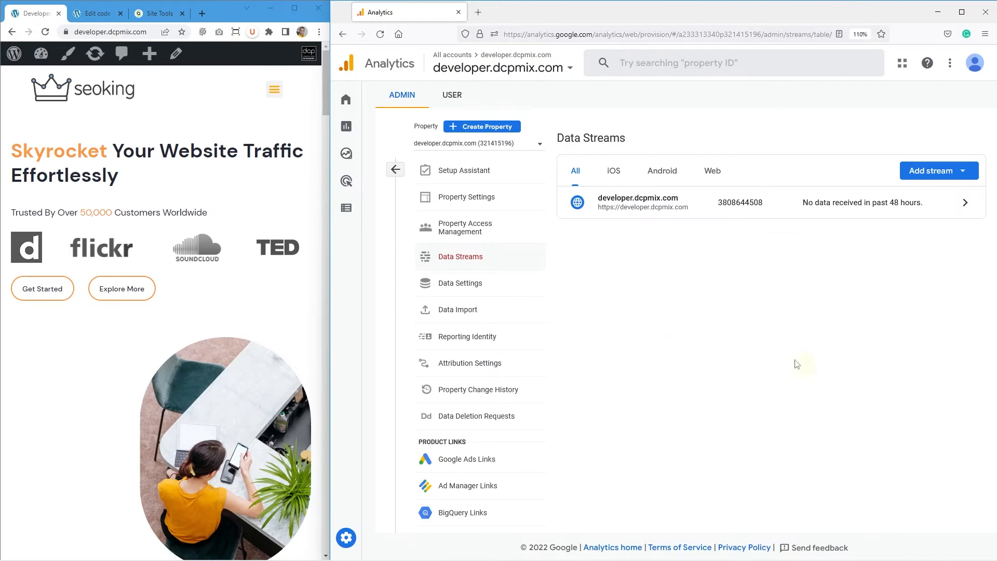
Step: Open Analytics Home and scroll to the realtime card showing one UK user
{"action": "left_click", "coordinate": [346, 99]}
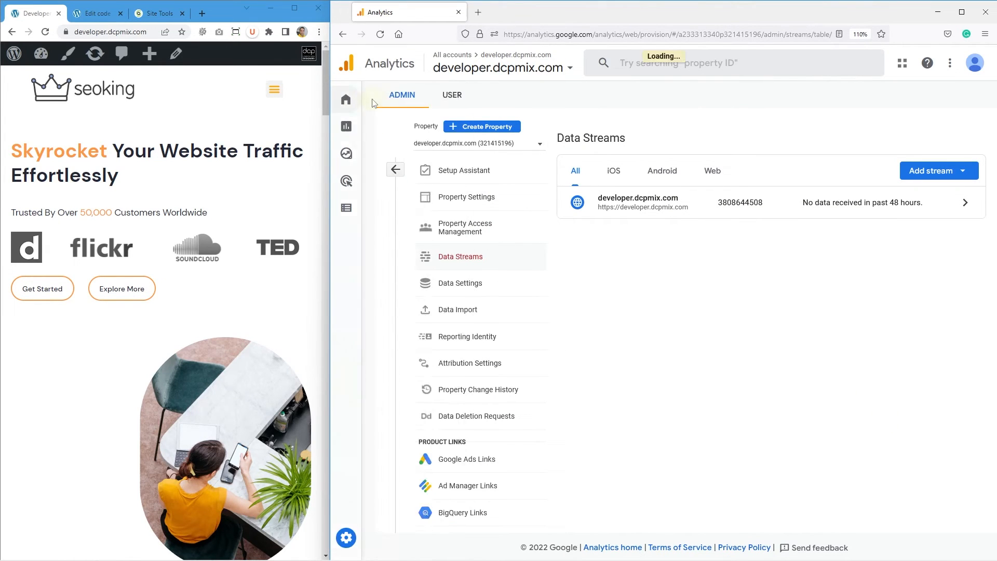
{"action": "left_click", "coordinate": [346, 99]}
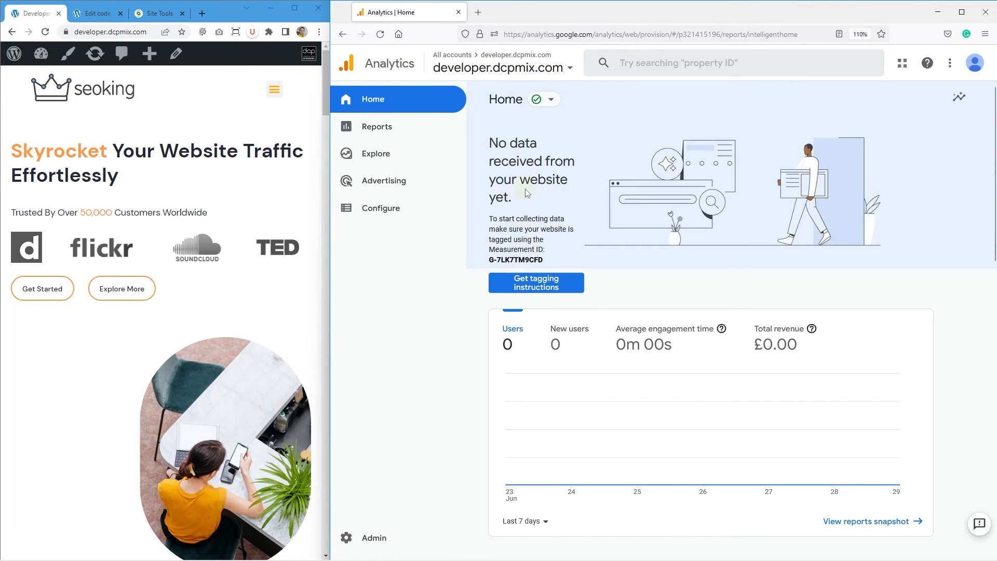
{"action": "scroll", "scroll_direction": "down", "scroll_amount": 3}
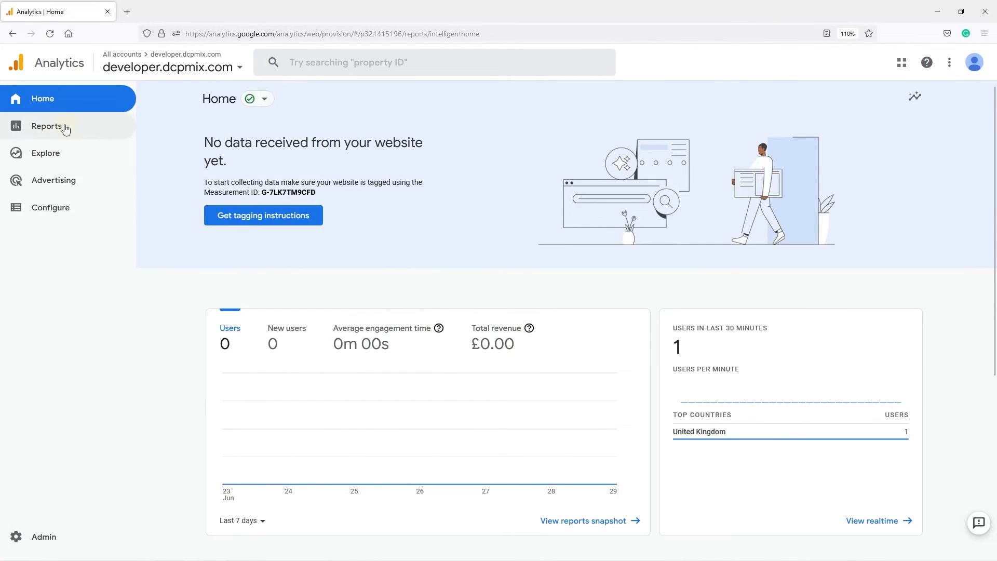
Step: Open the Reports snapshot and uncheck all email communications to dismiss the prompt
{"action": "left_click", "coordinate": [46, 127]}
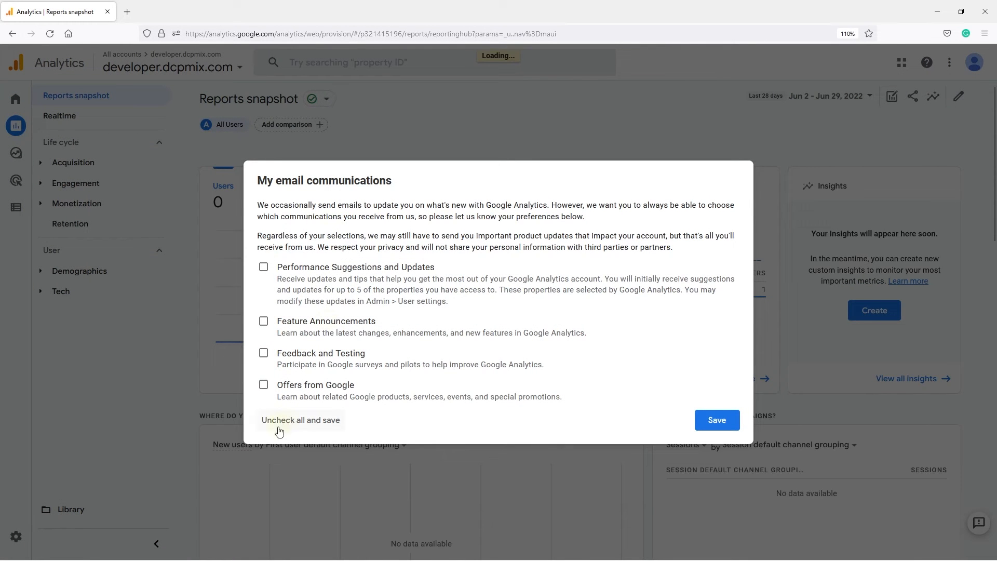
{"action": "left_click", "coordinate": [300, 421]}
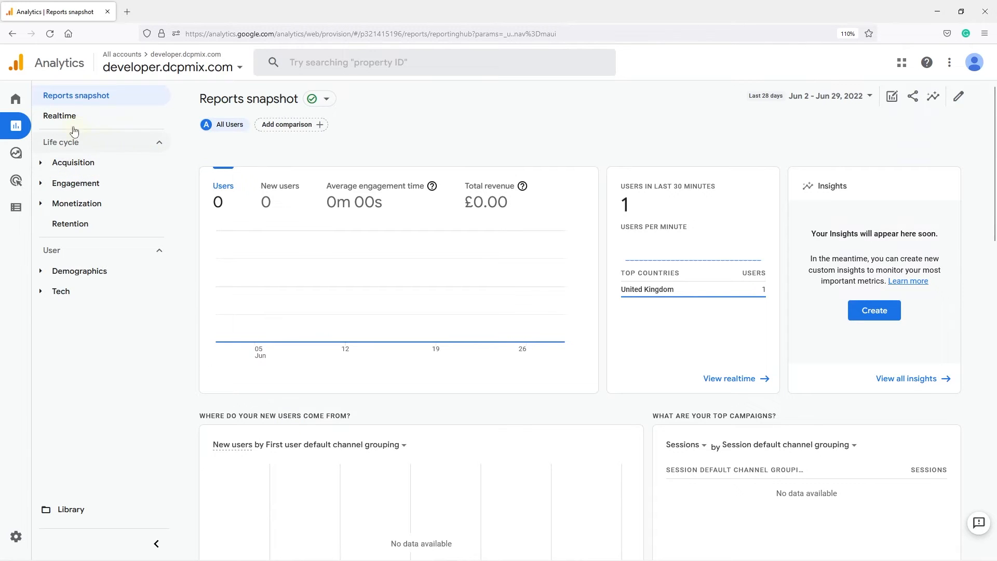
Step: Open Realtime, visit another site page, and check two Developer Website page views
{"action": "left_click", "coordinate": [59, 116]}
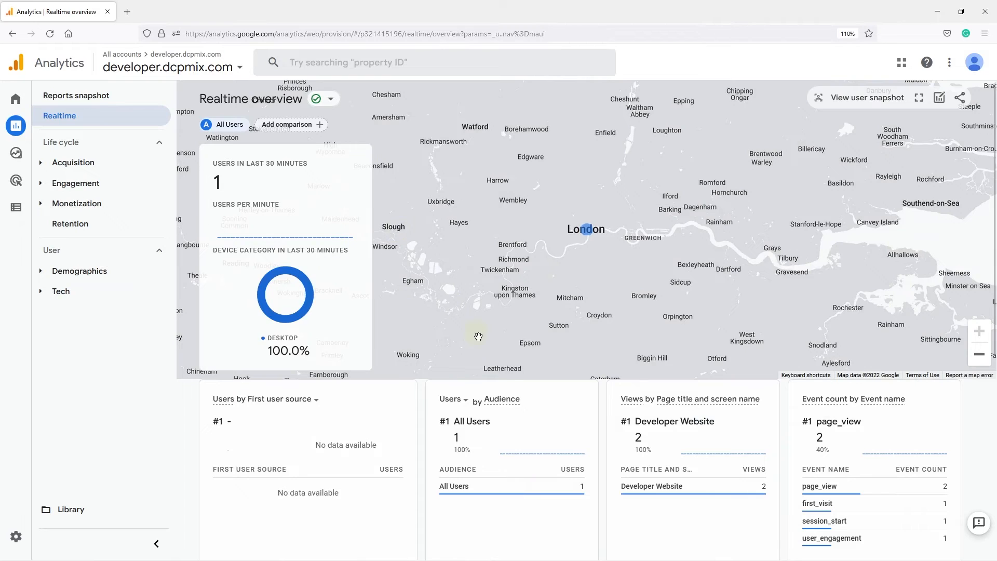
{"action": "scroll", "scroll_direction": "down", "scroll_amount": 3}
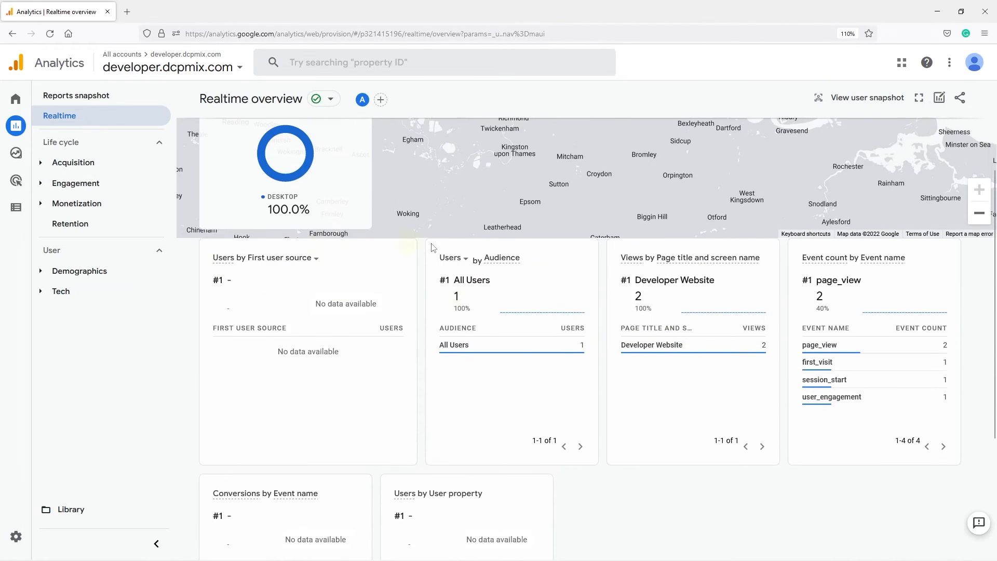
{"action": "mouse_move", "coordinate": [810, 404]}
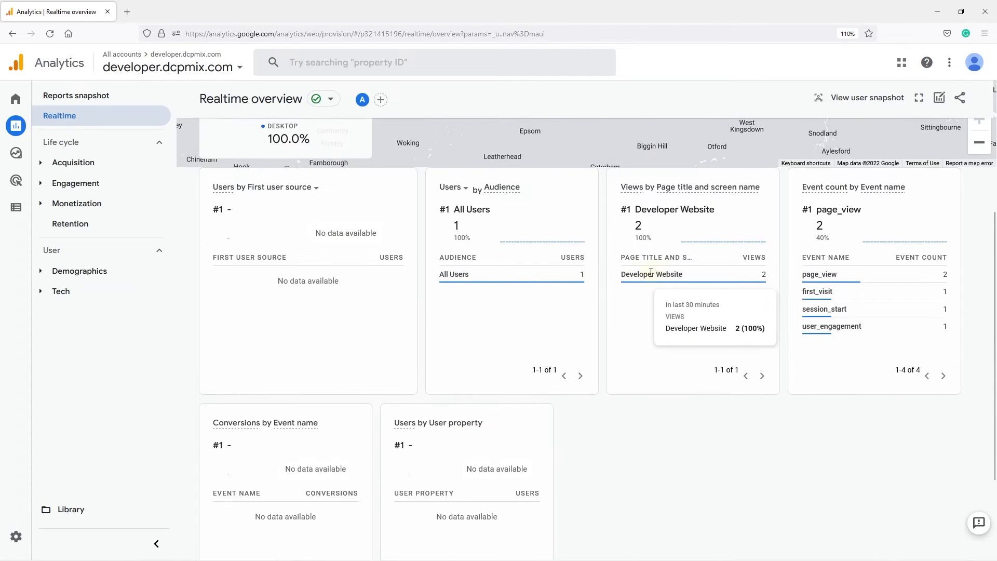
{"action": "mouse_move", "coordinate": [454, 313]}
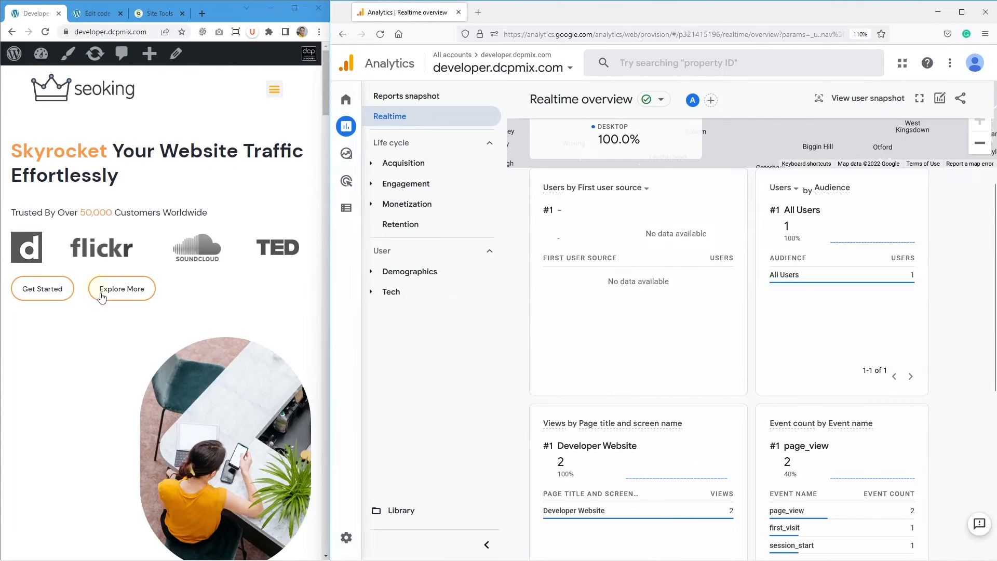
{"action": "left_click", "coordinate": [274, 89]}
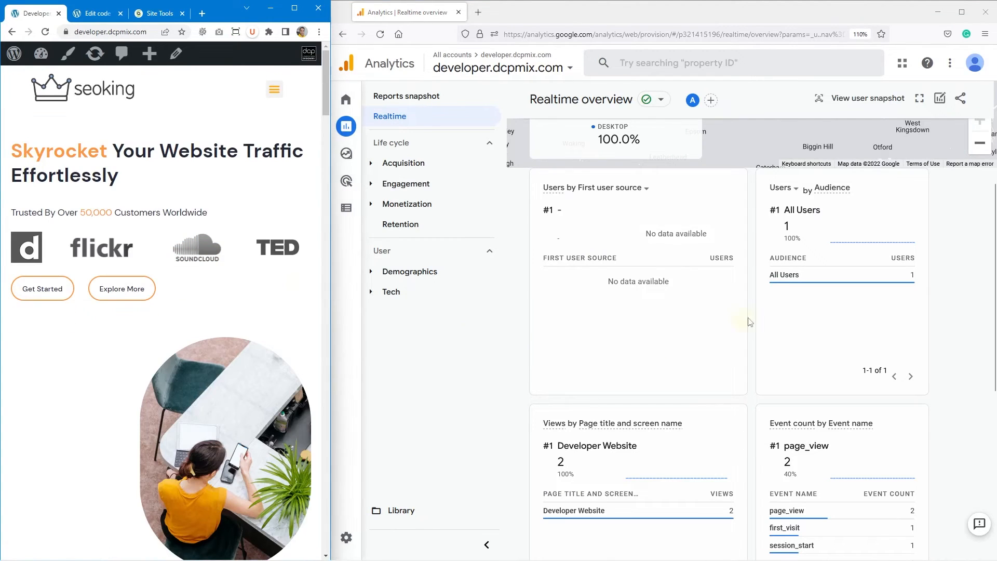
{"action": "scroll", "scroll_direction": "down", "scroll_amount": 3}
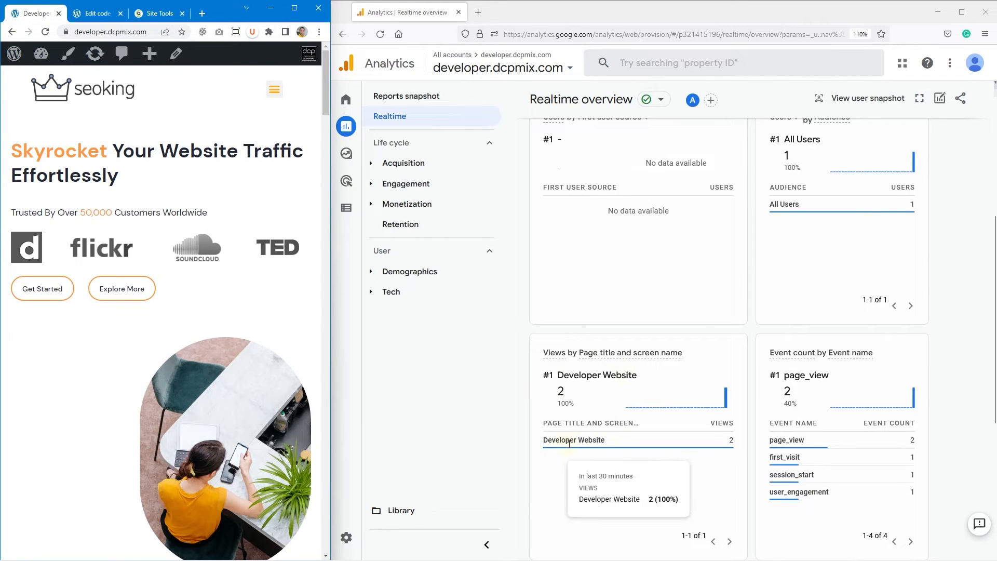
{"action": "mouse_move", "coordinate": [322, 318]}
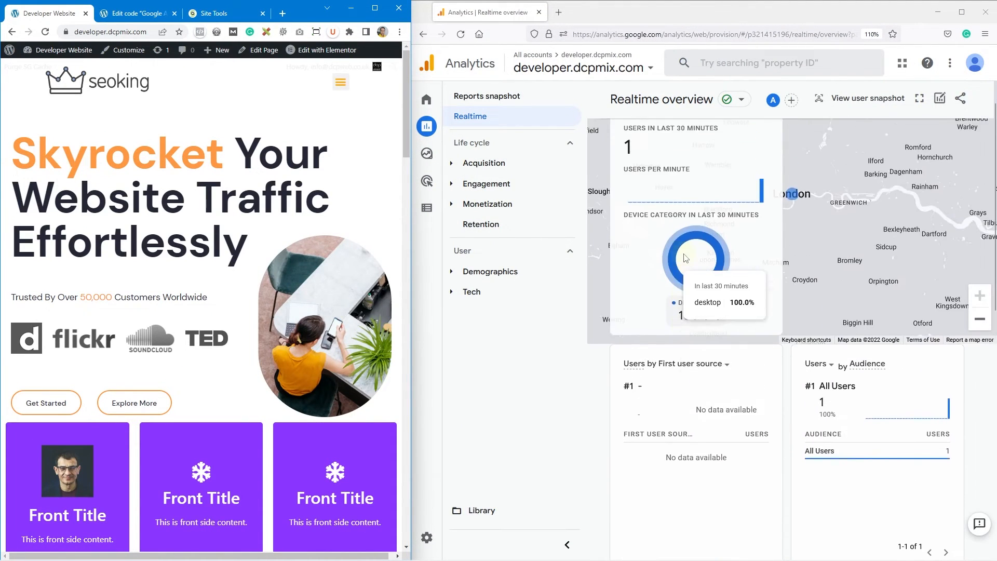
{"action": "scroll", "scroll_direction": "down", "scroll_amount": 3}
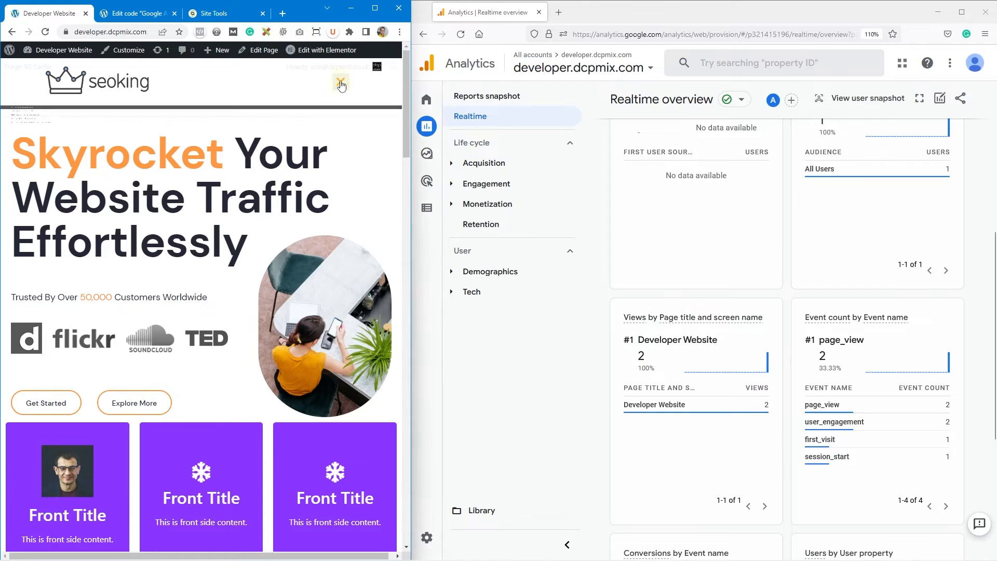
Step: Visit the site's Services page and dismiss the GA survey to see its Realtime view
{"action": "left_click", "coordinate": [340, 82]}
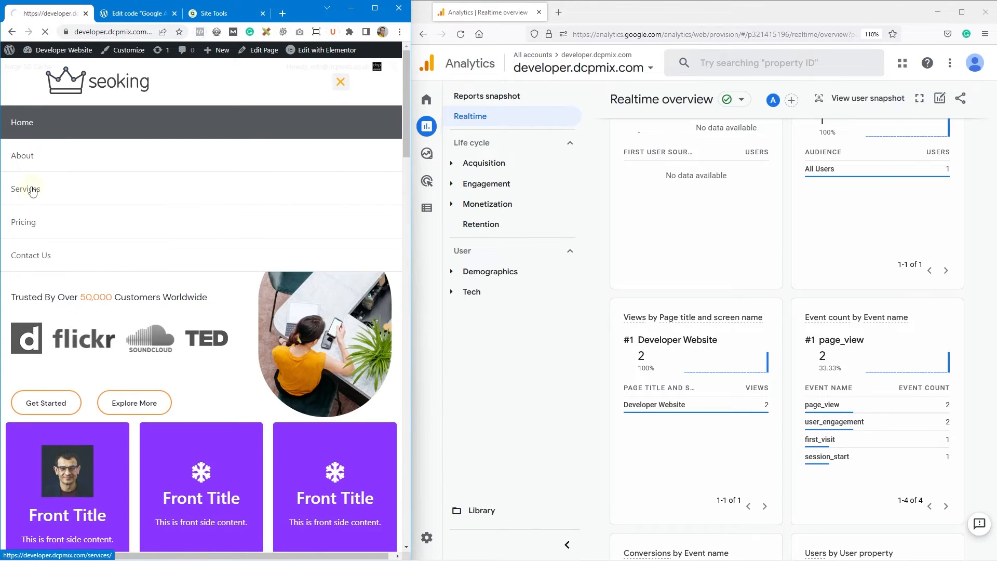
{"action": "left_click", "coordinate": [25, 188]}
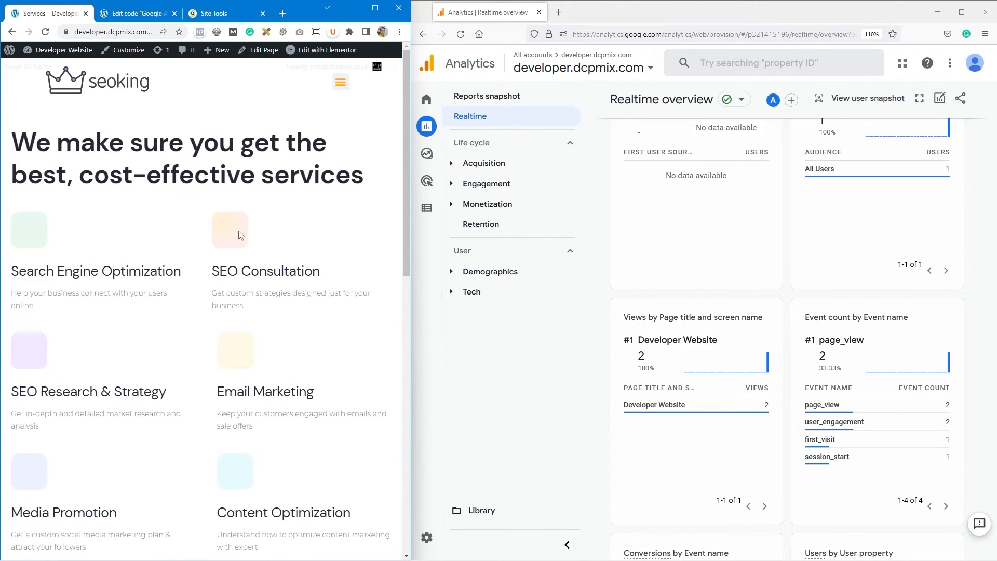
{"action": "left_click", "coordinate": [459, 34]}
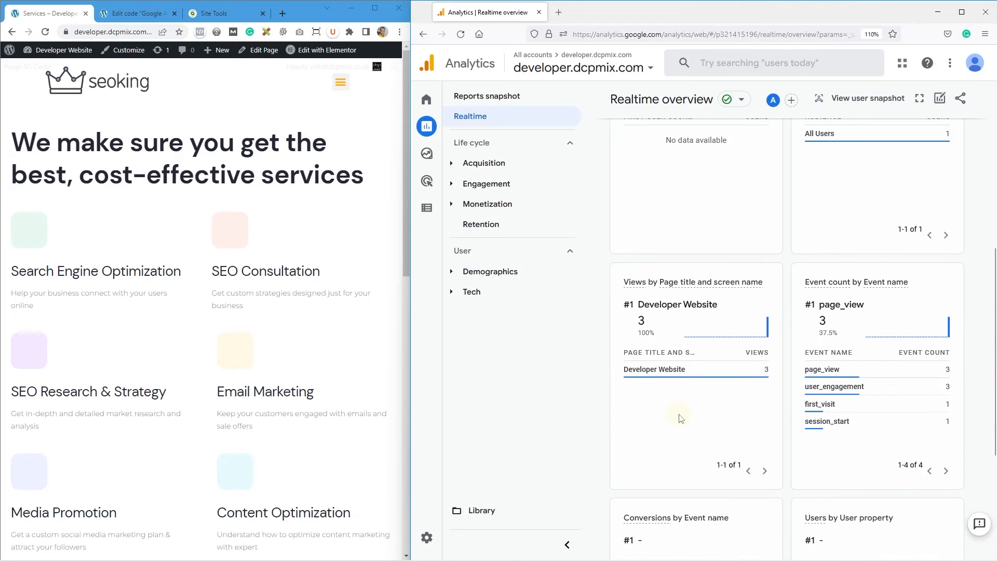
{"action": "scroll", "scroll_direction": "down", "scroll_amount": 3}
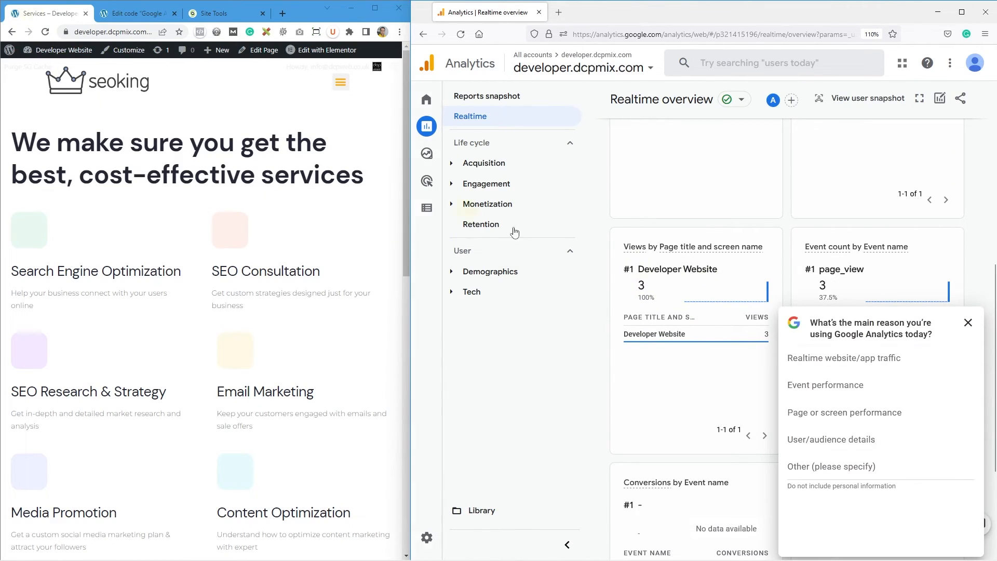
{"action": "left_click", "coordinate": [968, 322]}
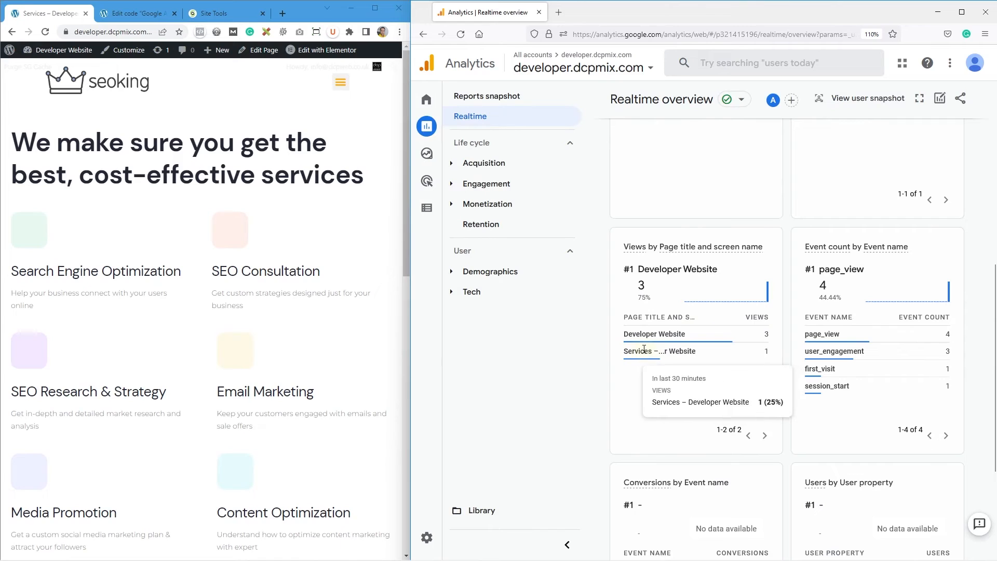
{"action": "left_click", "coordinate": [340, 81]}
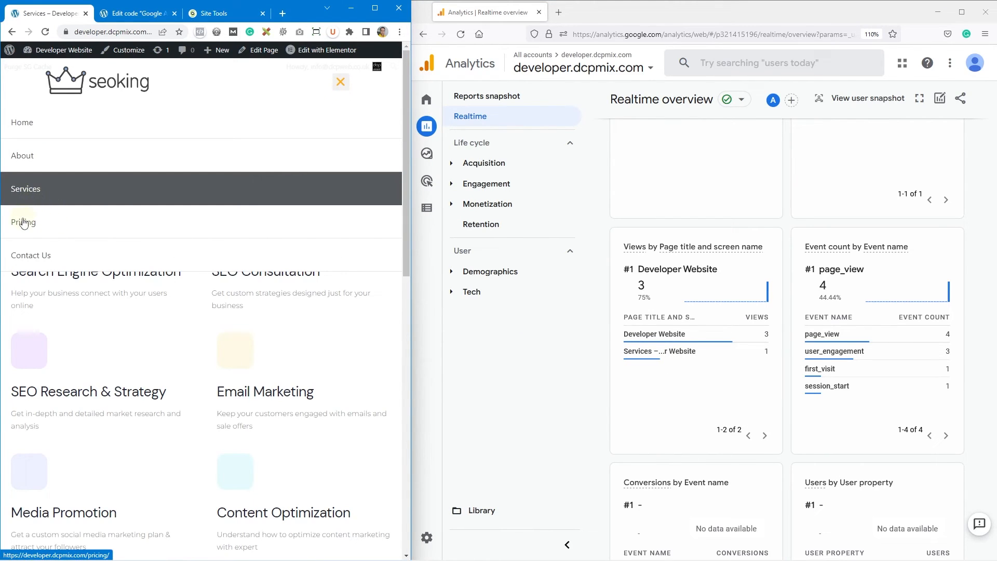
Step: Visit the Pricing page and scroll Realtime to the Views by Page title card
{"action": "left_click", "coordinate": [23, 222]}
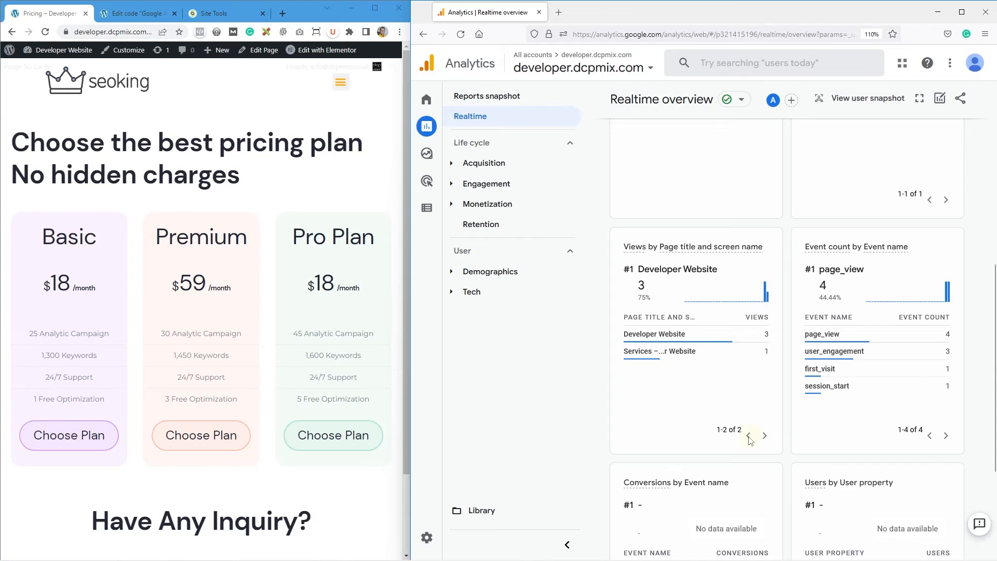
{"action": "mouse_move", "coordinate": [661, 387]}
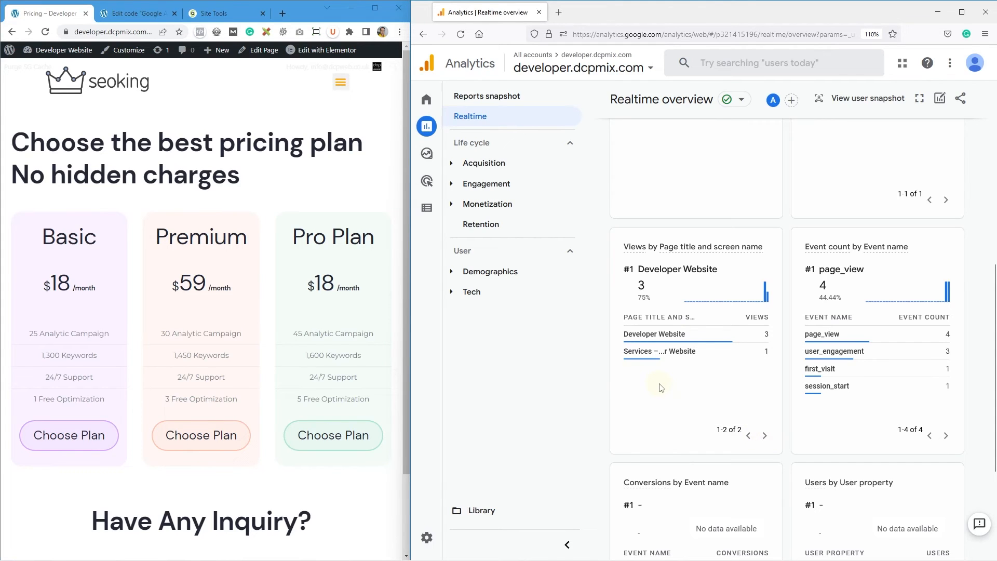
{"action": "mouse_move", "coordinate": [655, 378]}
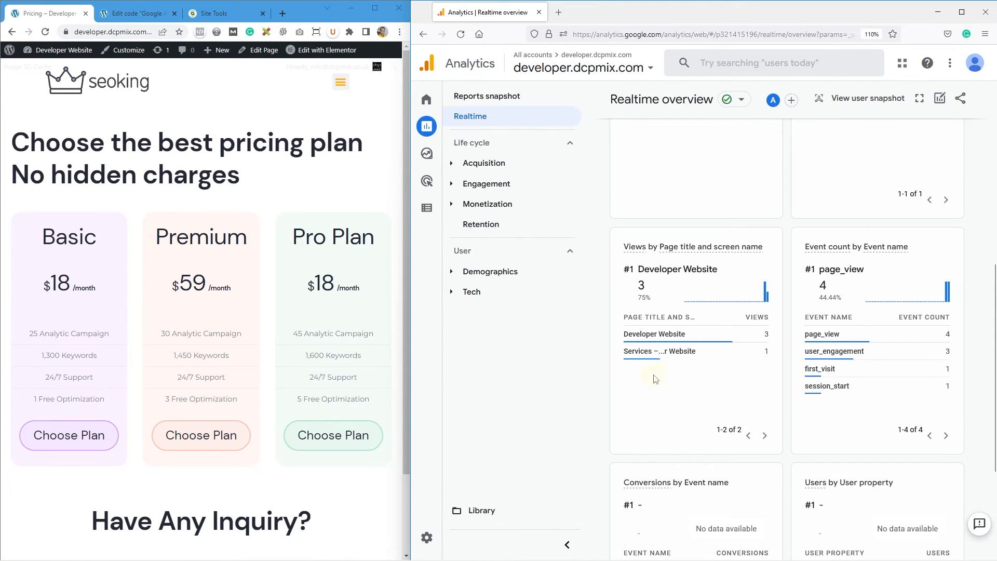
{"action": "mouse_move", "coordinate": [658, 376]}
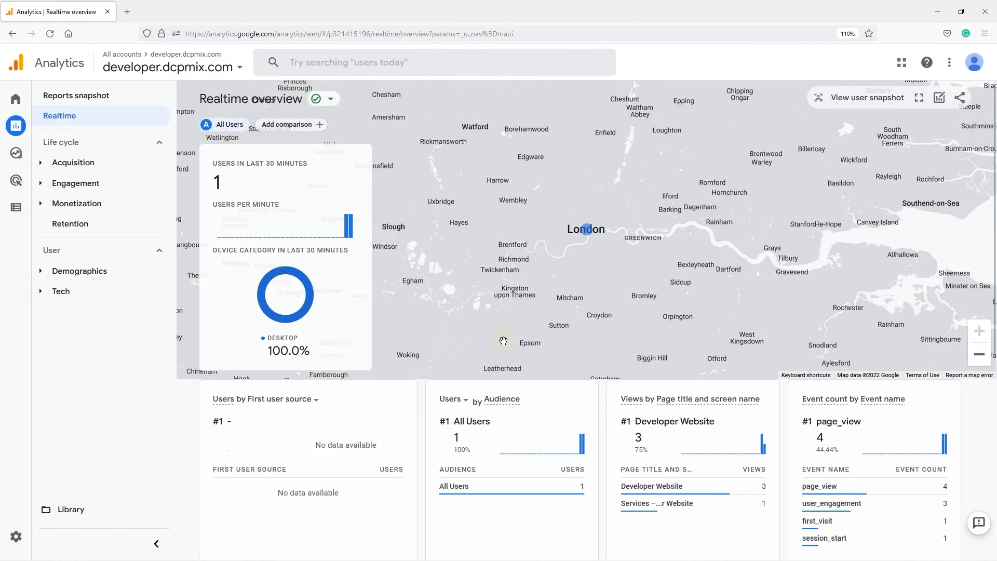
{"action": "scroll", "scroll_direction": "down", "scroll_amount": 3}
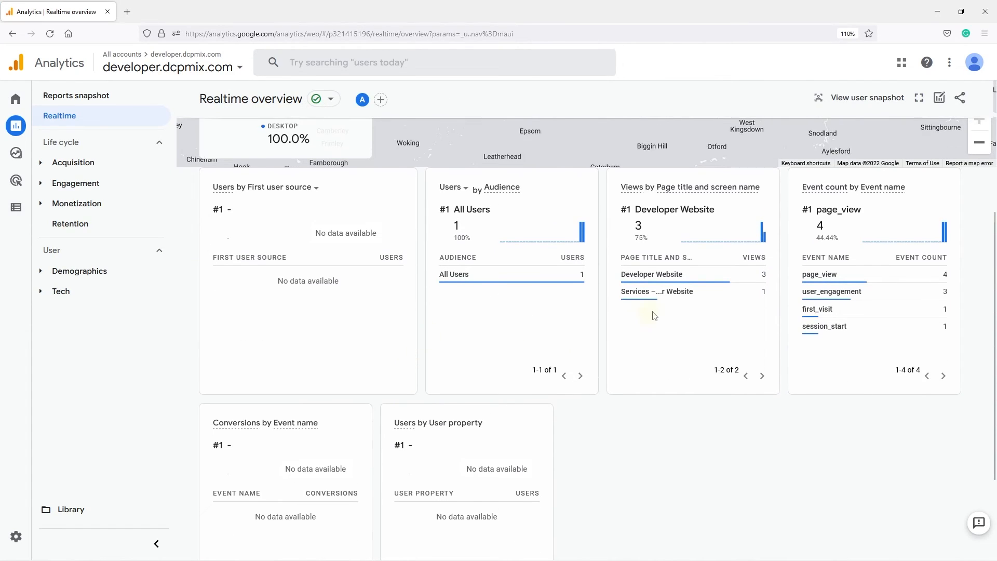
{"action": "mouse_move", "coordinate": [649, 291]}
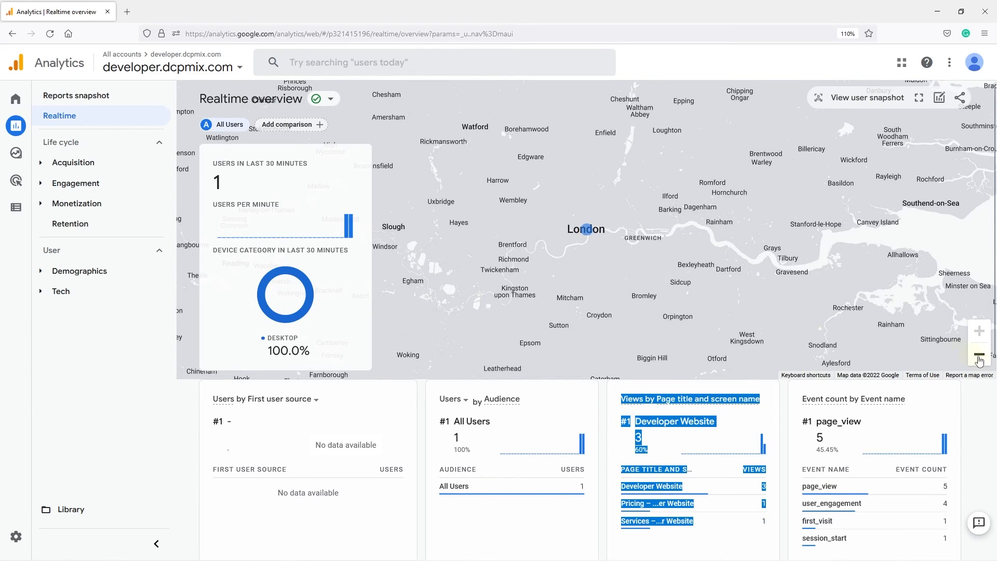
Step: Zoom the realtime visitor map out to the whole world and switch to Reports snapshot
{"action": "left_click", "coordinate": [979, 352]}
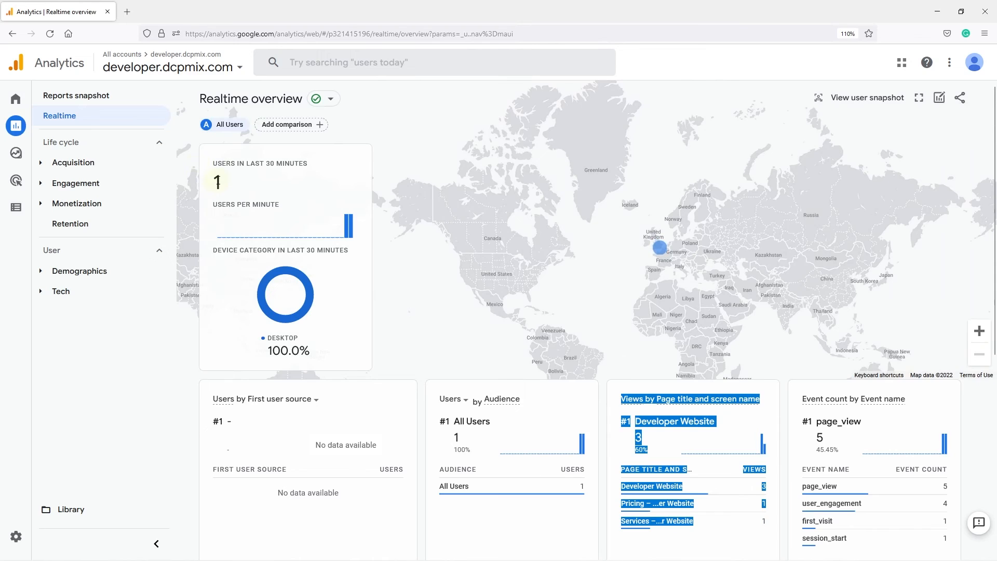
{"action": "mouse_move", "coordinate": [798, 235]}
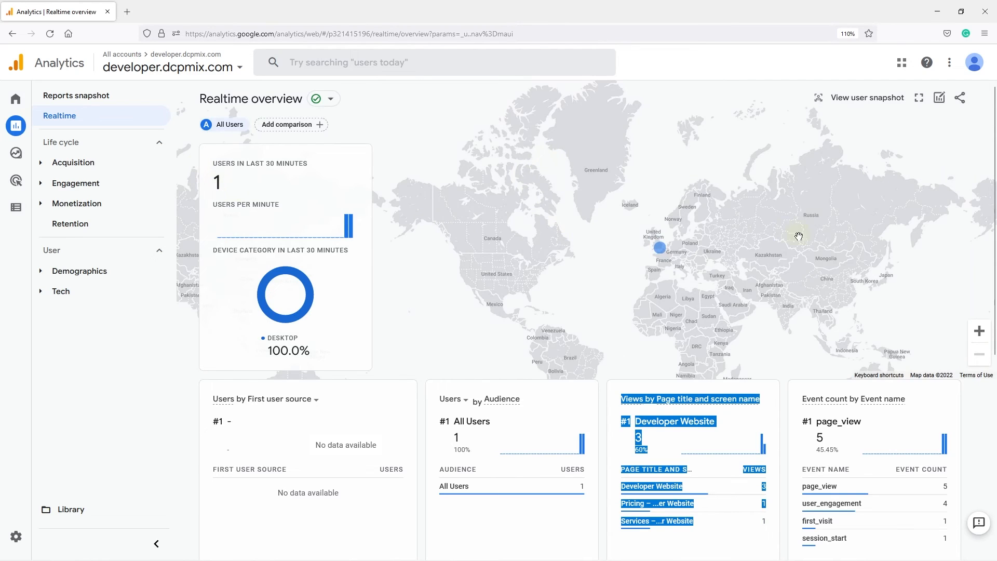
{"action": "mouse_move", "coordinate": [805, 235]}
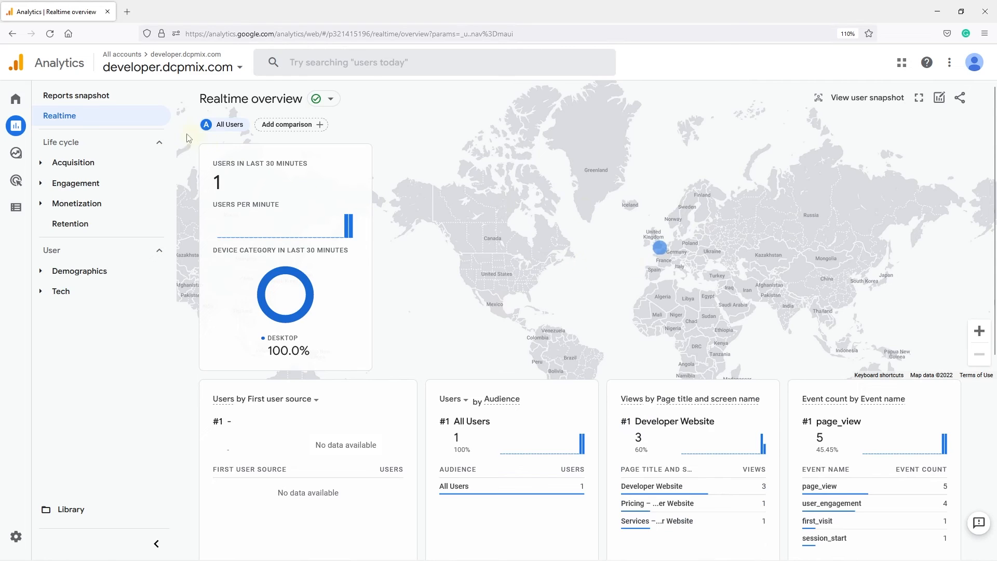
{"action": "left_click", "coordinate": [75, 96]}
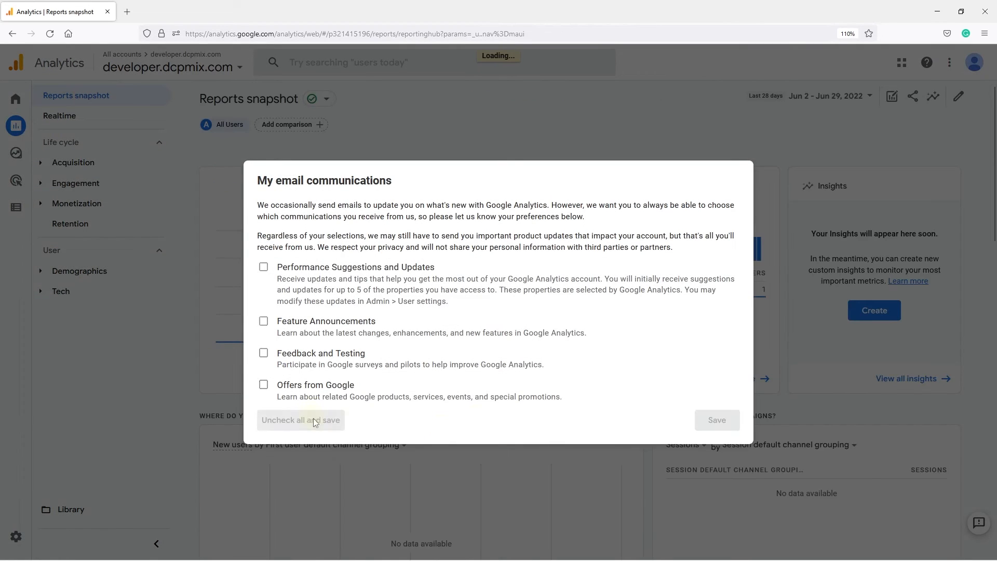
Step: Decline all email communications, scroll the Reports snapshot, and return to Realtime
{"action": "left_click", "coordinate": [300, 419]}
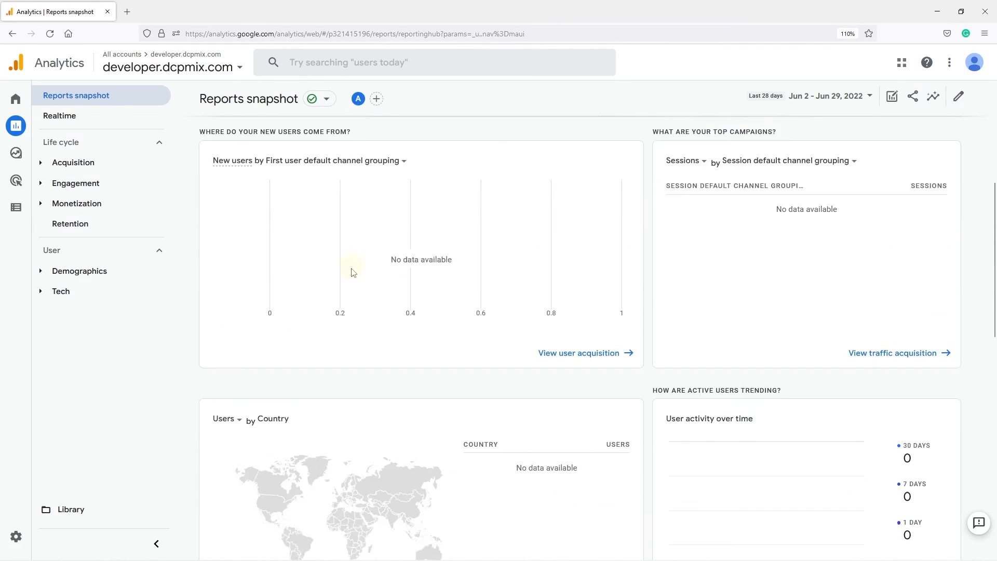
{"action": "scroll", "scroll_direction": "down", "scroll_amount": 3}
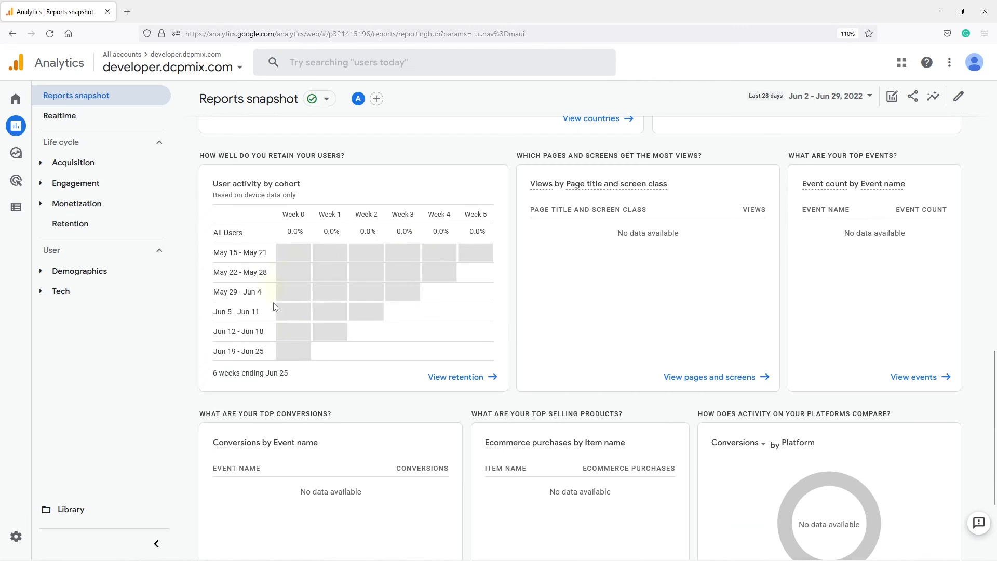
{"action": "scroll", "scroll_direction": "down", "scroll_amount": 3}
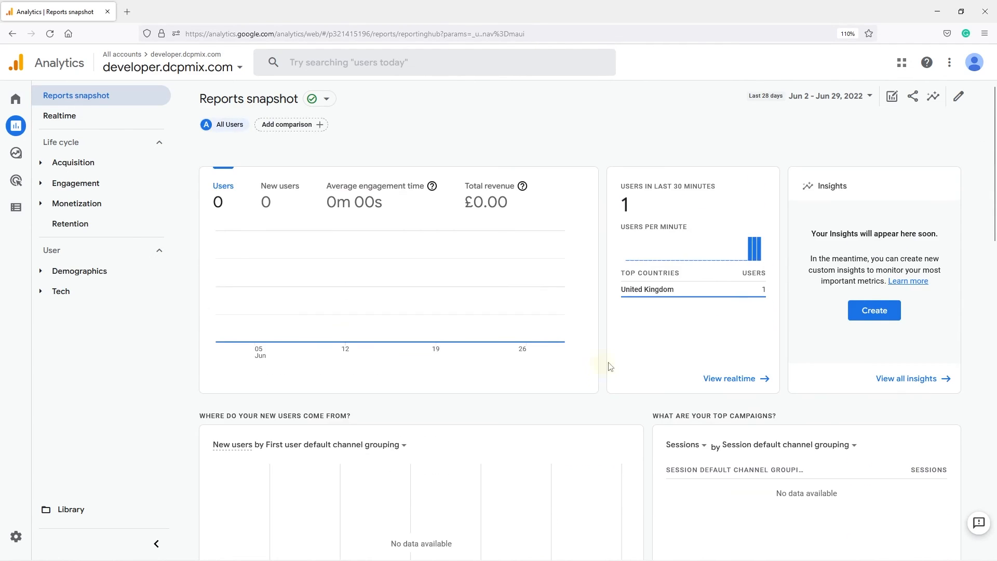
{"action": "mouse_move", "coordinate": [651, 287]}
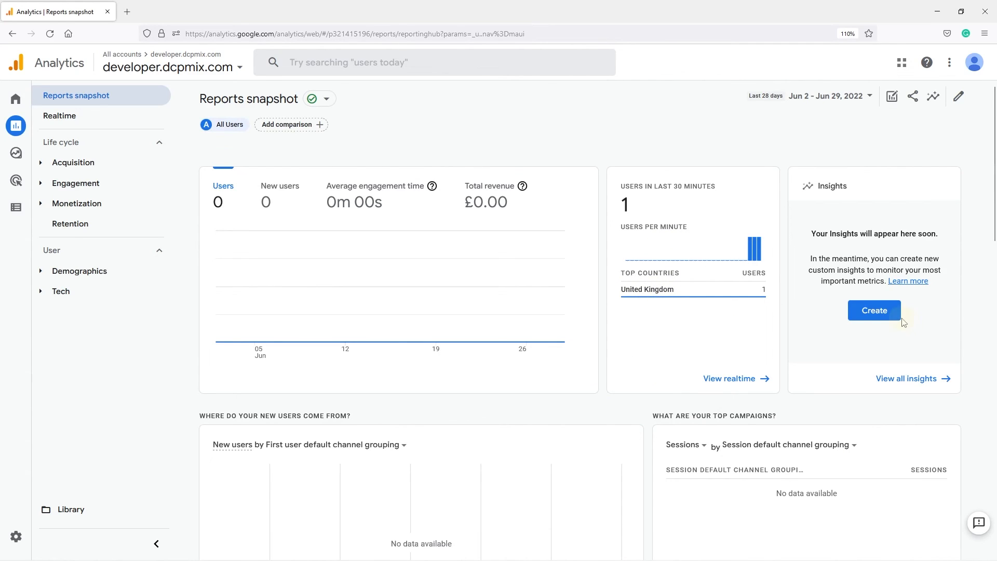
{"action": "mouse_move", "coordinate": [673, 486]}
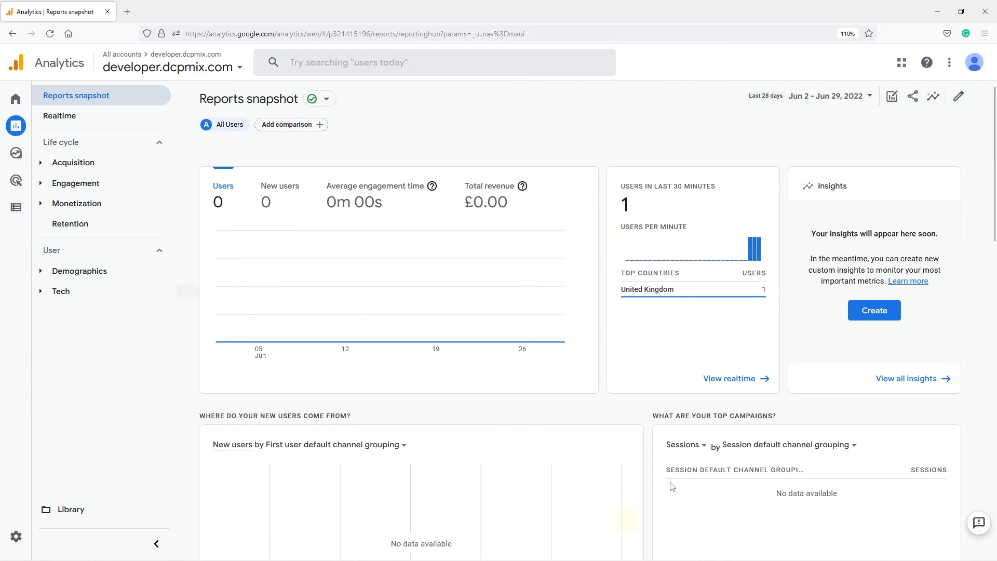
{"action": "mouse_move", "coordinate": [357, 331]}
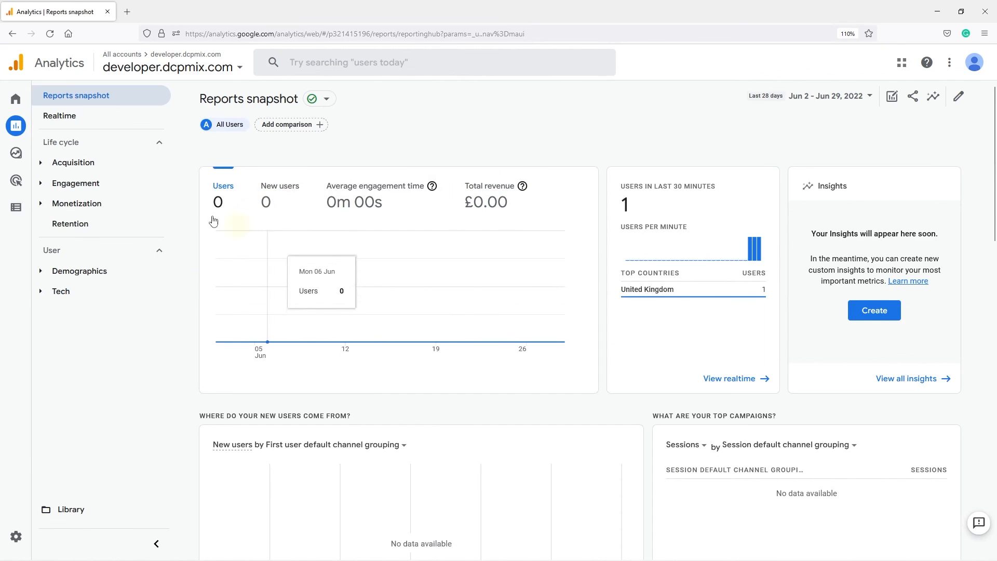
{"action": "left_click", "coordinate": [59, 116]}
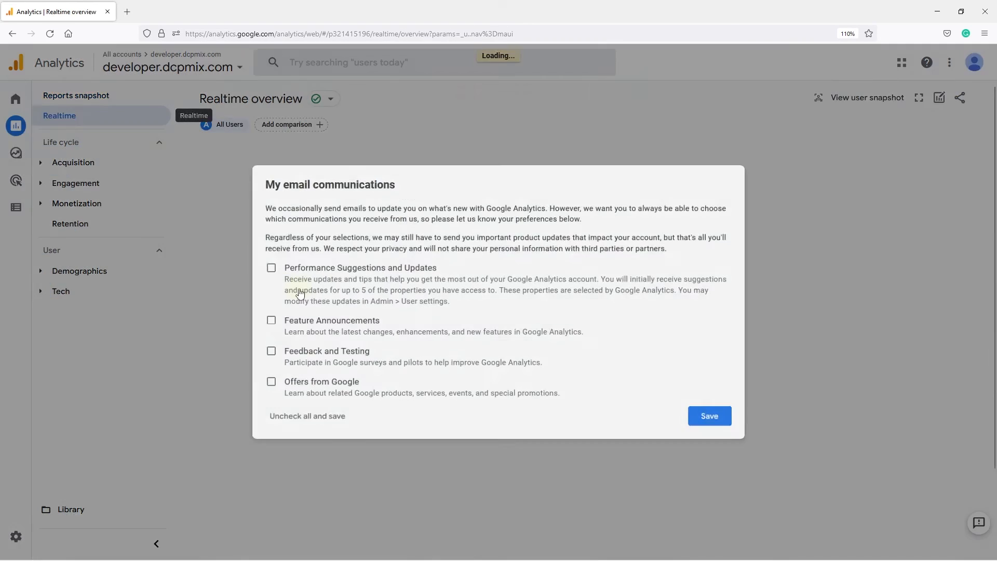
Step: Dismiss the email prompt and scroll to Views by Page title for the three pages
{"action": "left_click", "coordinate": [709, 415]}
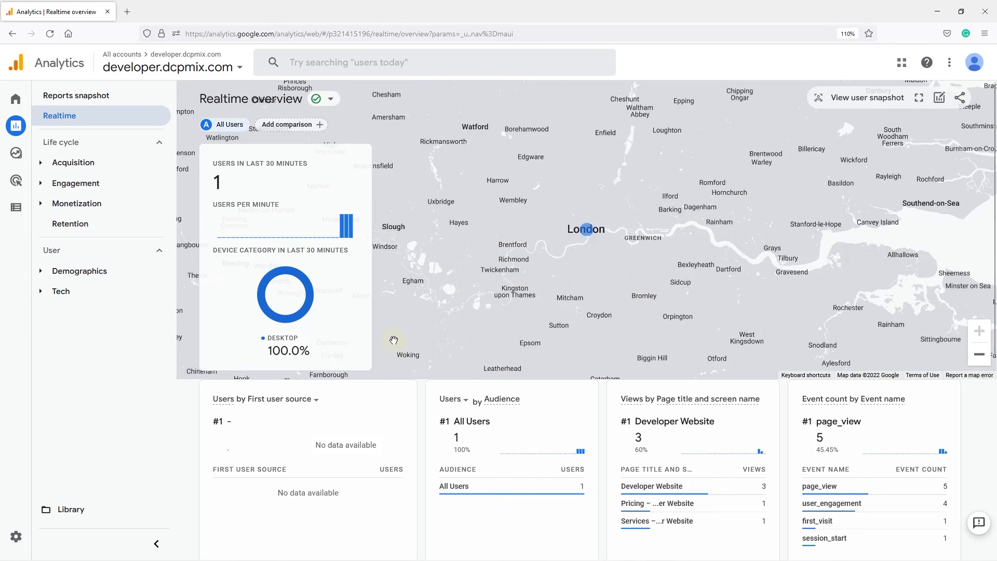
{"action": "scroll", "scroll_direction": "down", "scroll_amount": 3}
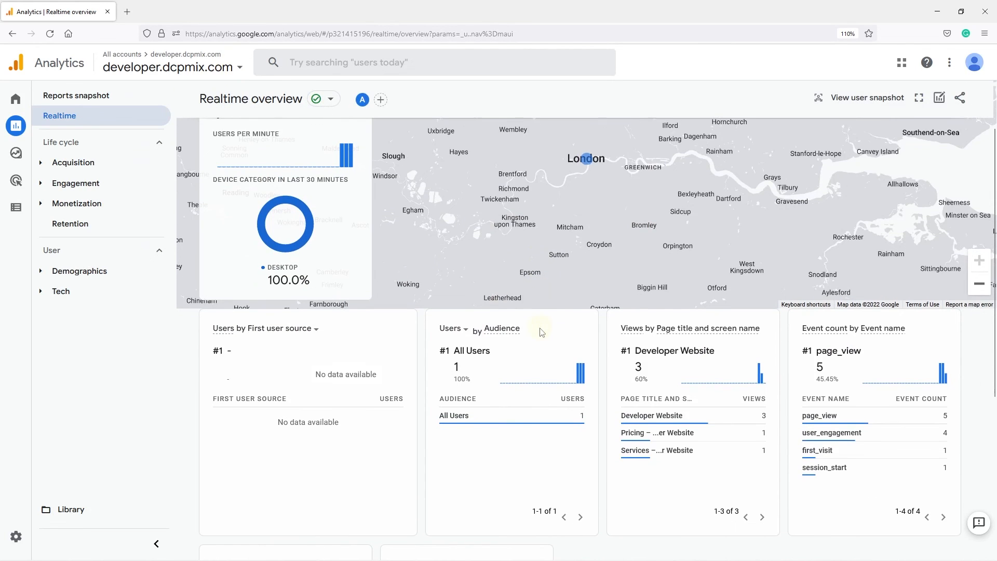